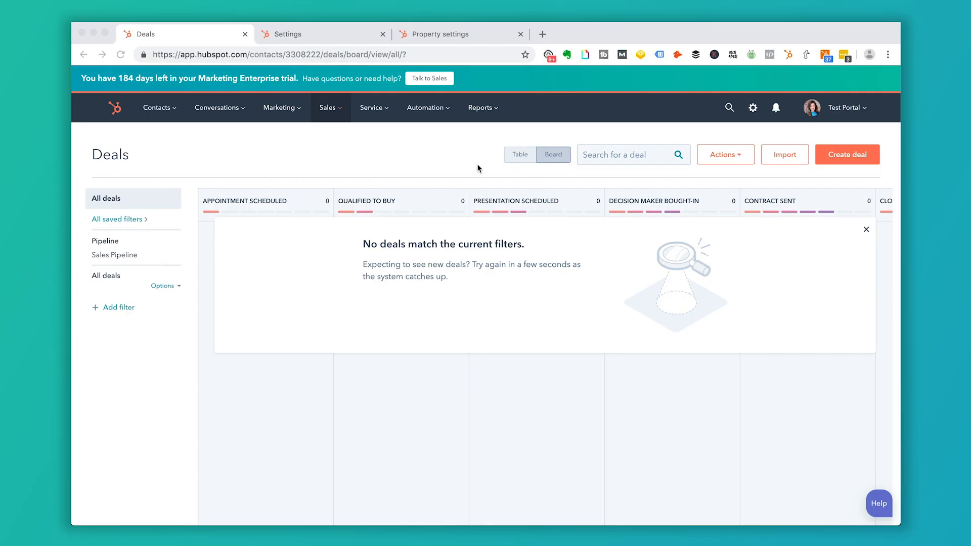
mouse_move(338, 114)
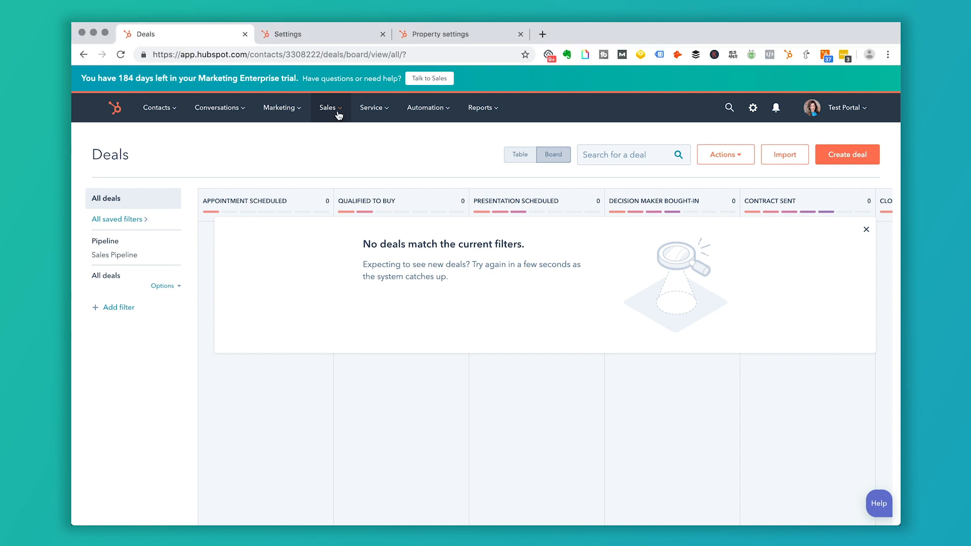
mouse_move(235, 155)
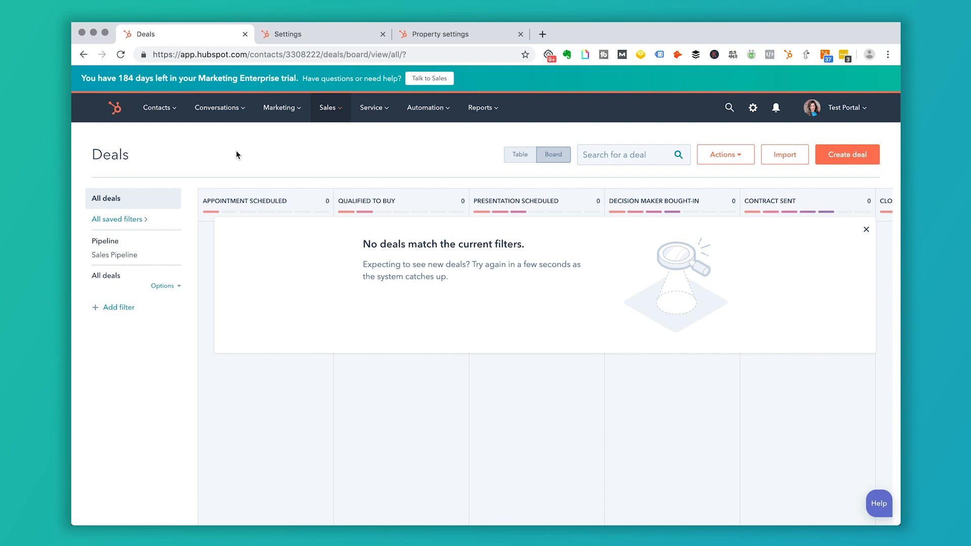
Step: Navigate to the Deals settings page showing record options and the Sales Pipeline
left_click(320, 34)
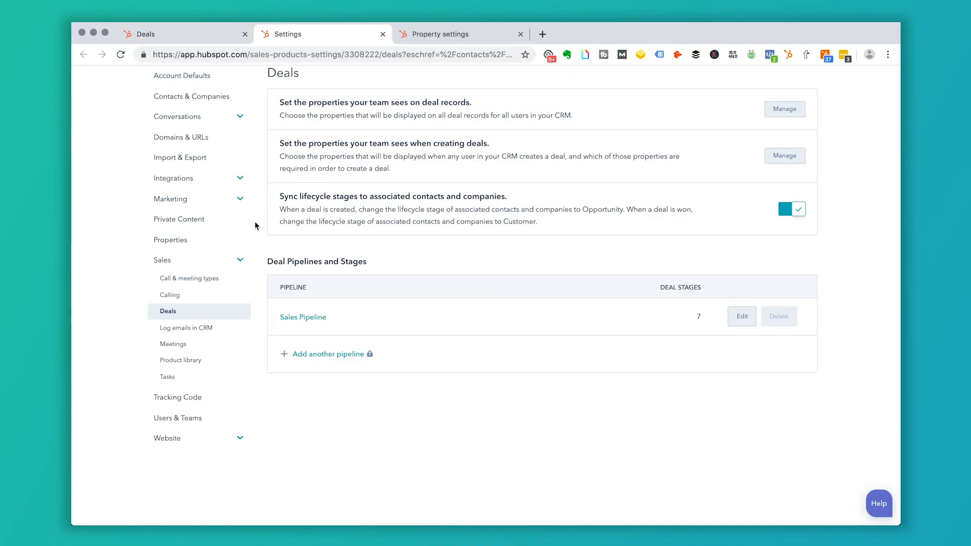
mouse_move(163, 260)
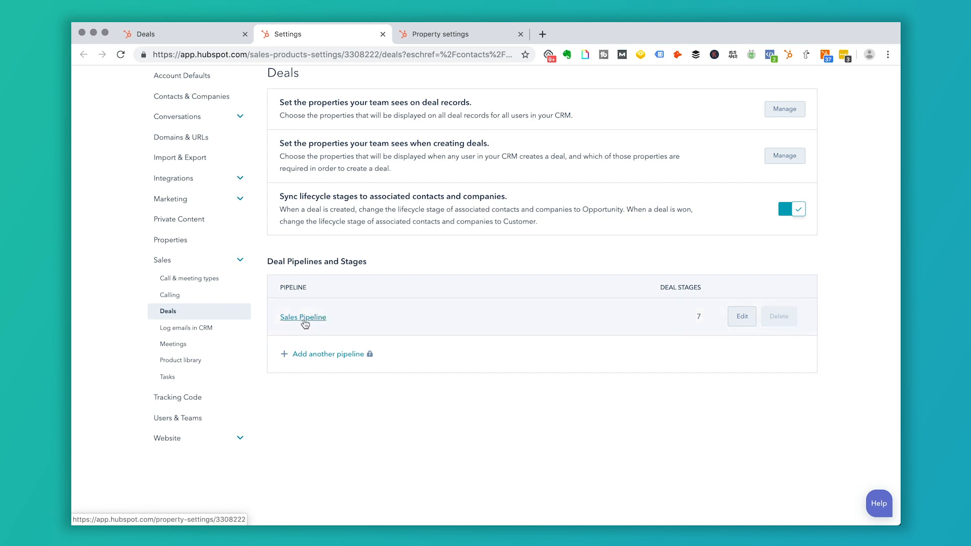
mouse_move(319, 325)
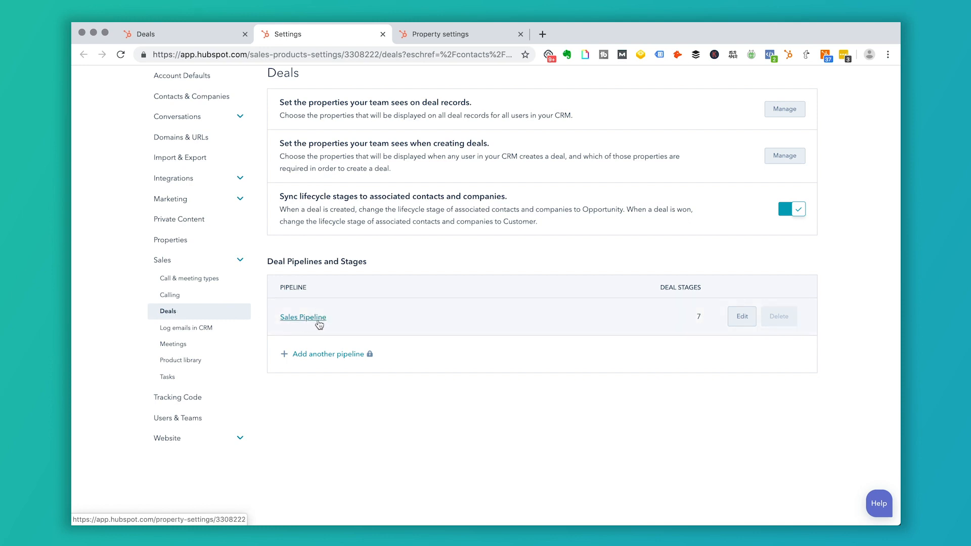
Step: View the Sales Pipeline stages and the win probability choices for Appointment Scheduled
left_click(303, 317)
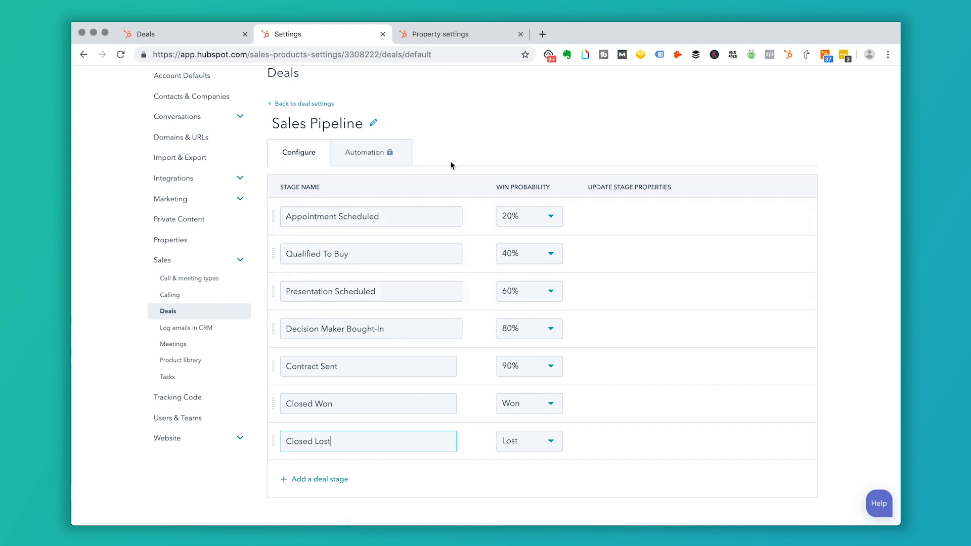
mouse_move(435, 292)
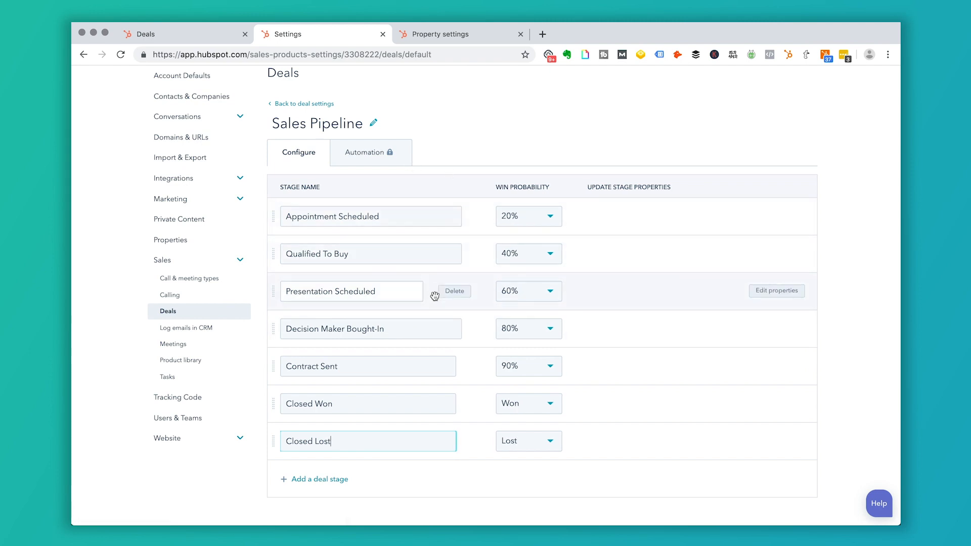
mouse_move(545, 225)
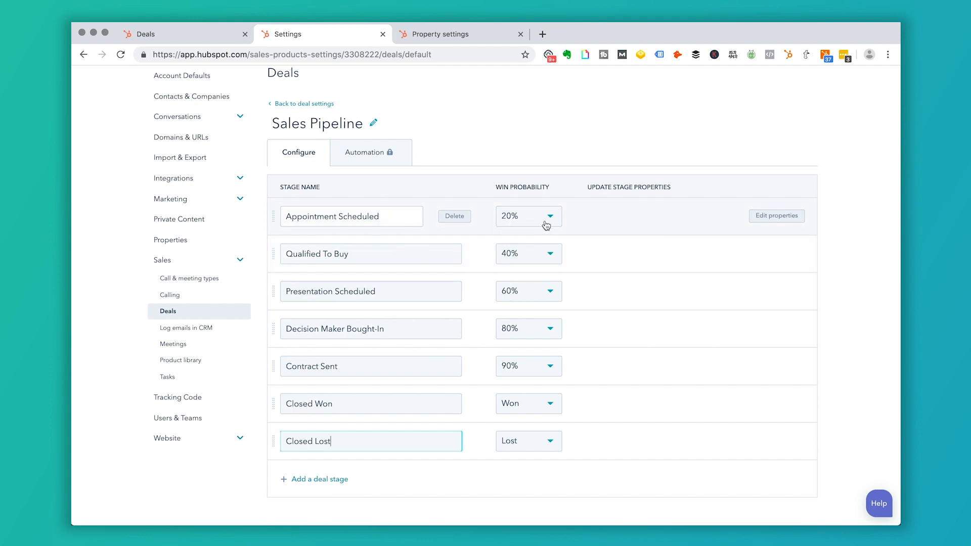
left_click(549, 216)
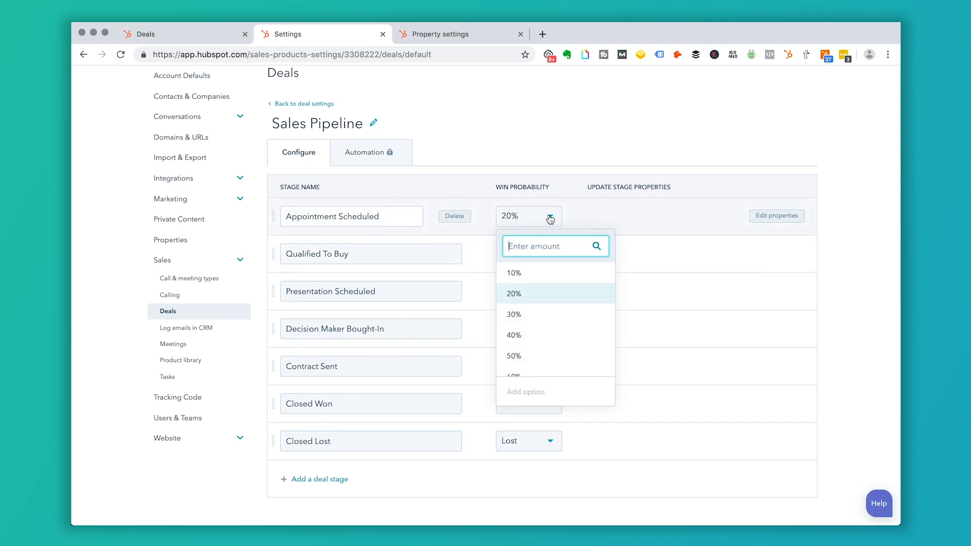
mouse_move(537, 164)
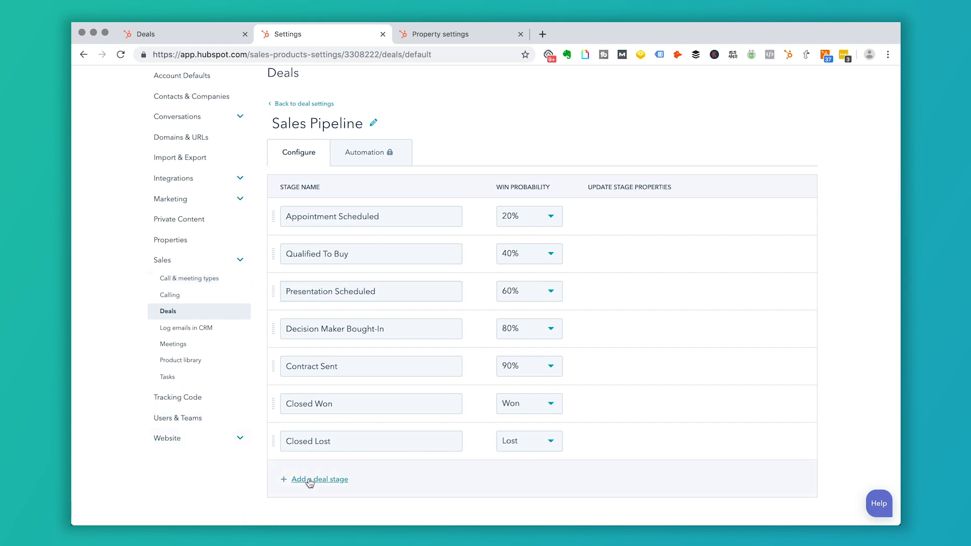
Step: Add a Proposal Written stage at 50% after Qualified To Buy and save the pipeline
type("Propops")
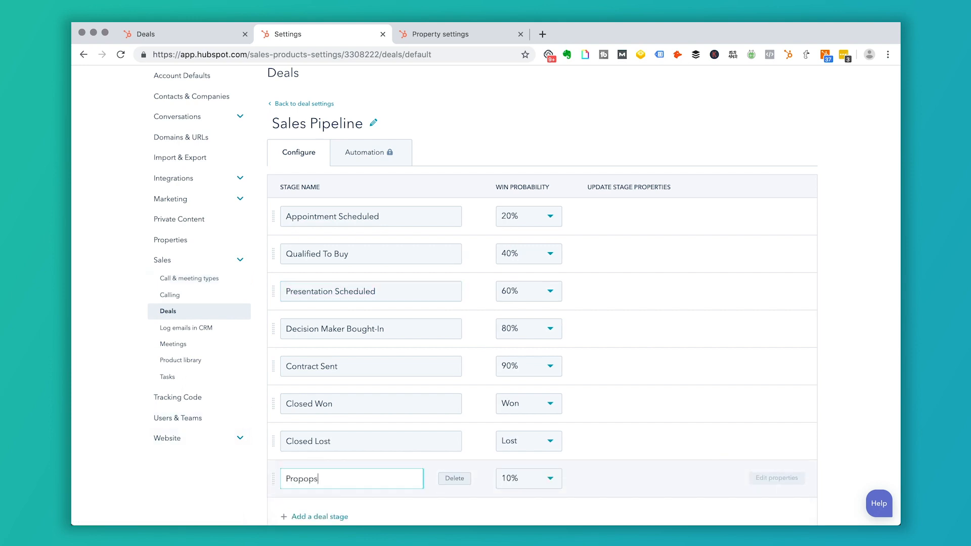
type("Proposal Written")
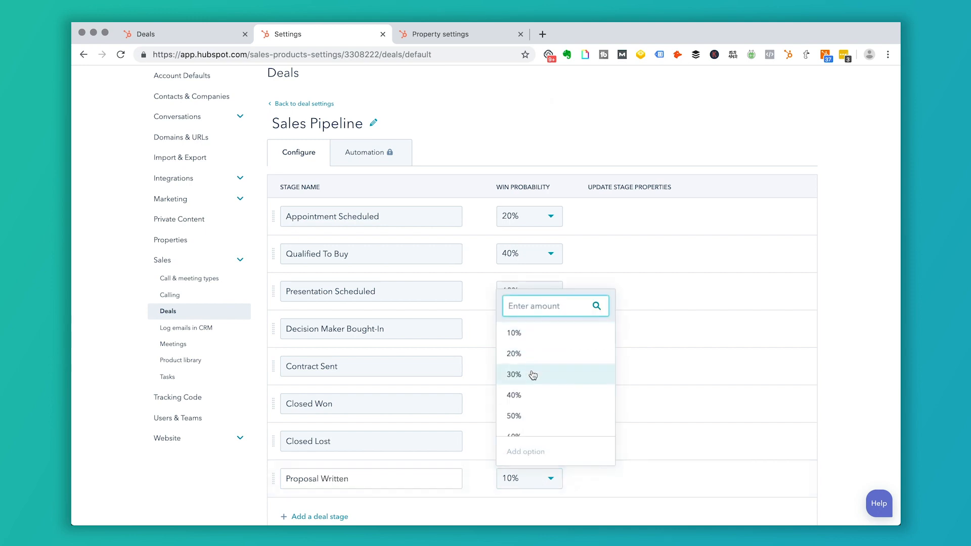
left_click(514, 375)
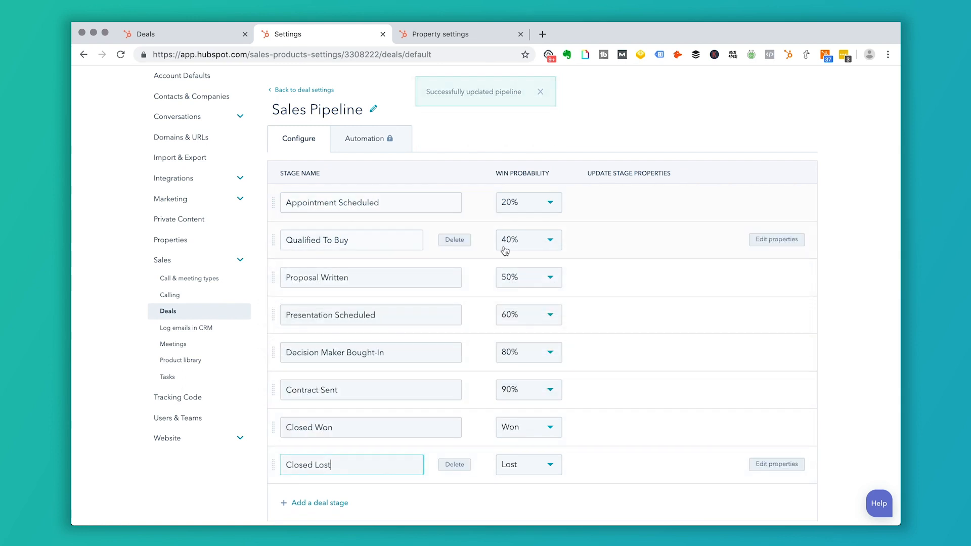
scroll("down", 3)
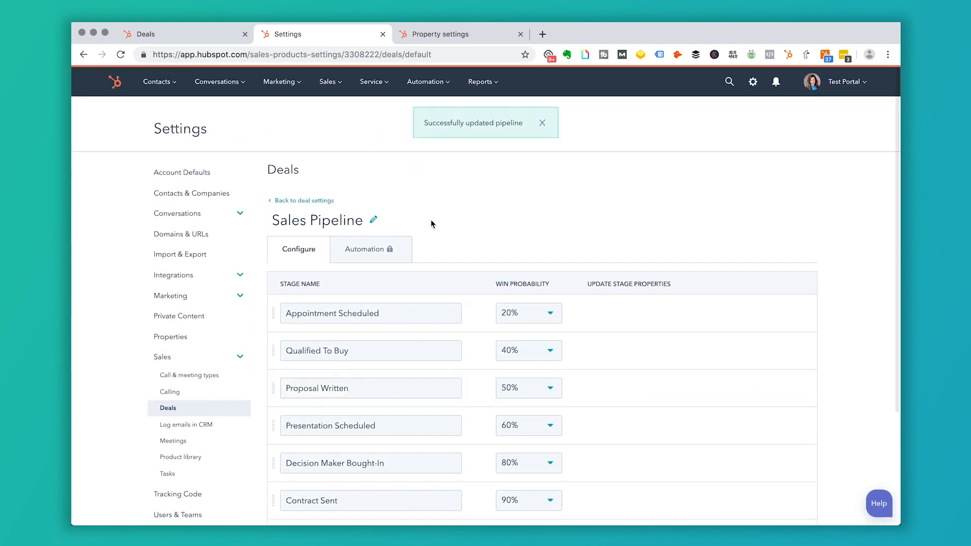
left_click(542, 122)
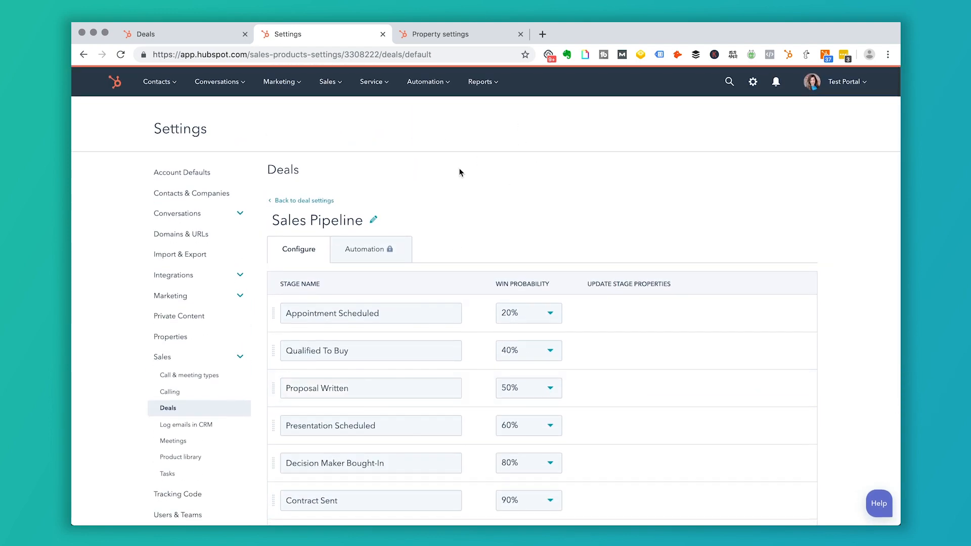
Step: Return to the Deals board to check the new Proposal Written column
left_click(149, 33)
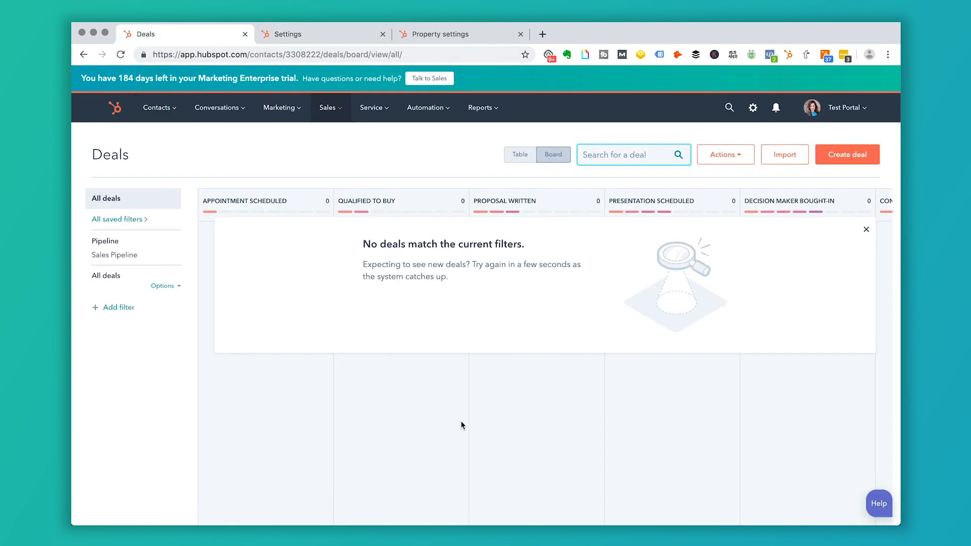
mouse_move(374, 141)
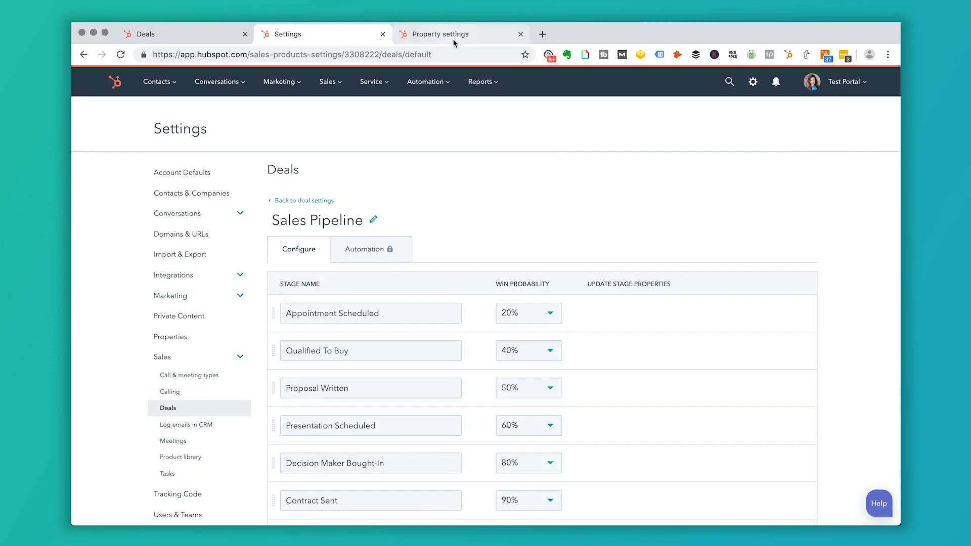
mouse_move(458, 34)
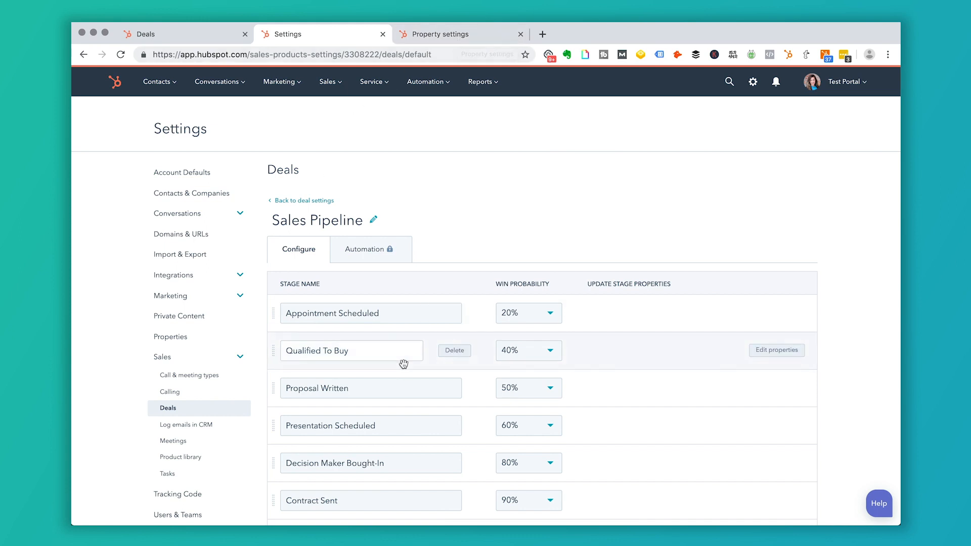
mouse_move(263, 275)
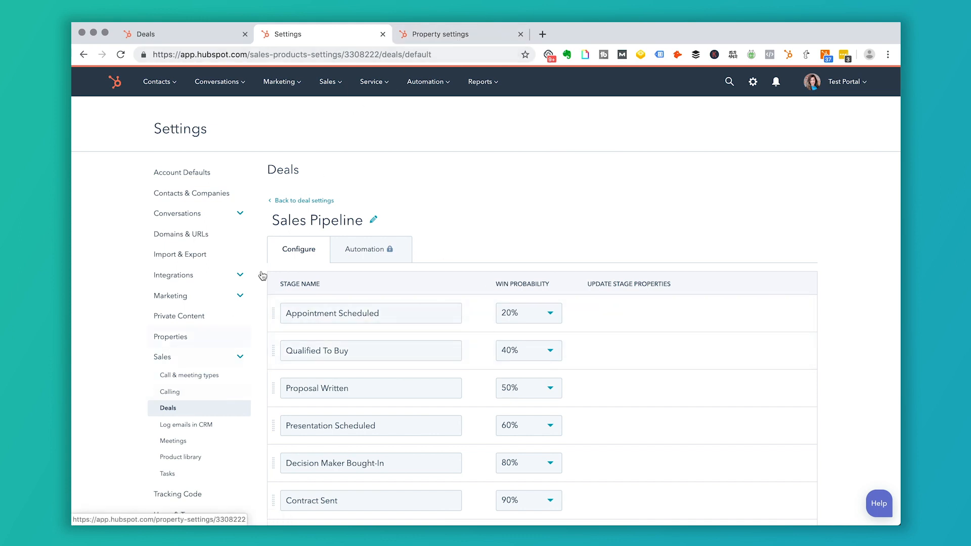
left_click(147, 35)
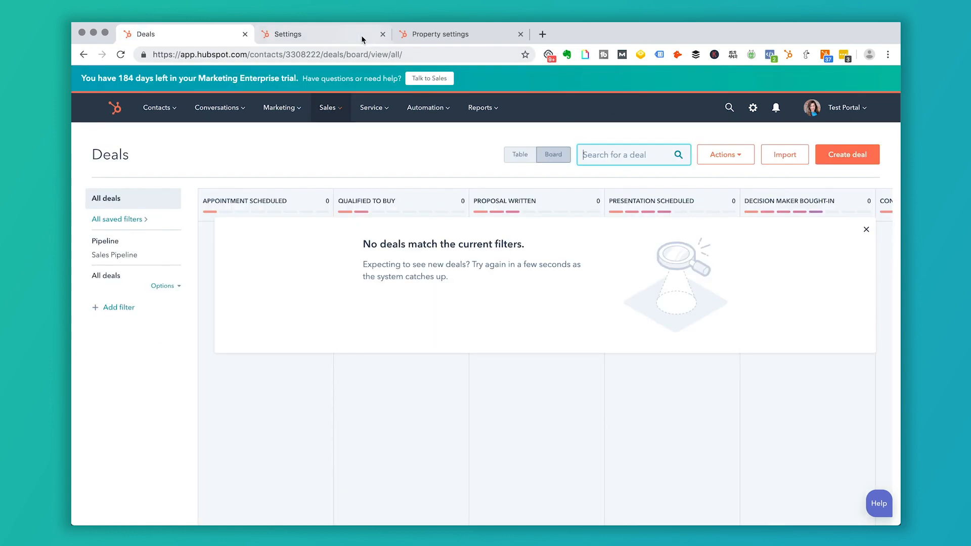
left_click(442, 34)
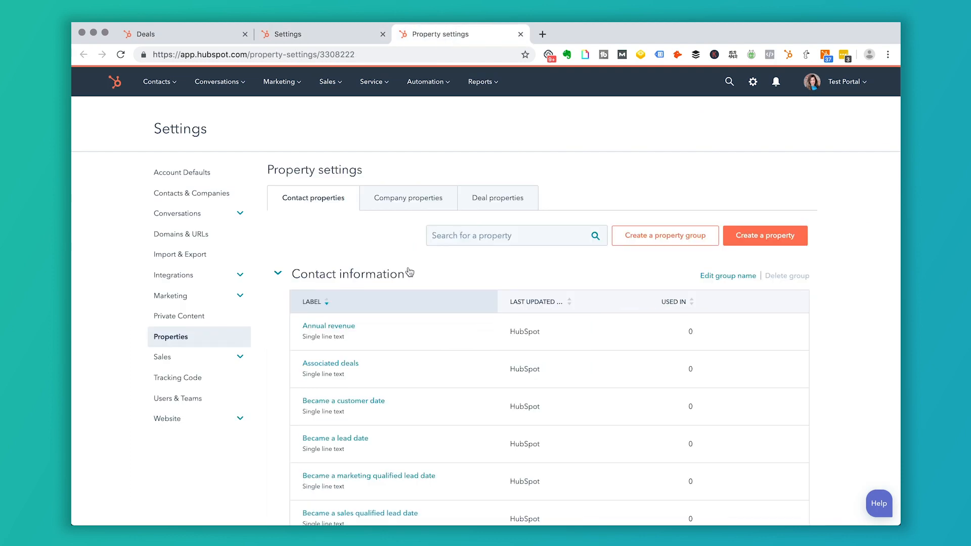
mouse_move(498, 197)
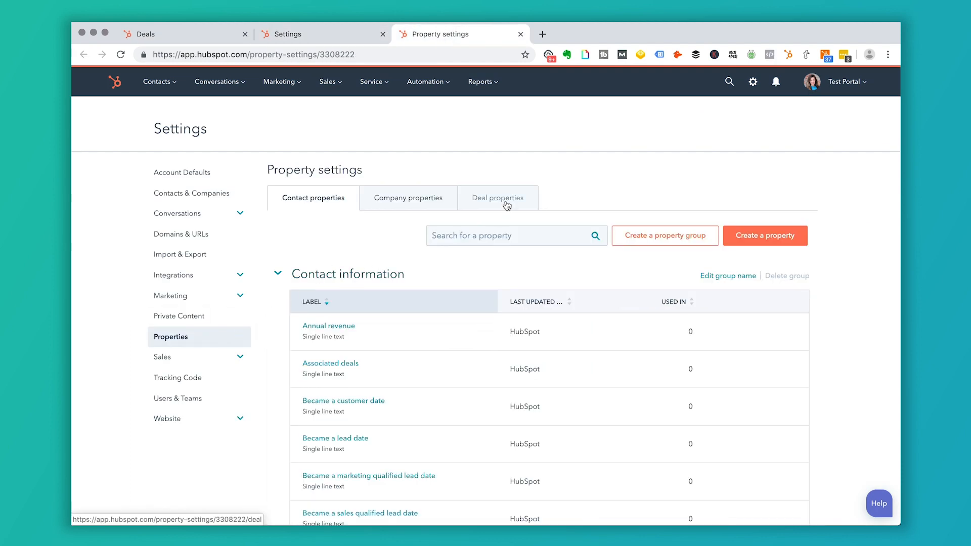
left_click(498, 197)
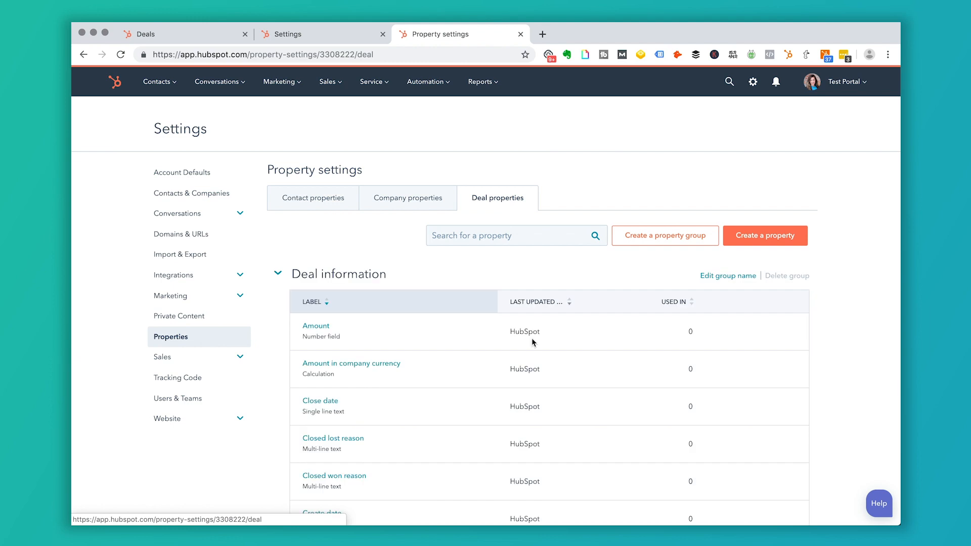
scroll("down", 3)
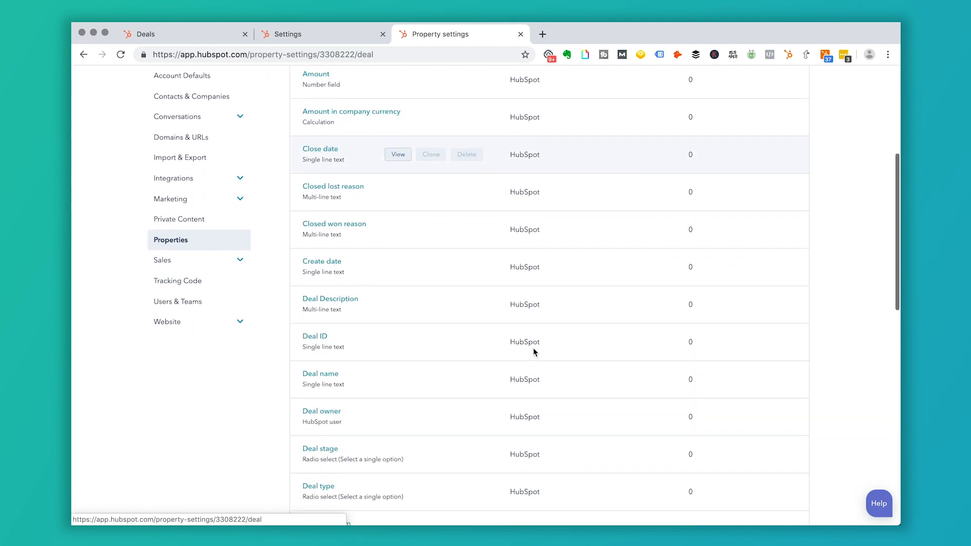
scroll("down", 3)
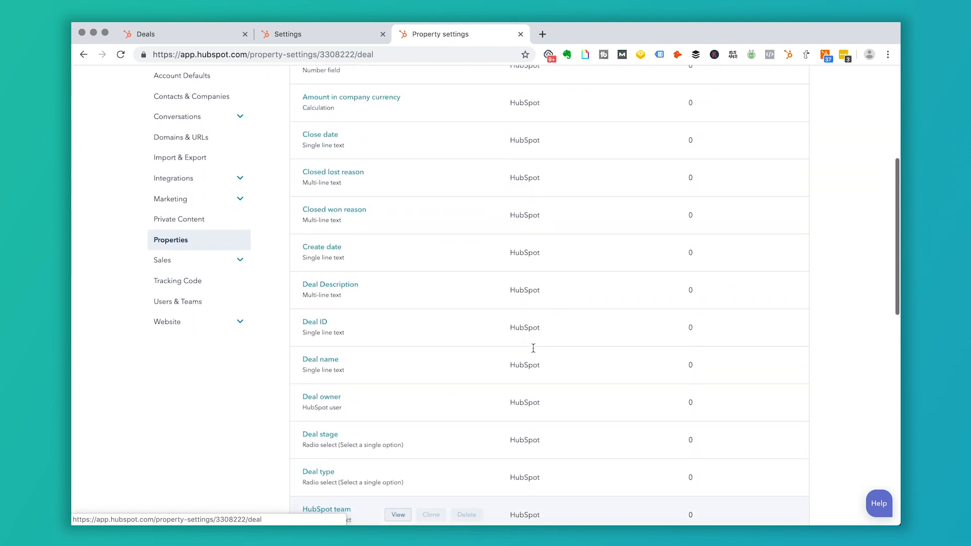
scroll("up", 3)
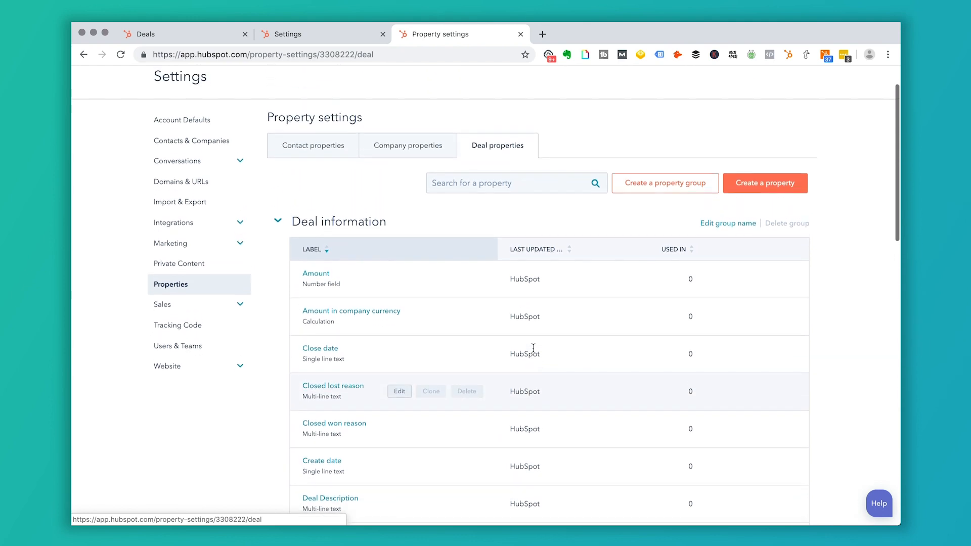
scroll("down", 3)
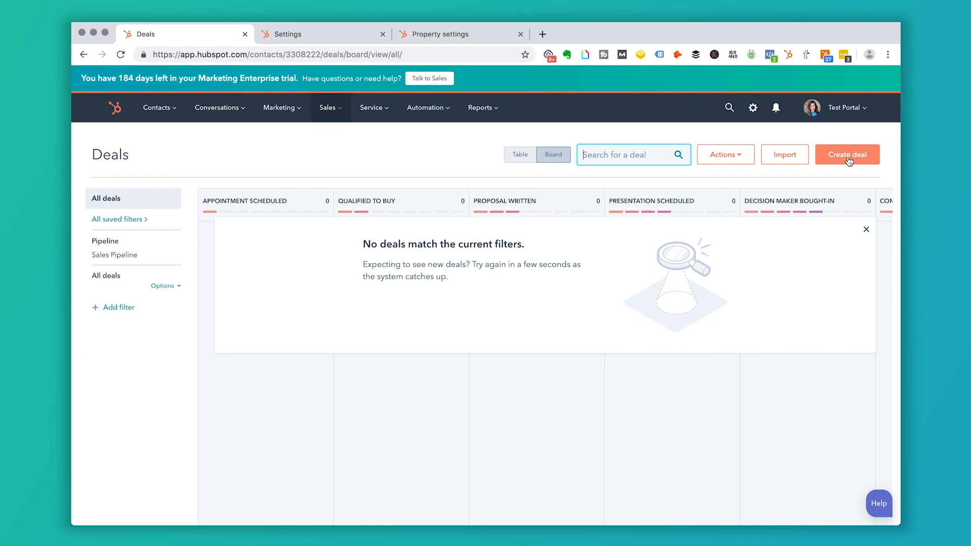
Step: Start a new deal named 'XYZ Deal - Company Name - Date'
left_click(847, 154)
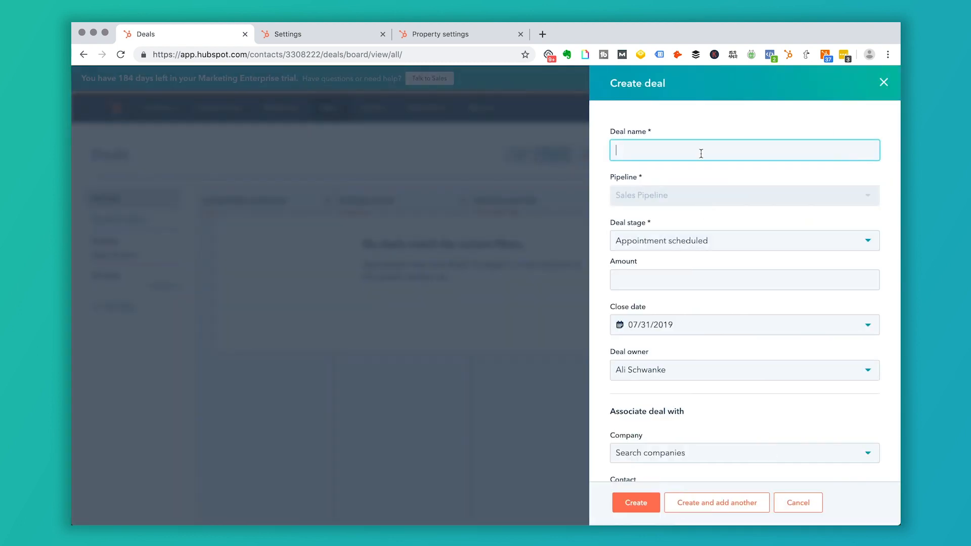
left_click(635, 503)
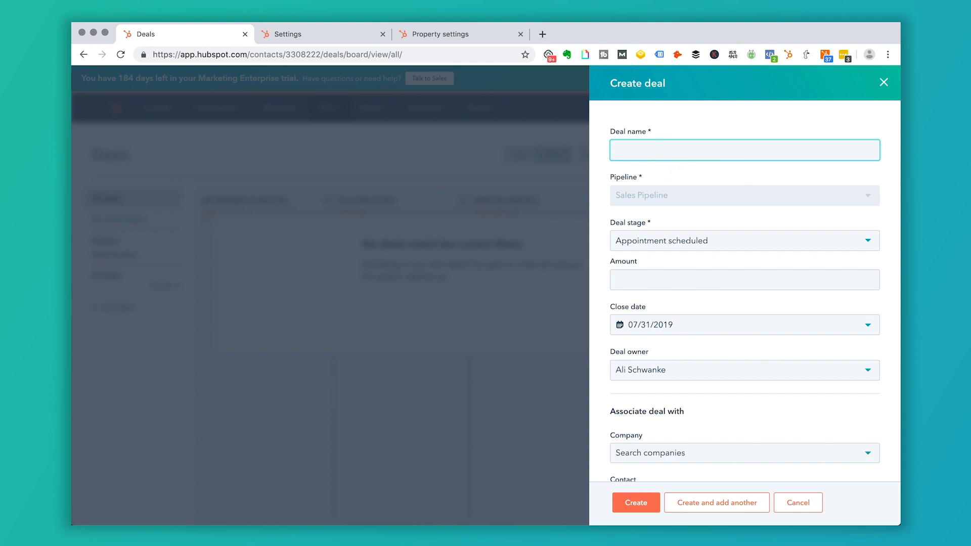
type("XYZ Deal -")
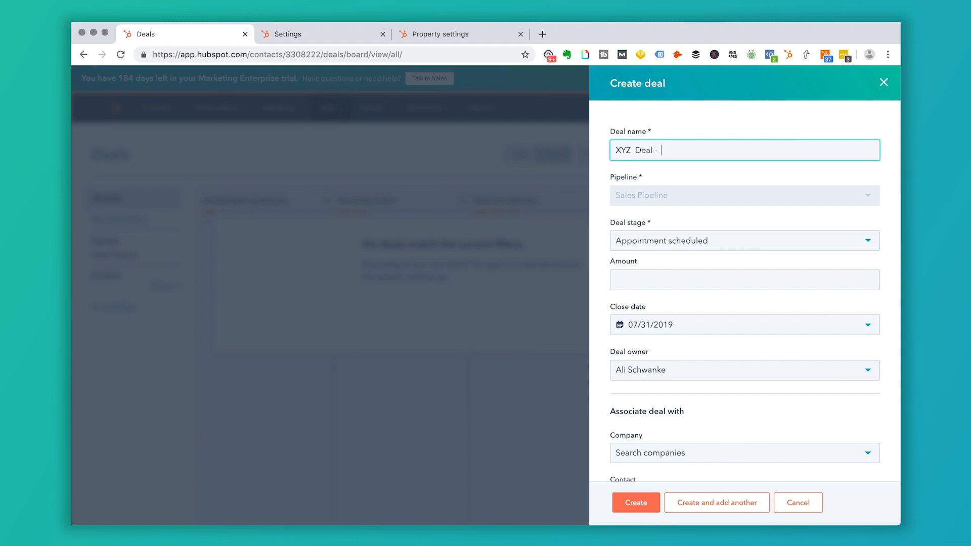
type("Company Name  -")
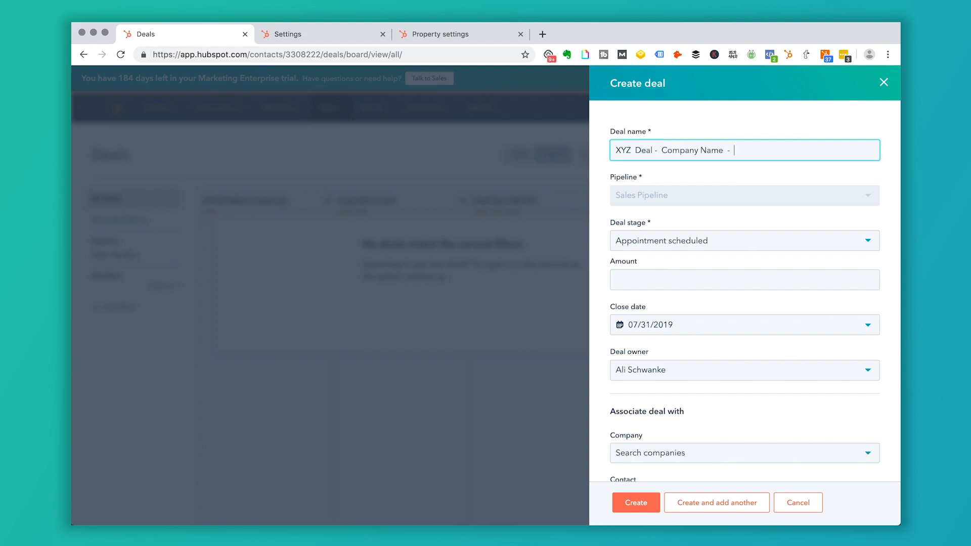
type("Date")
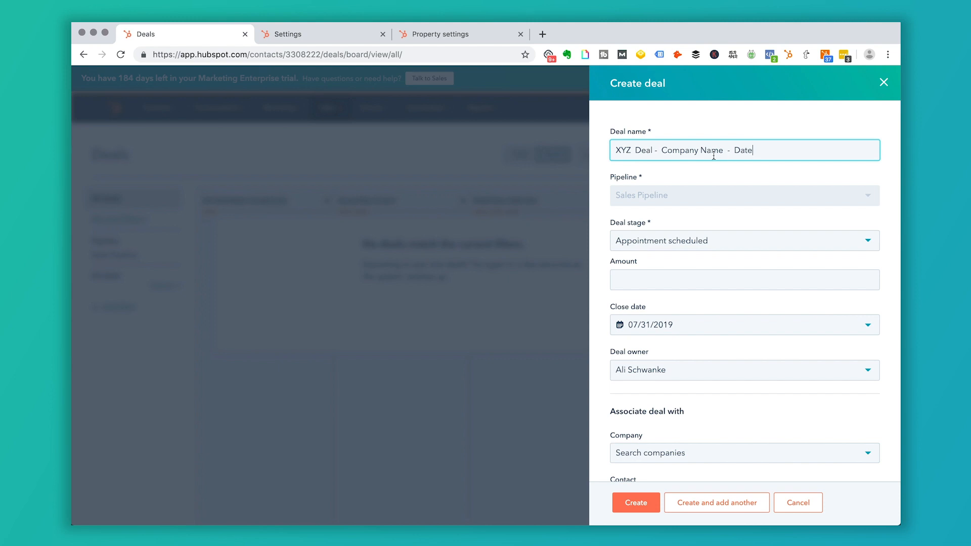
mouse_move(704, 245)
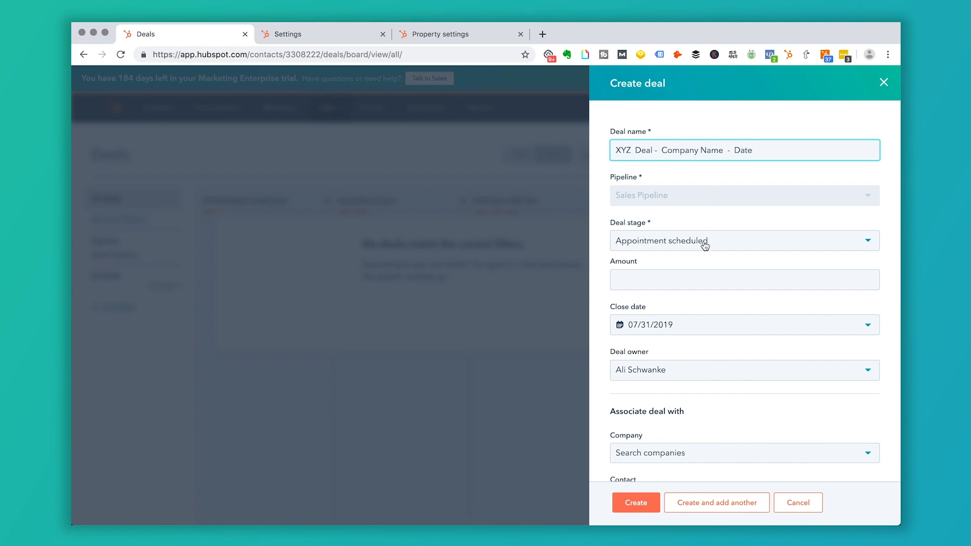
Step: Set the deal stage to Qualified to buy and the amount to 20000
left_click(744, 240)
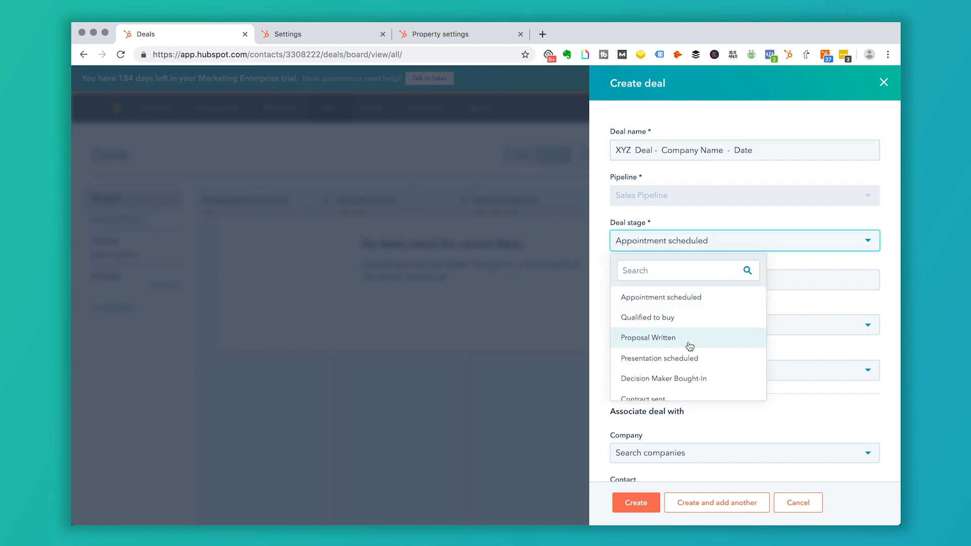
mouse_move(680, 316)
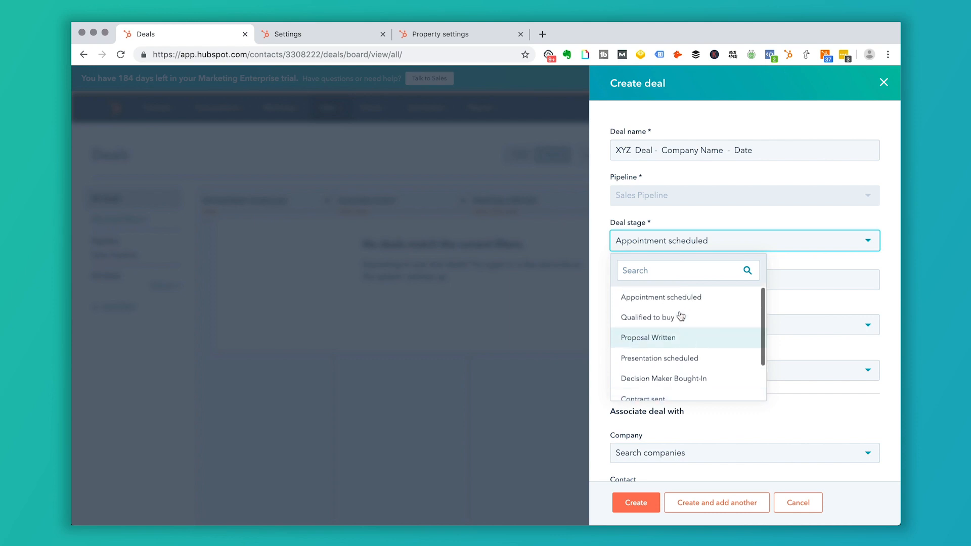
left_click(672, 226)
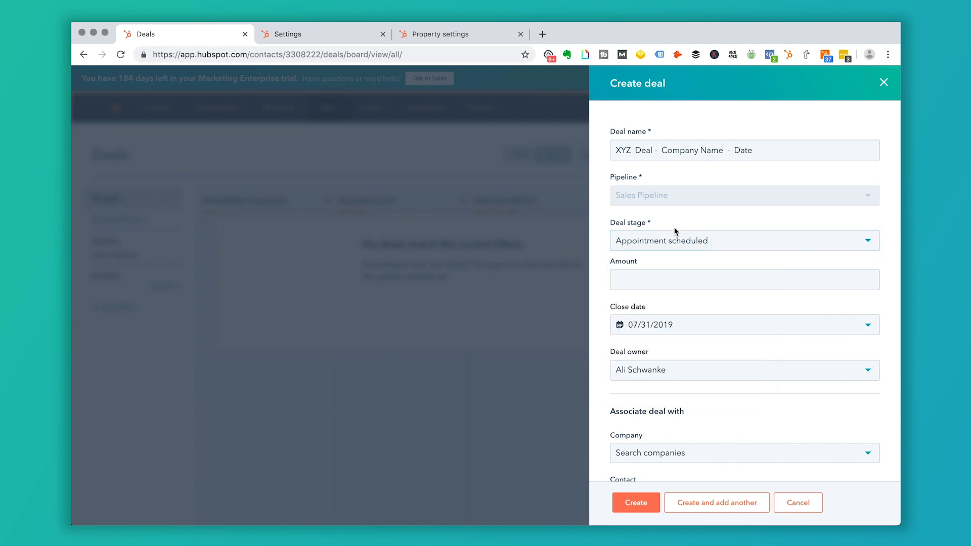
left_click(744, 240)
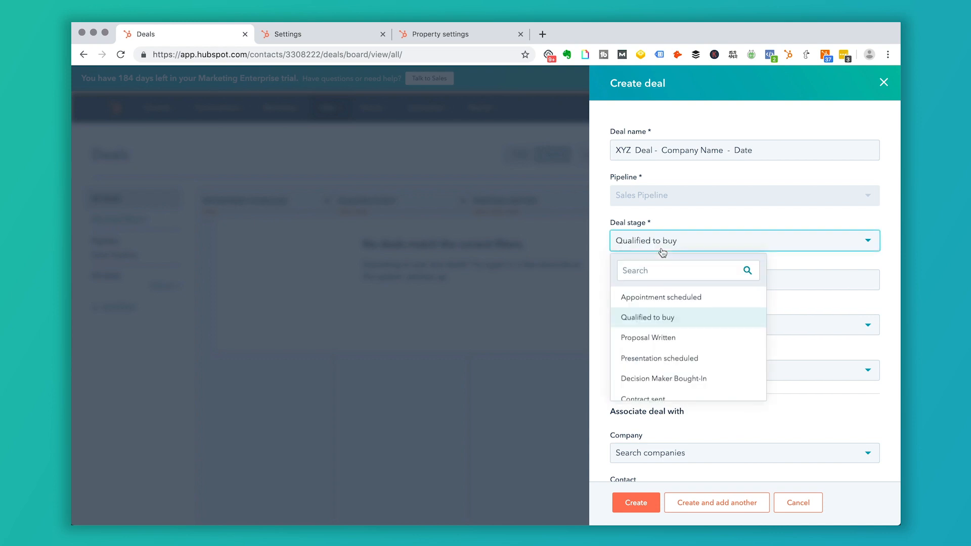
mouse_move(662, 337)
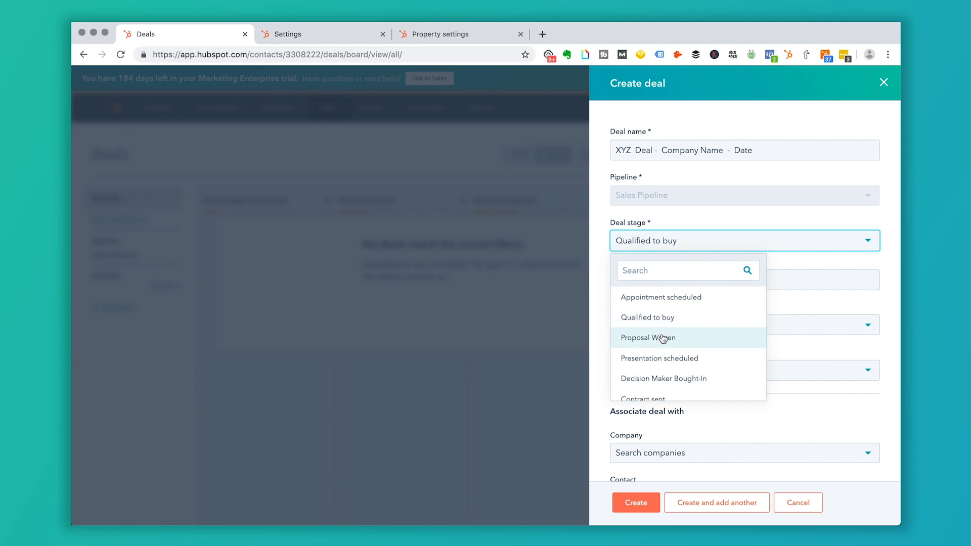
mouse_move(647, 337)
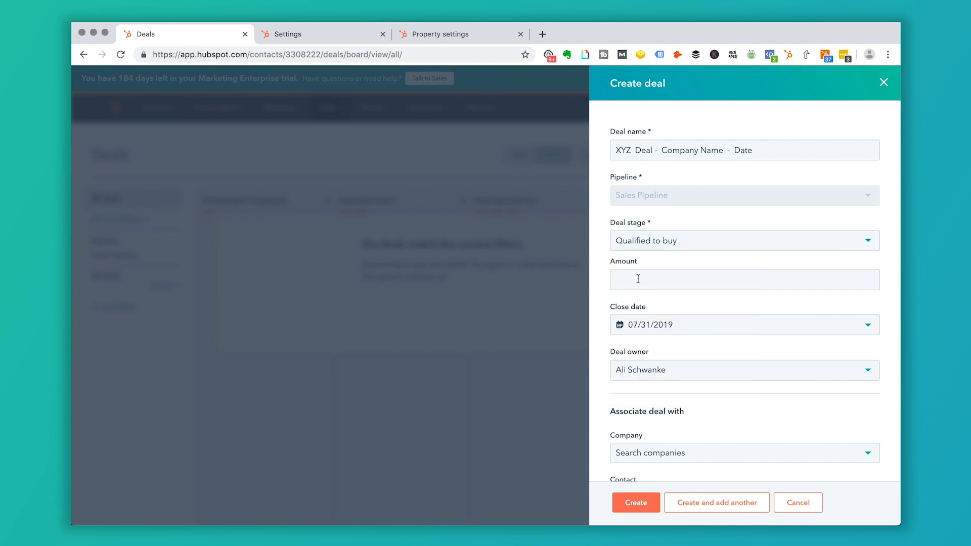
left_click(744, 279)
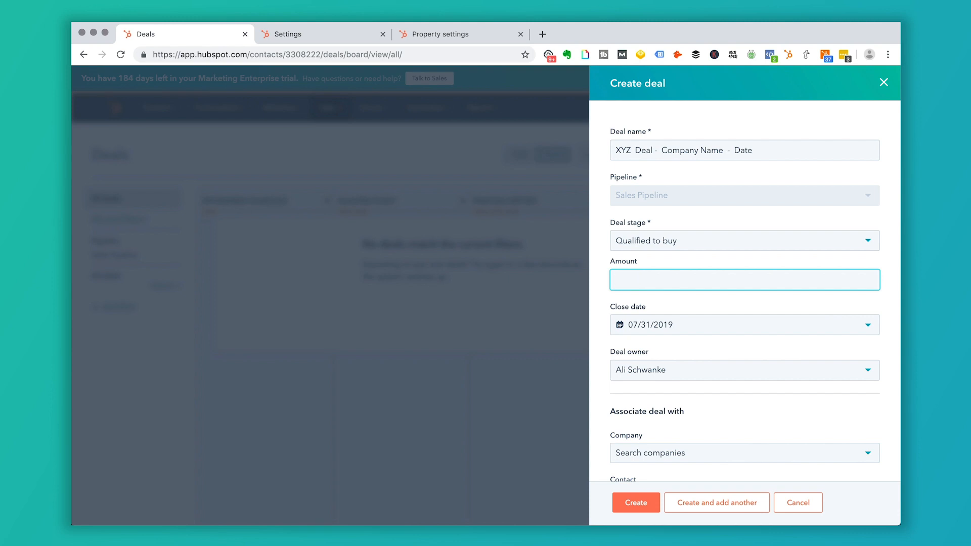
type("200000")
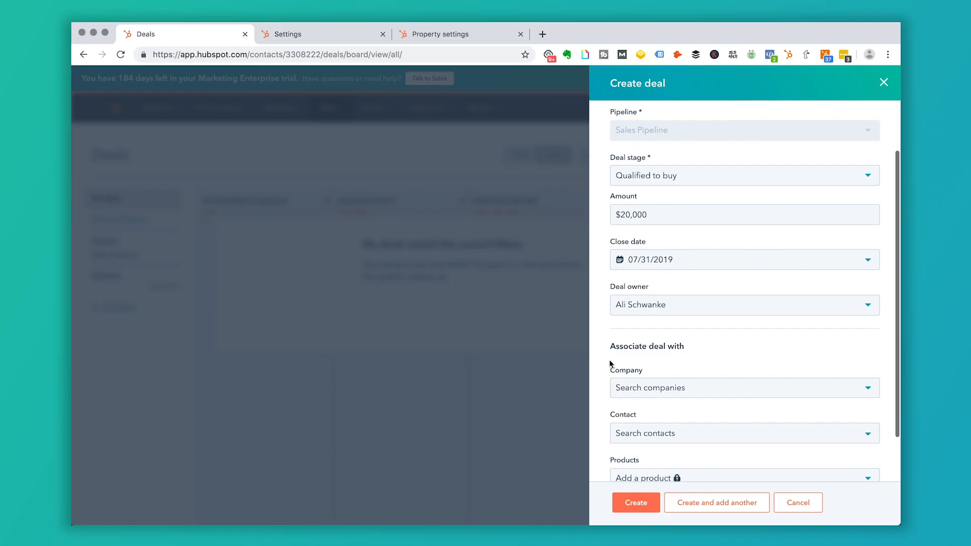
mouse_move(676, 305)
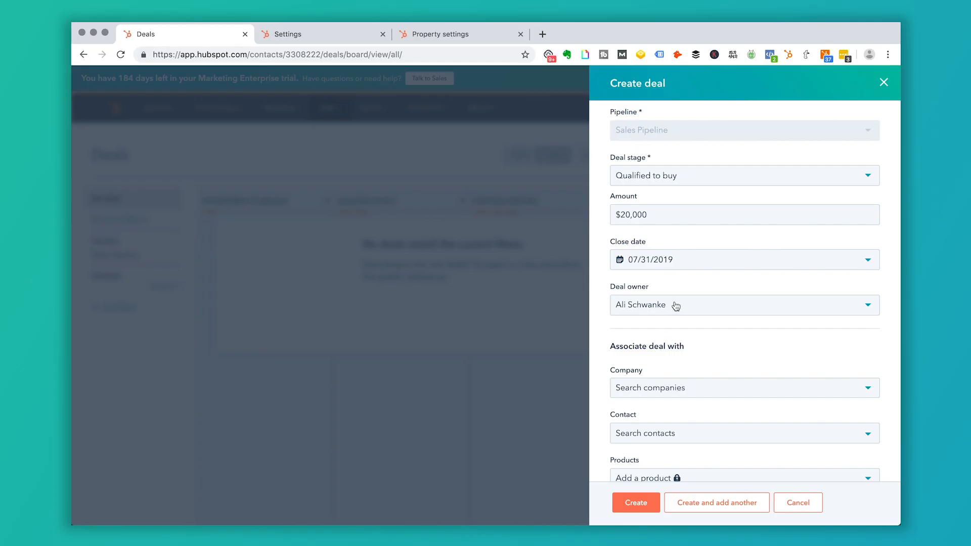
scroll("down", 3)
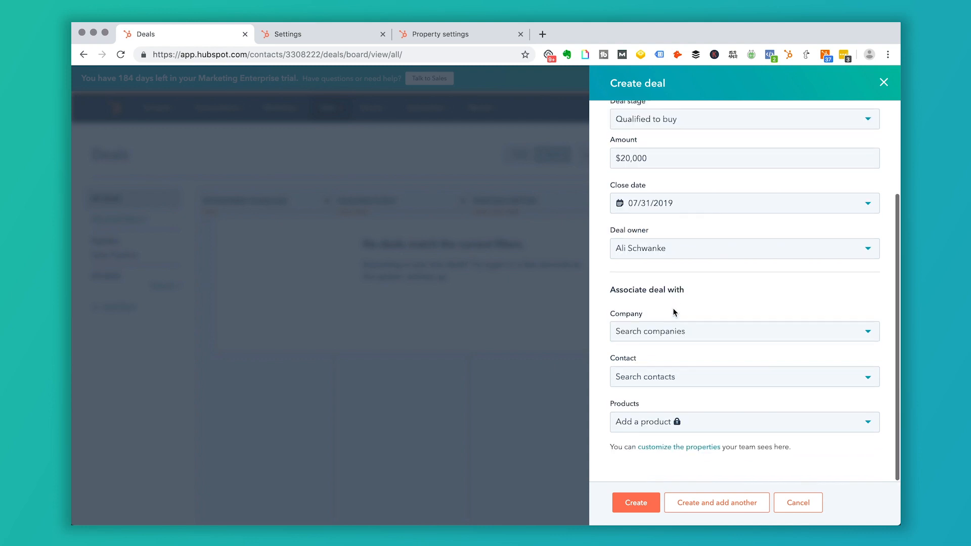
mouse_move(705, 336)
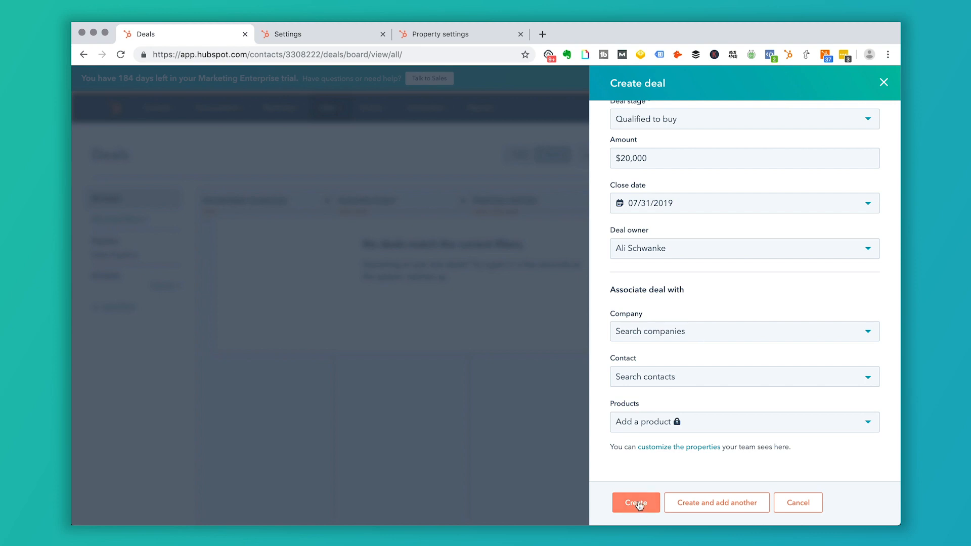
Step: Create the $20,000 deal and go to its record from the Qualified To Buy column
left_click(635, 503)
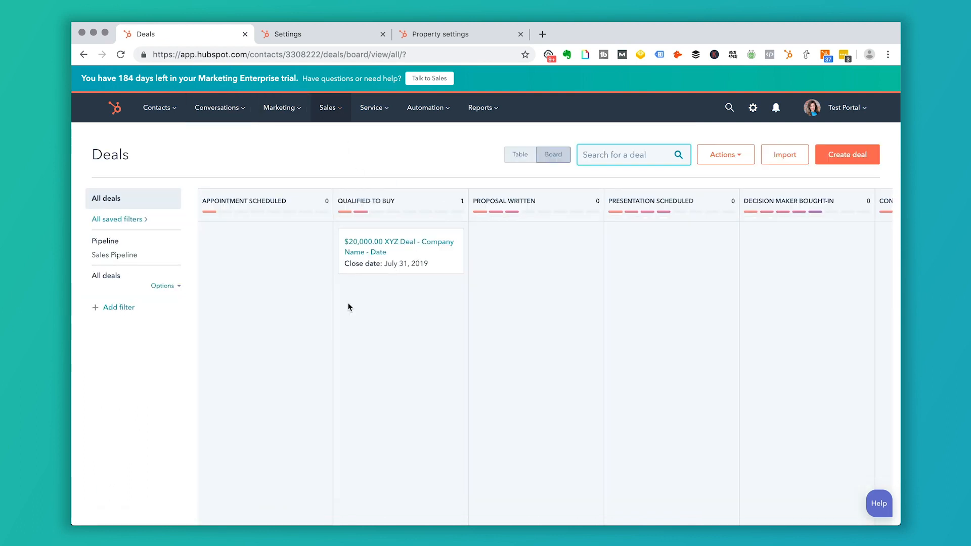
mouse_move(438, 228)
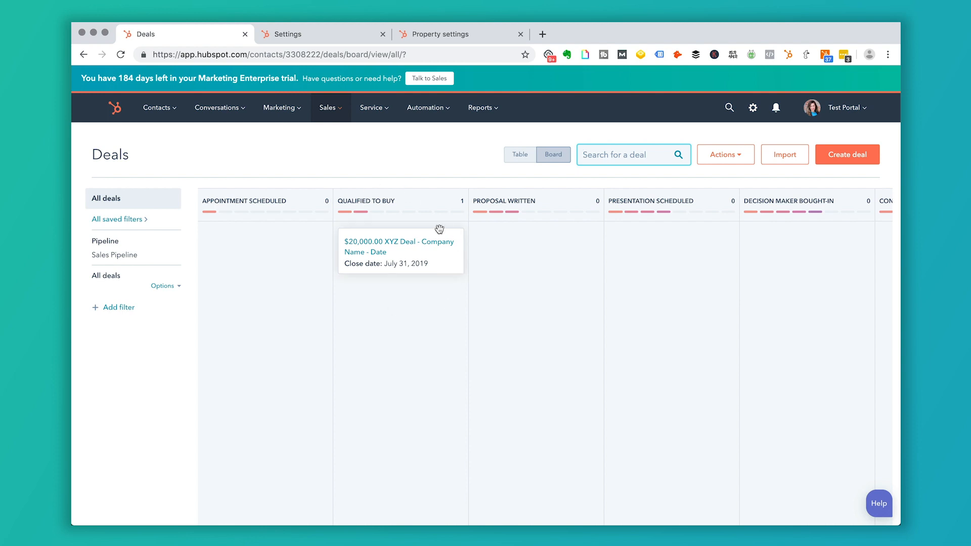
mouse_move(399, 246)
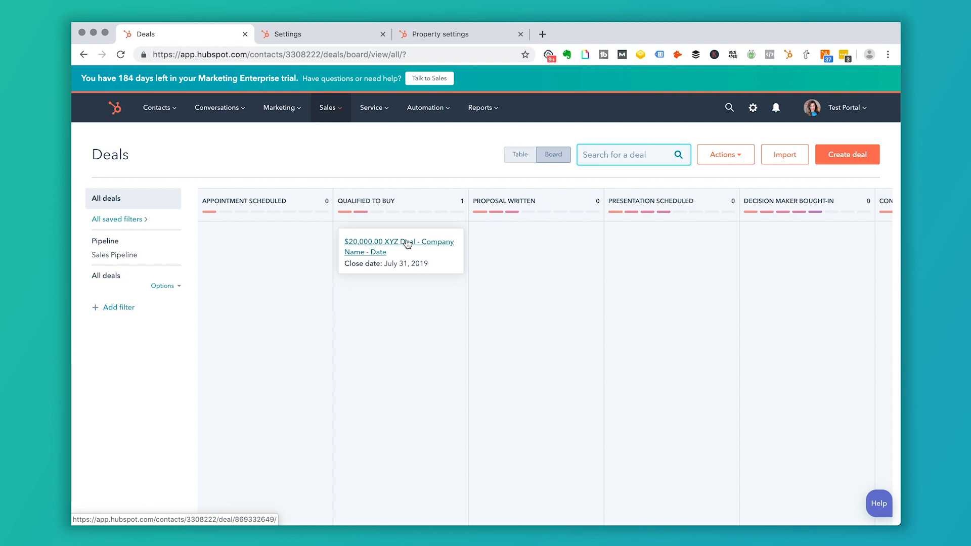
left_click(399, 247)
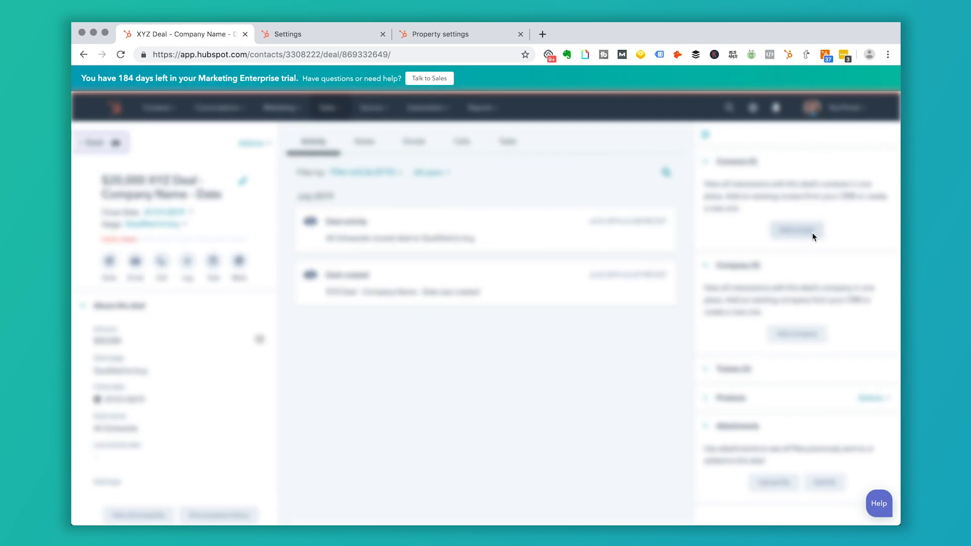
Step: Search contacts for 'tyler' and choose to create a new contact for the deal
left_click(797, 229)
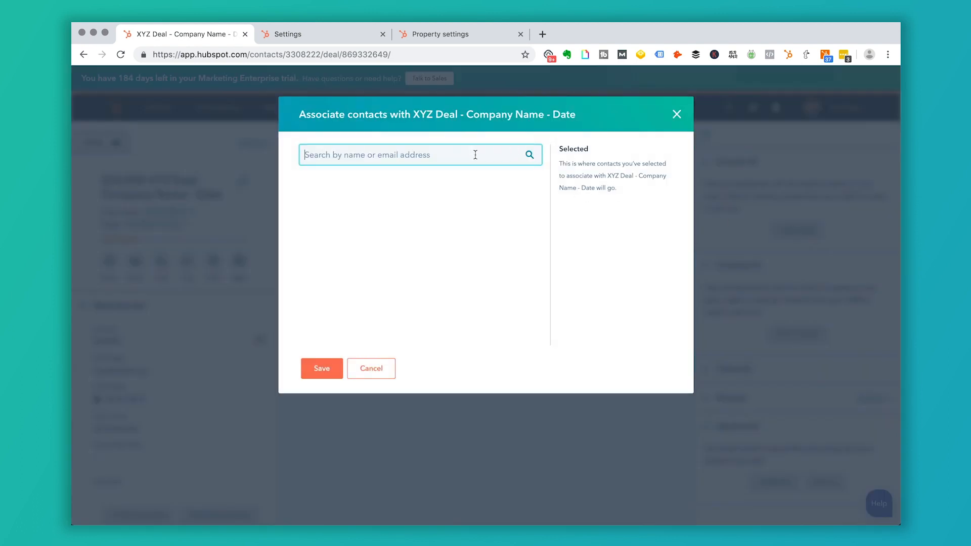
type("tyler")
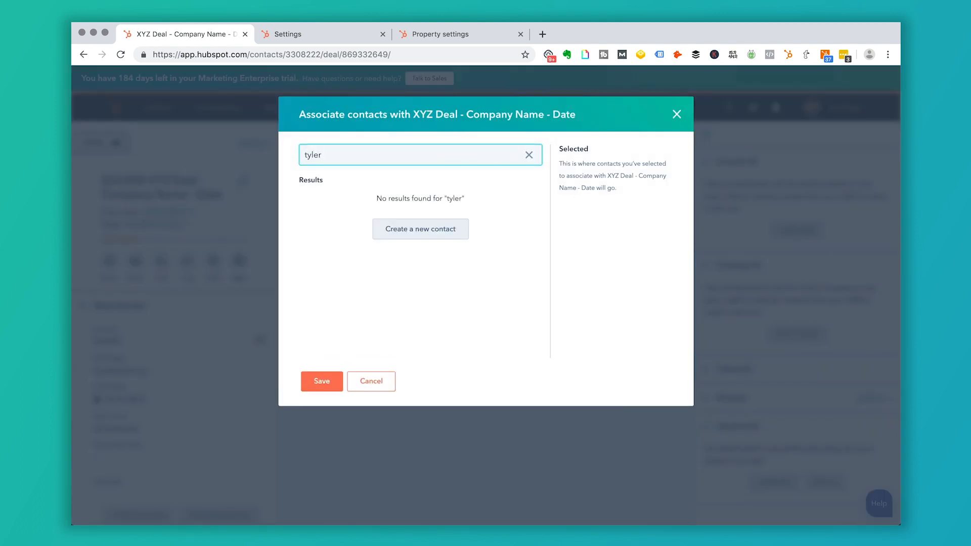
left_click(529, 155)
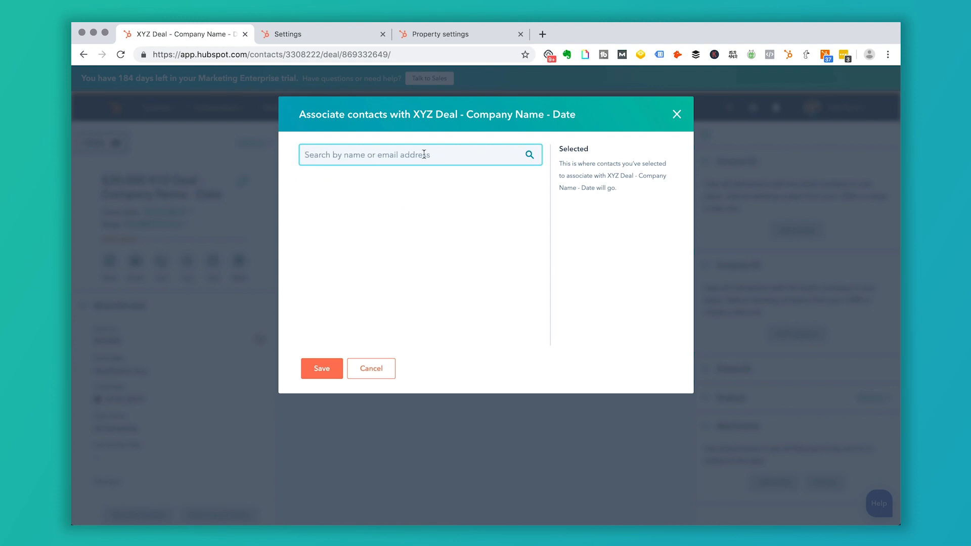
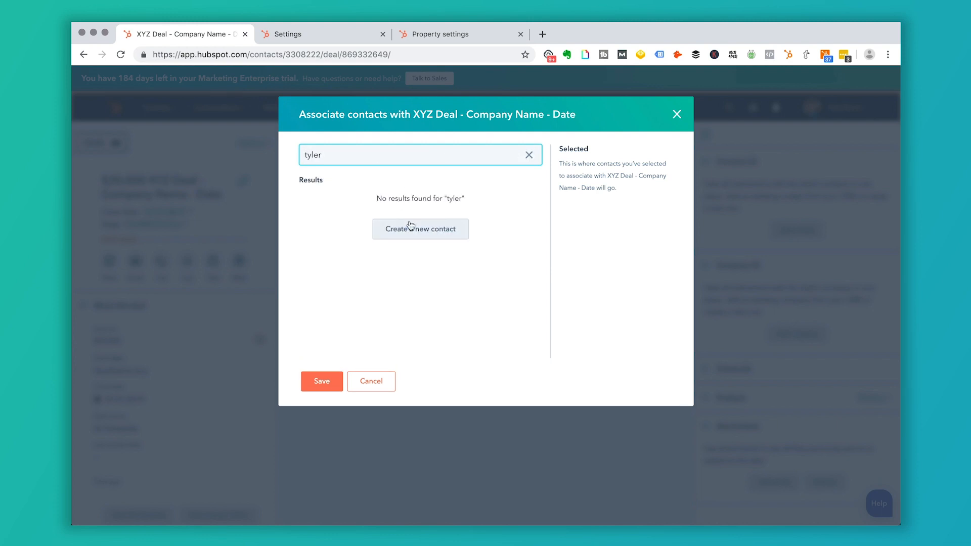
left_click(420, 229)
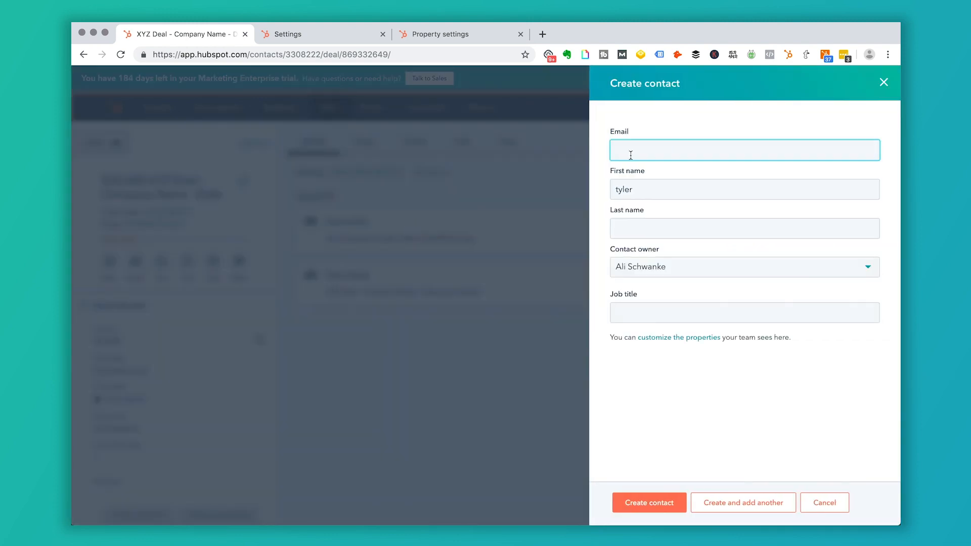
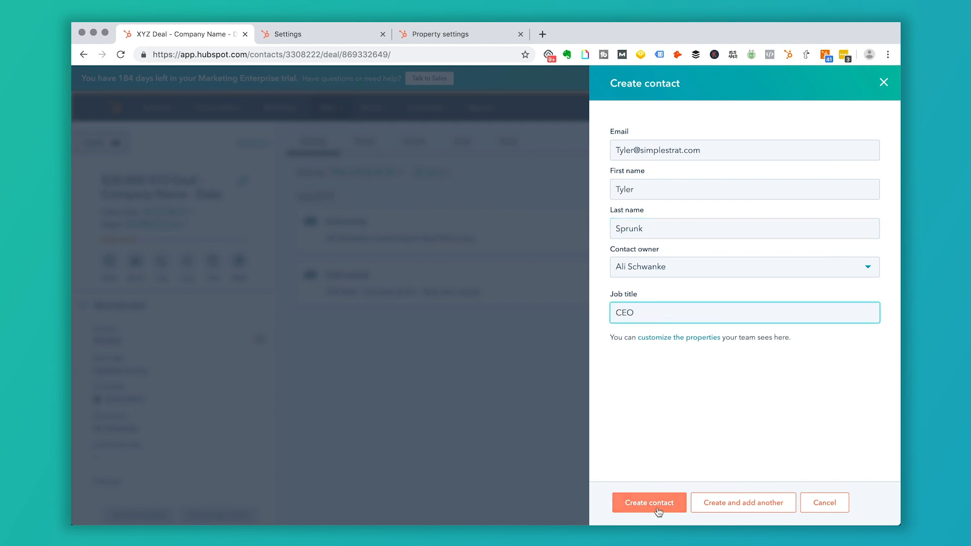
left_click(650, 502)
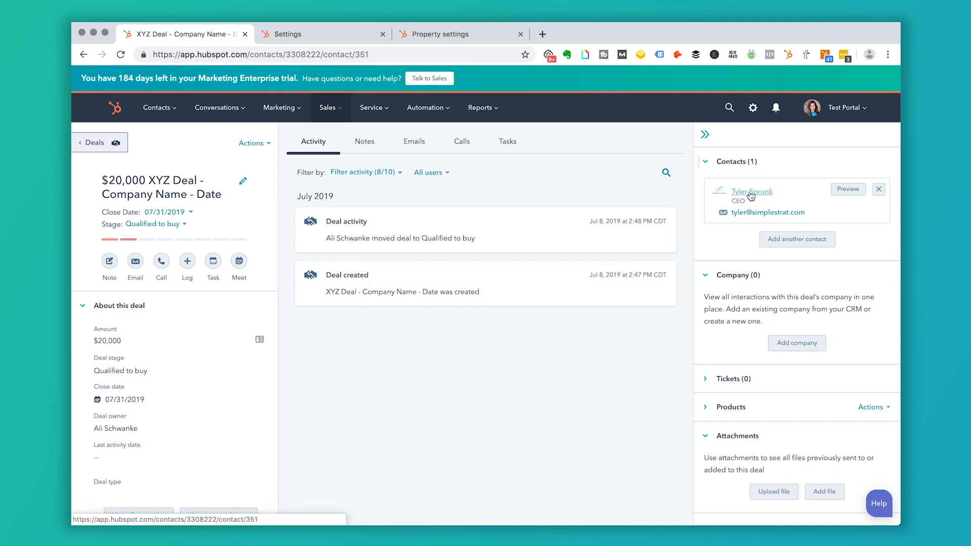
left_click(752, 192)
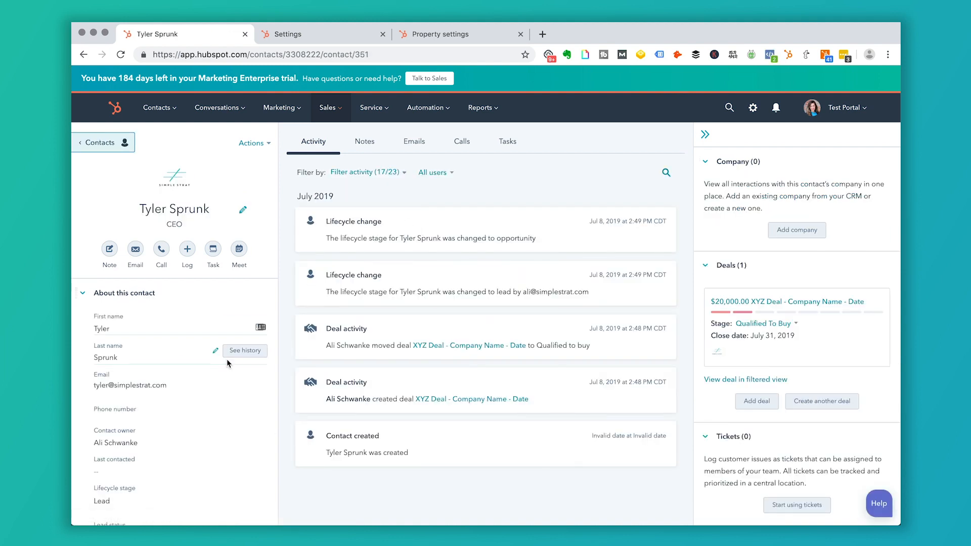
mouse_move(808, 215)
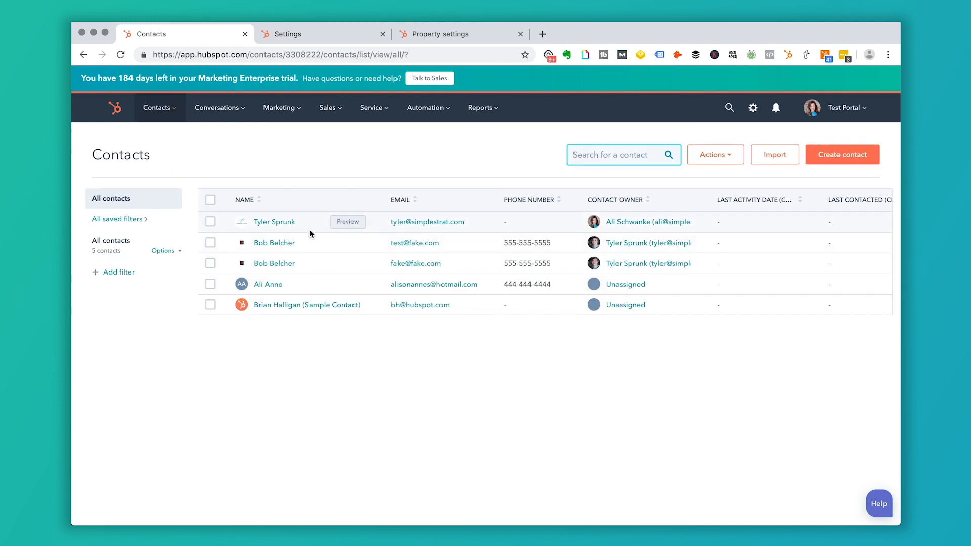
left_click(275, 222)
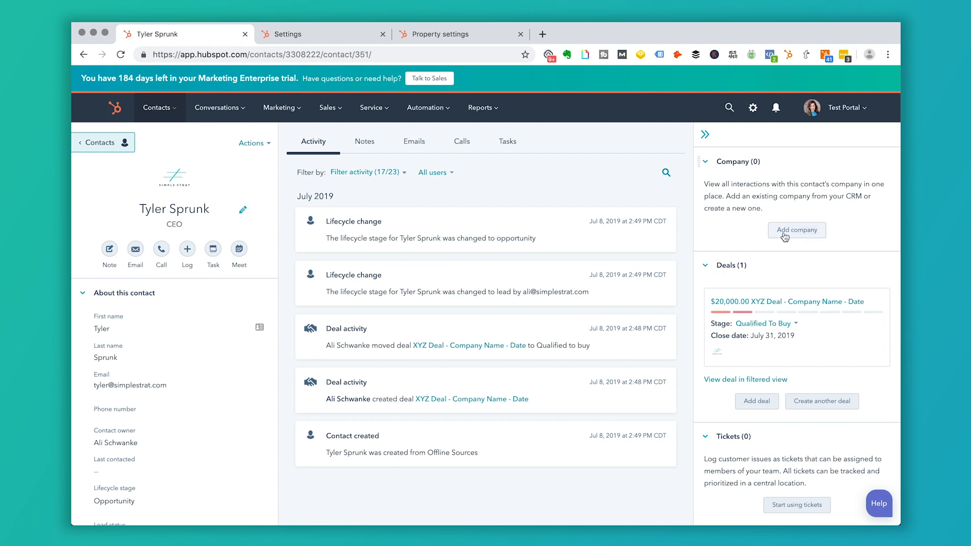
left_click(796, 229)
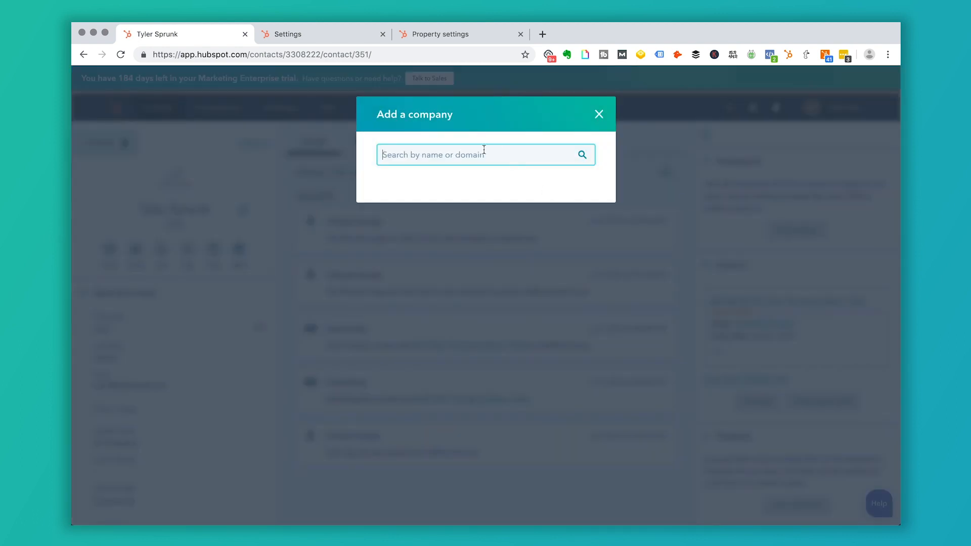
type("simplestrat.com")
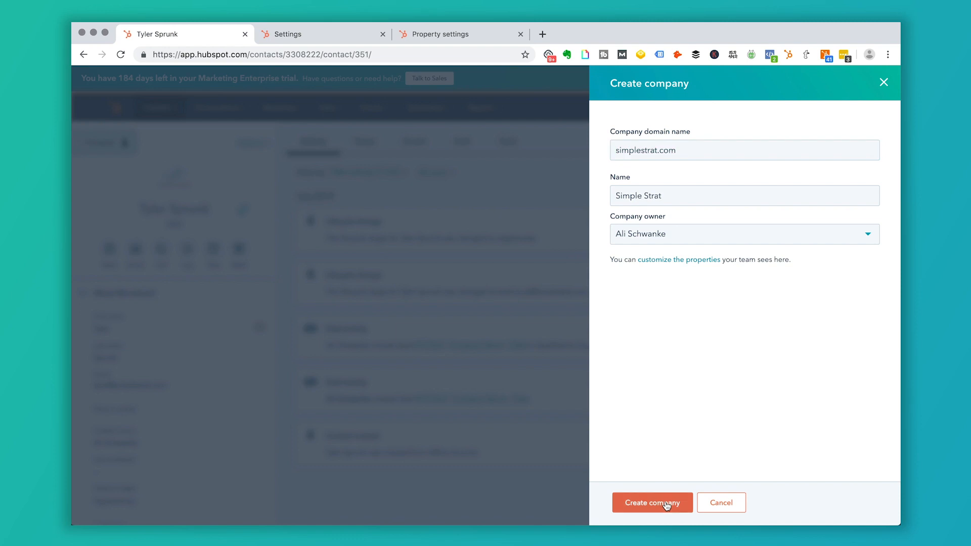
left_click(652, 503)
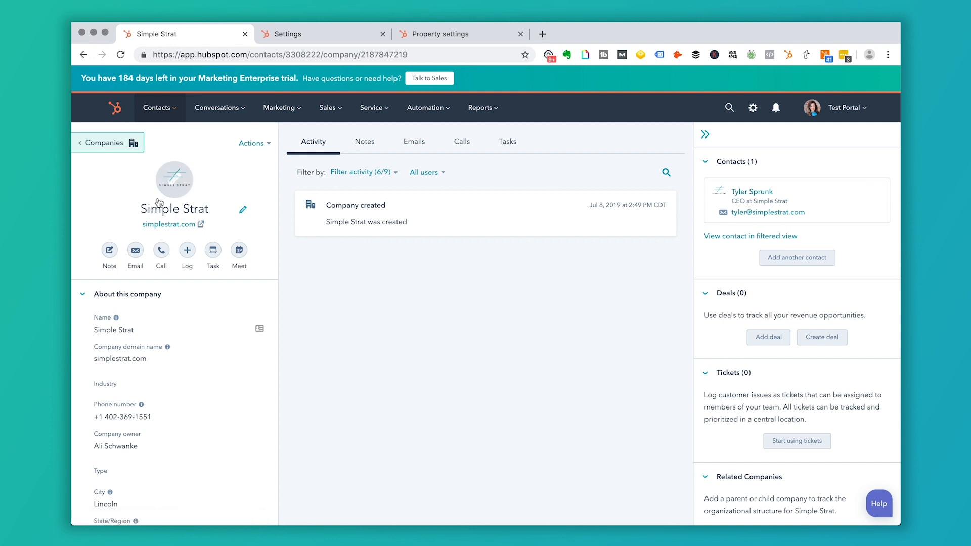
left_click(159, 107)
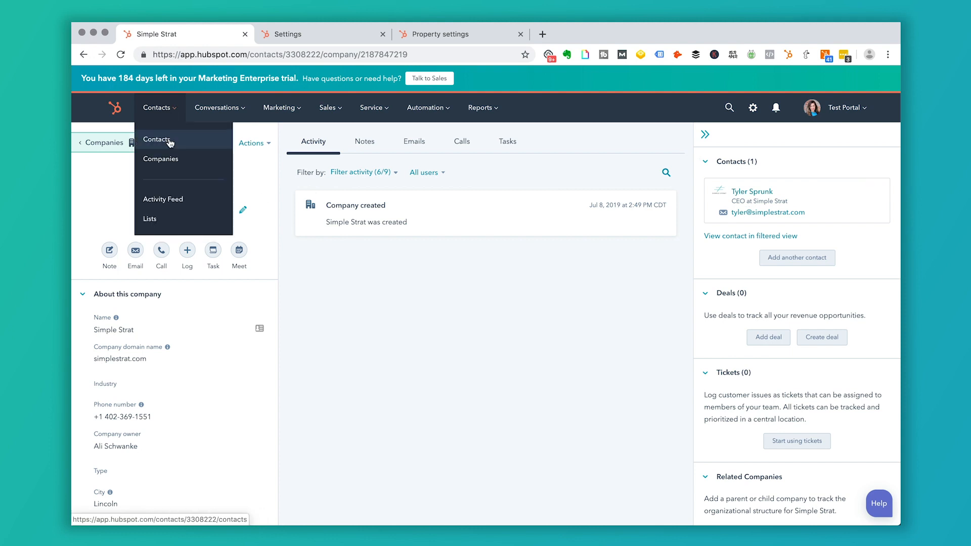
left_click(156, 140)
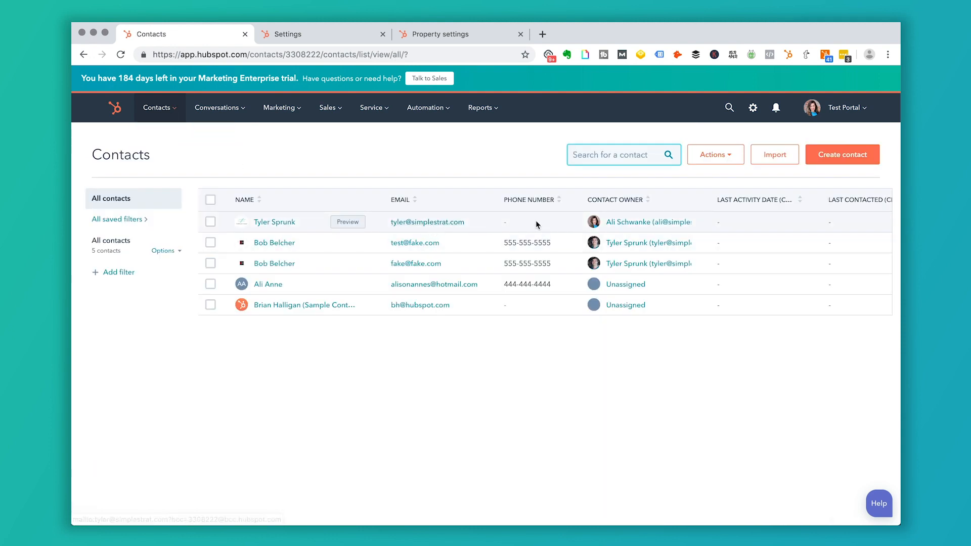
left_click(274, 222)
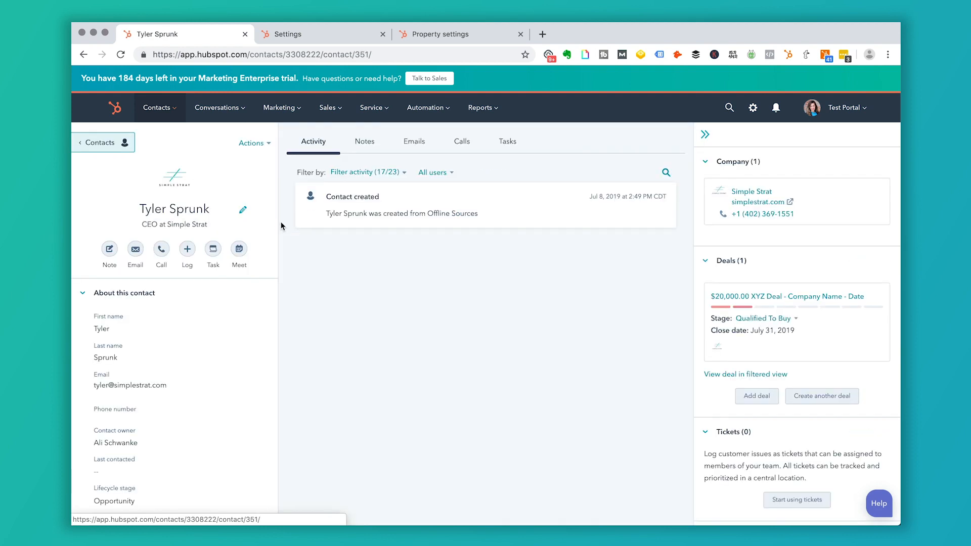
left_click(751, 191)
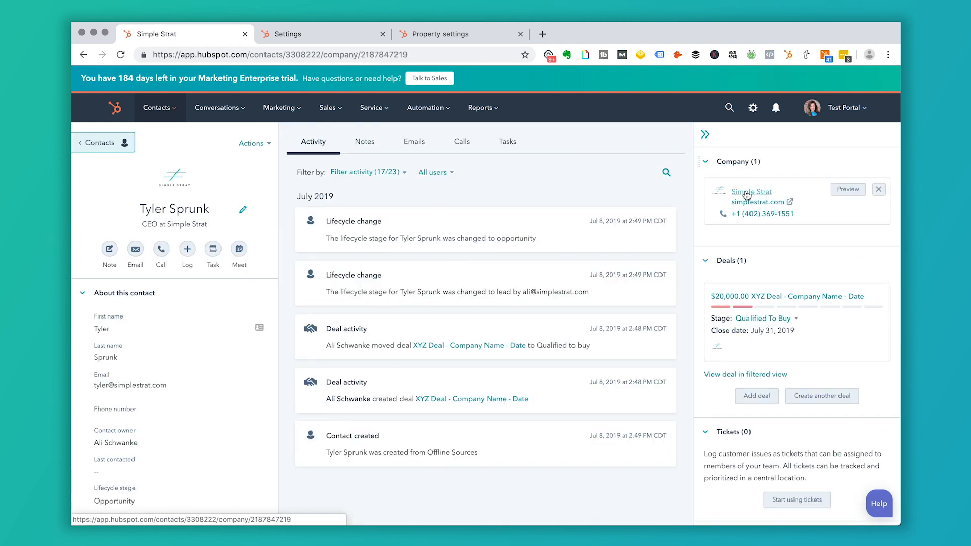
Step: Associate the Simple Strat company with the $20,000 XYZ Deal record
left_click(328, 107)
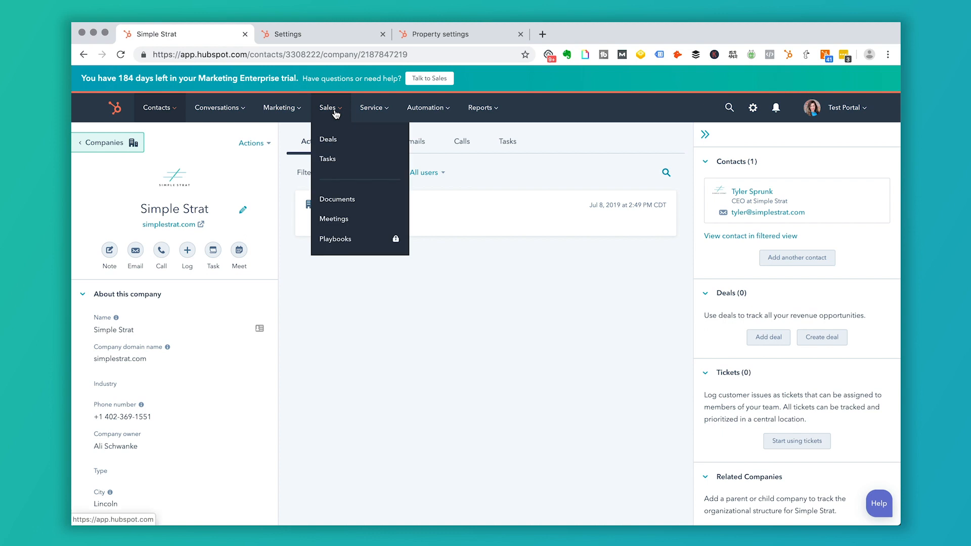
left_click(328, 138)
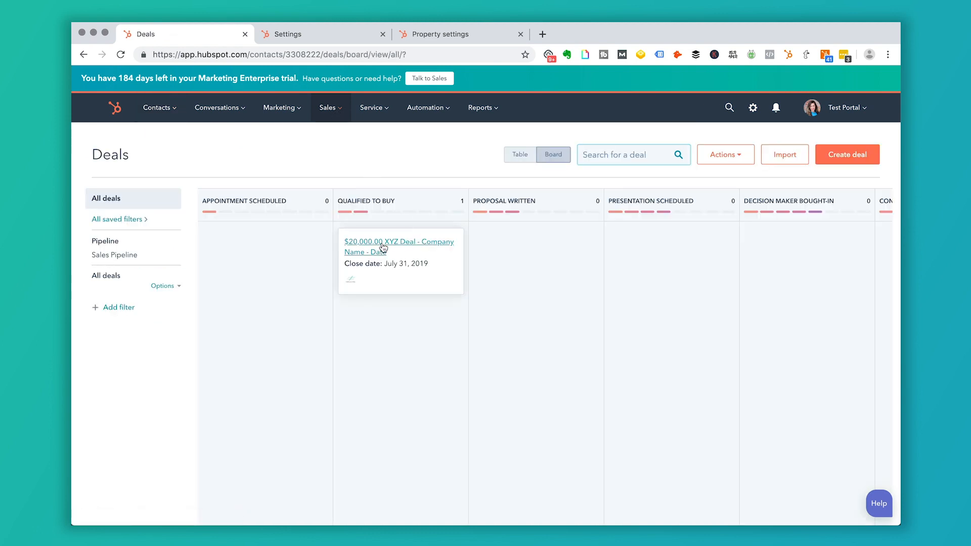
left_click(399, 242)
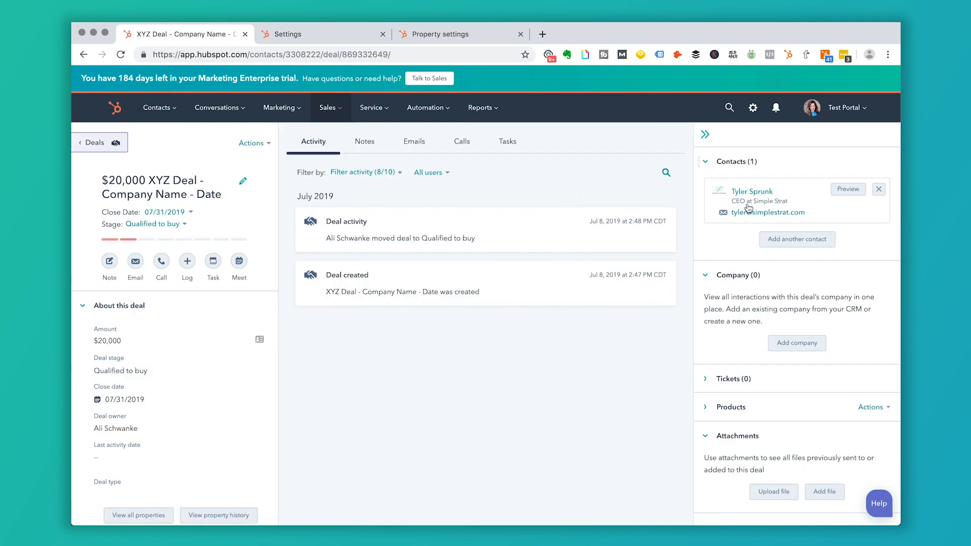
left_click(797, 343)
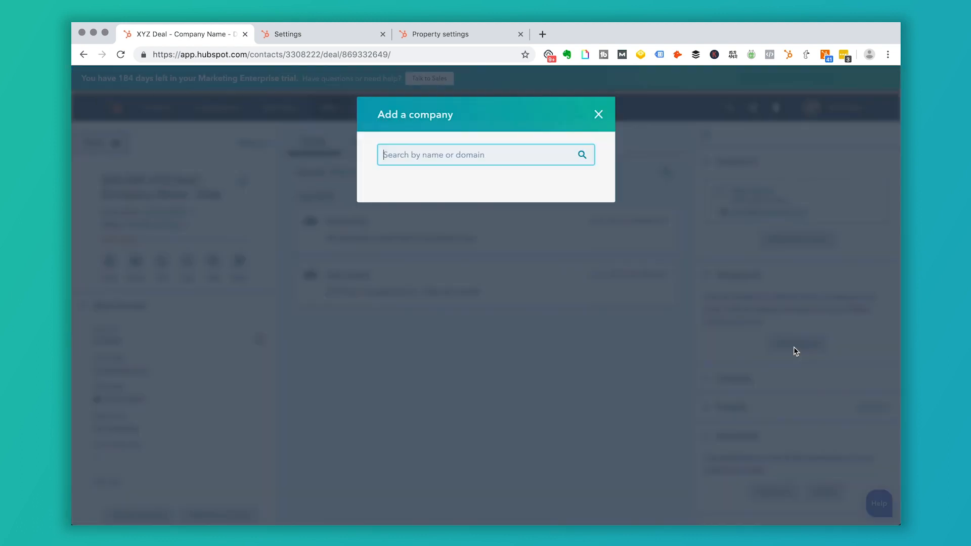
type("simple")
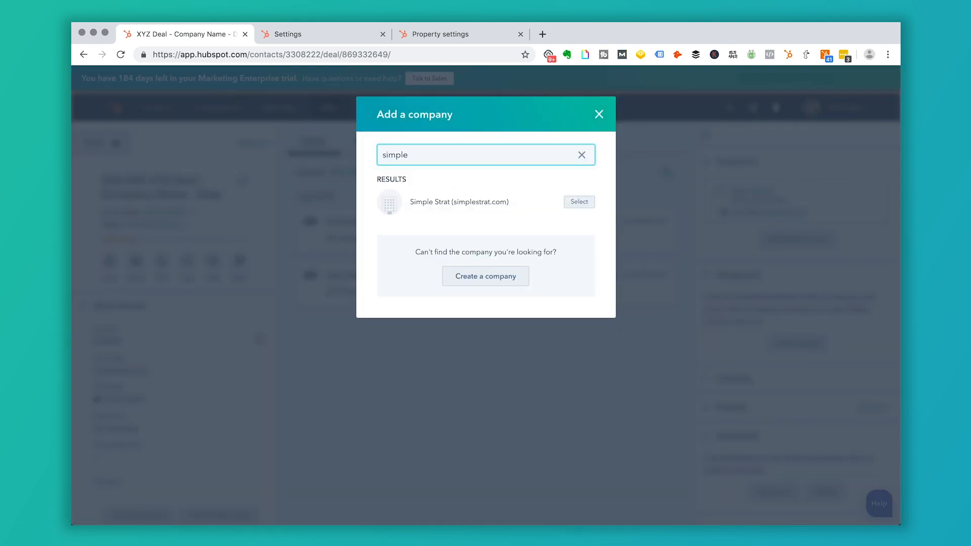
left_click(578, 201)
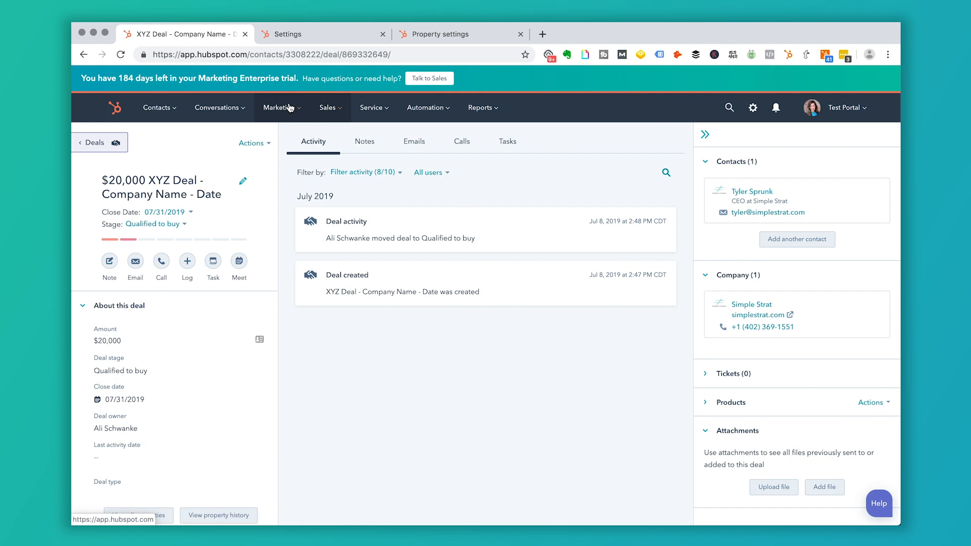
left_click(327, 107)
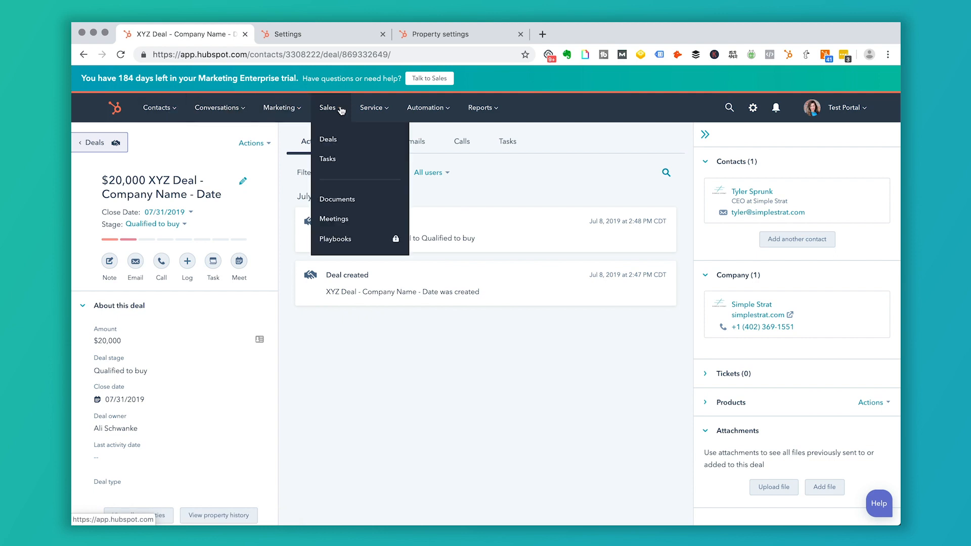
left_click(328, 139)
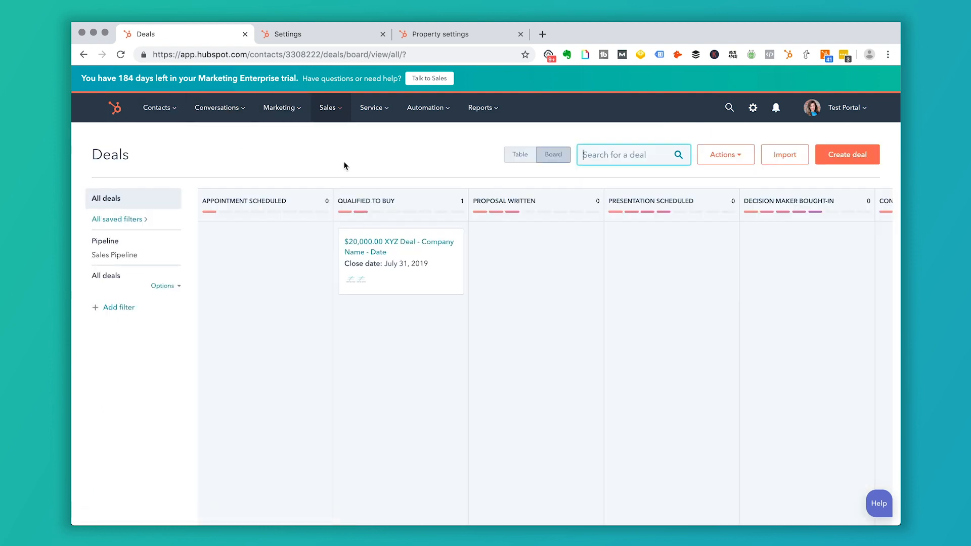
left_click(399, 247)
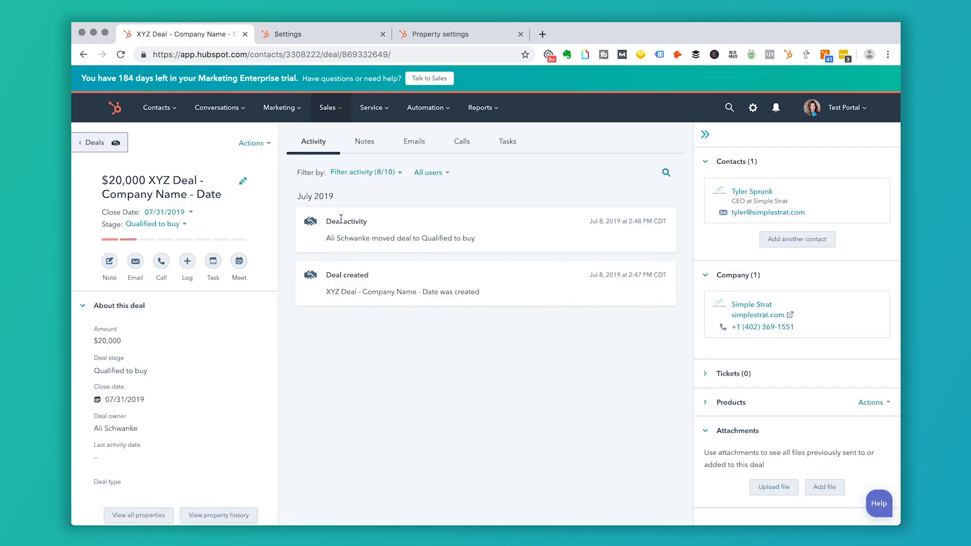
left_click(252, 143)
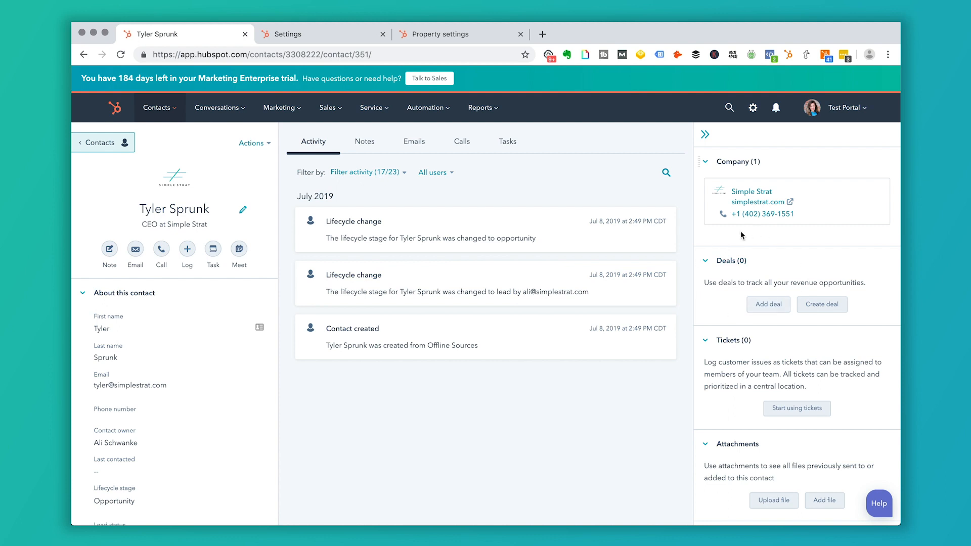
mouse_move(722, 271)
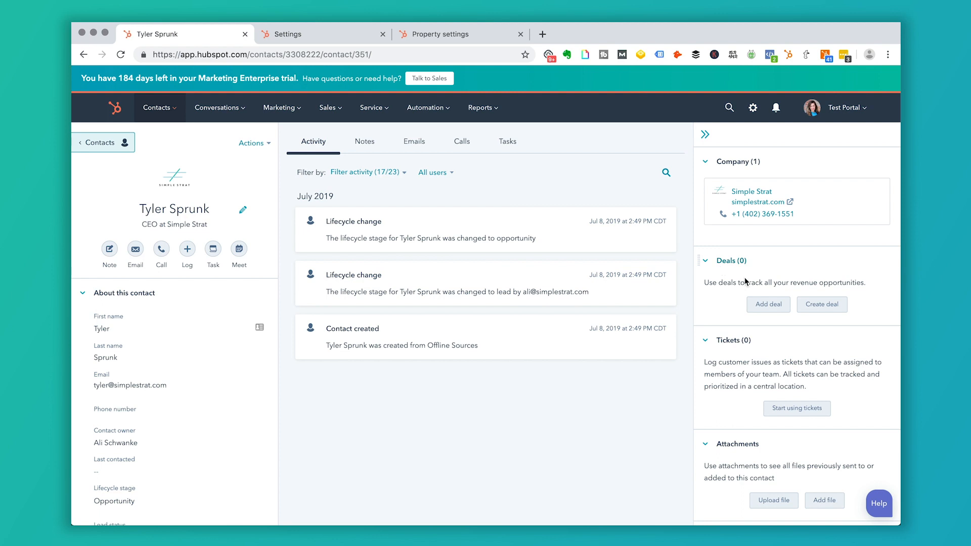
mouse_move(714, 279)
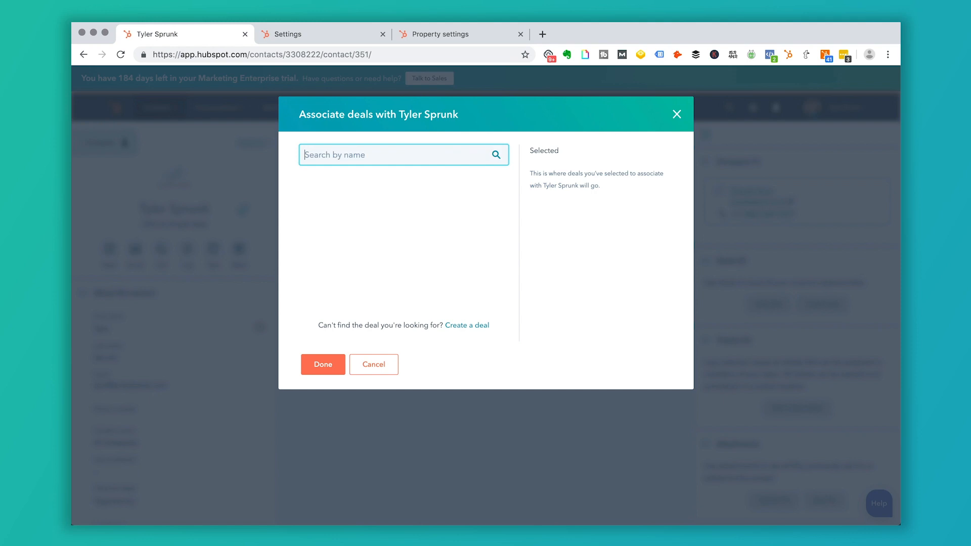
Step: Search the deal association dialog for 'XYZ Deal' and find no matching deal
type("XYZ Deal")
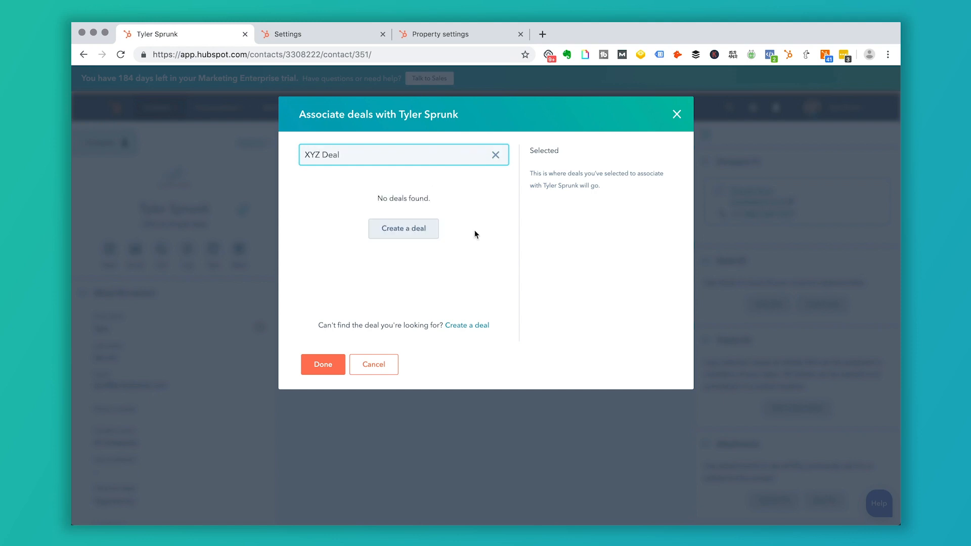
mouse_move(404, 228)
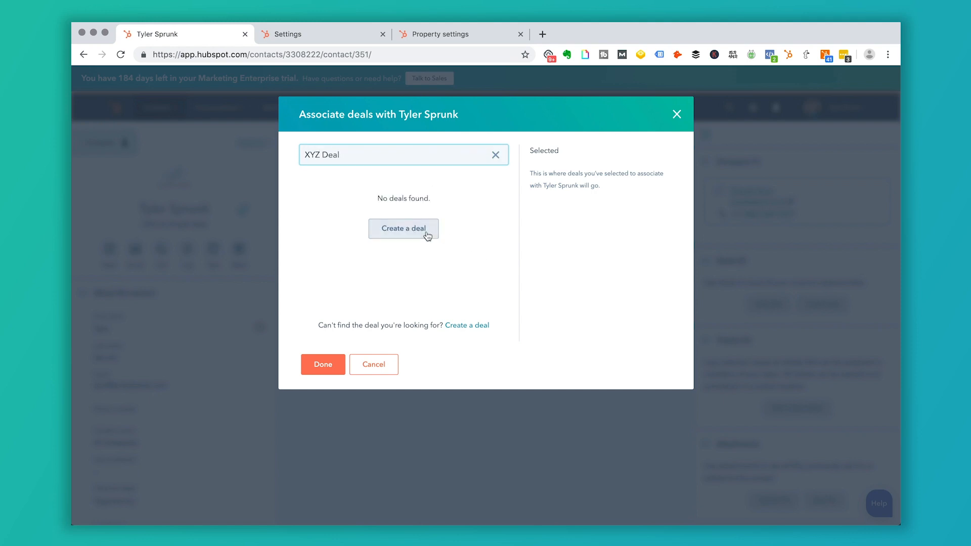
Step: Start a new deal named Simple Strat - New Deal at Appointment scheduled with amount 20000
left_click(404, 229)
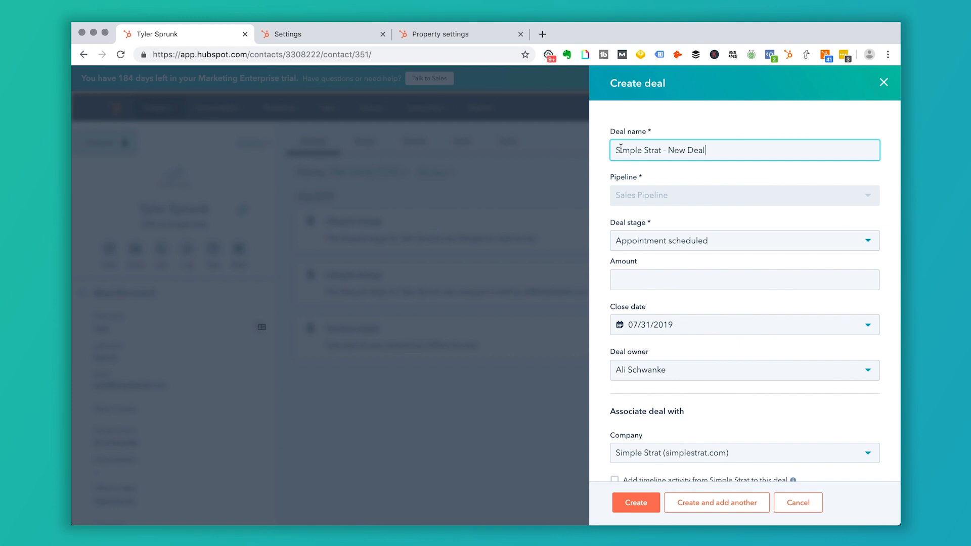
double_click(632, 149)
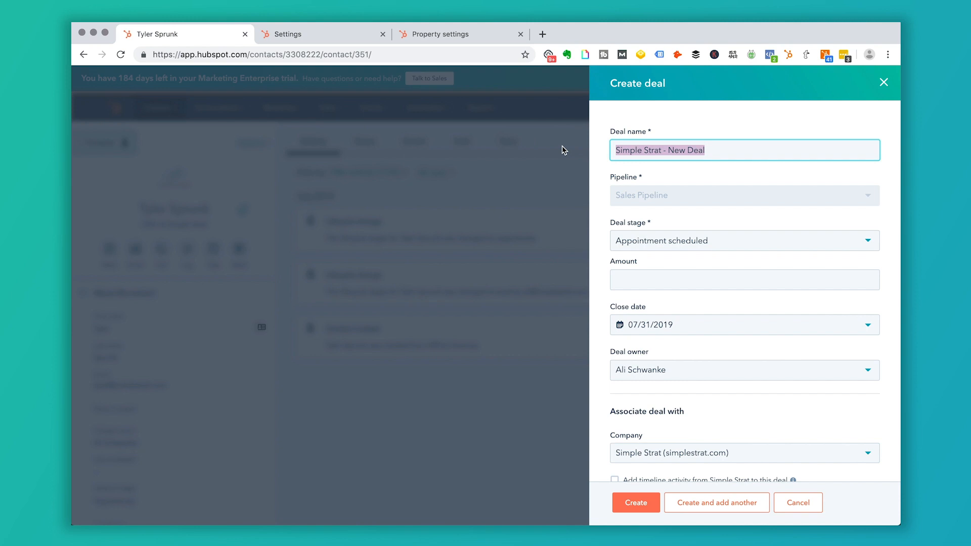
left_click(740, 241)
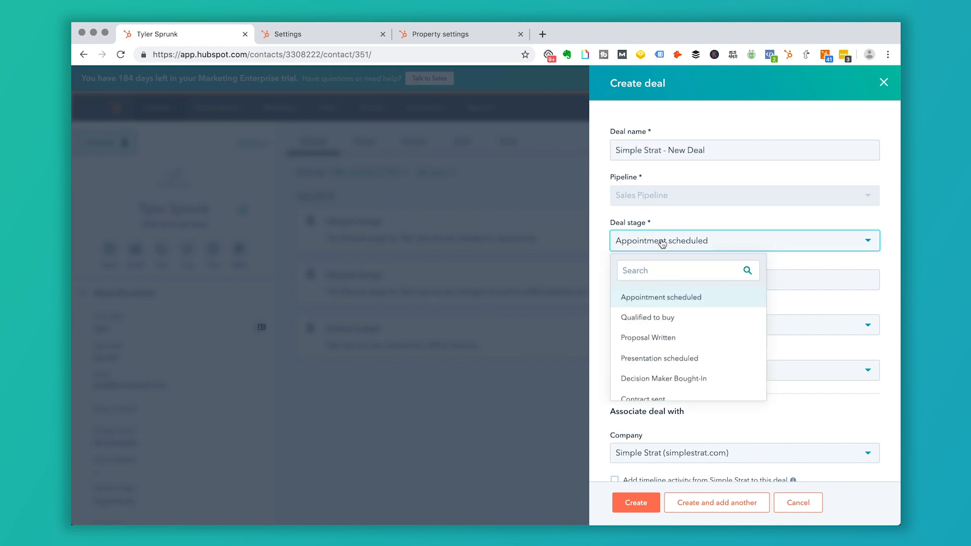
left_click(660, 297)
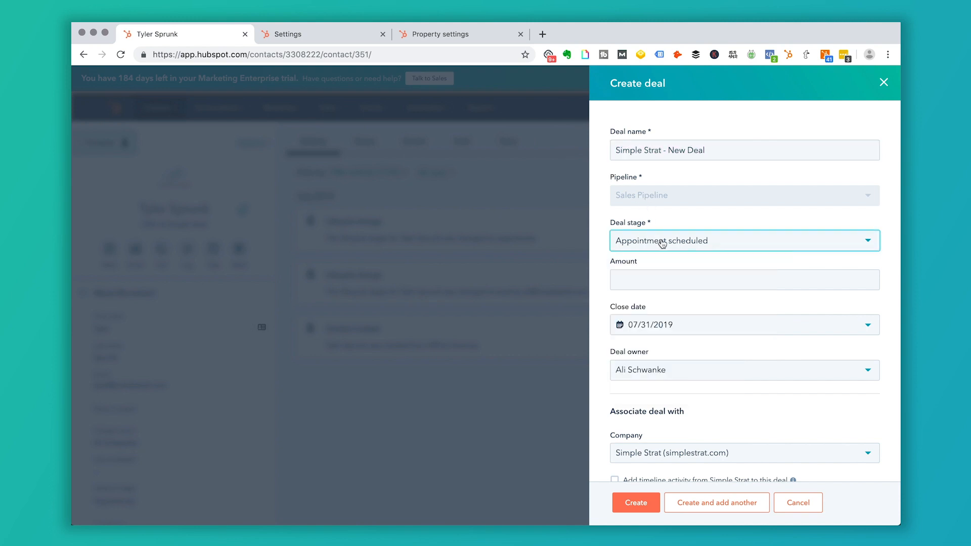
type("2")
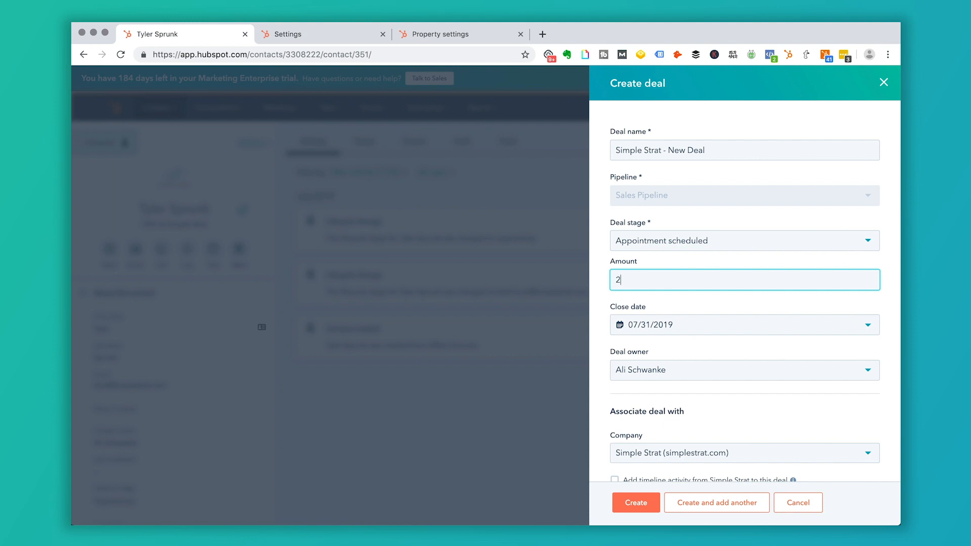
type("0000")
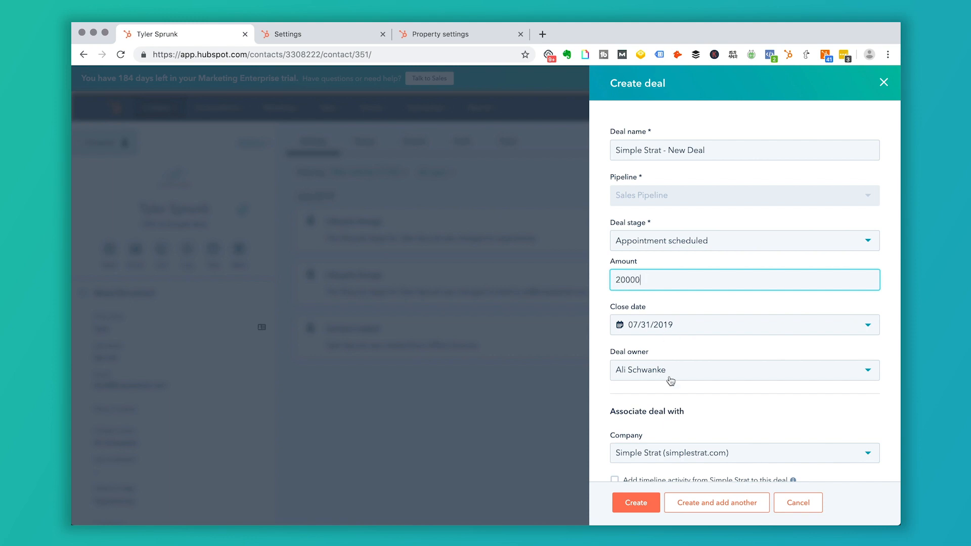
scroll("down", 3)
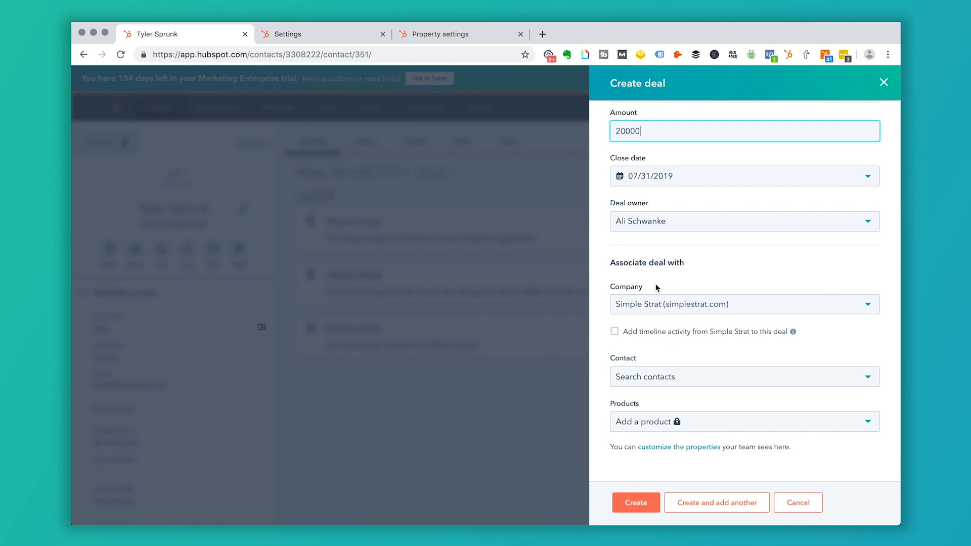
left_click(743, 376)
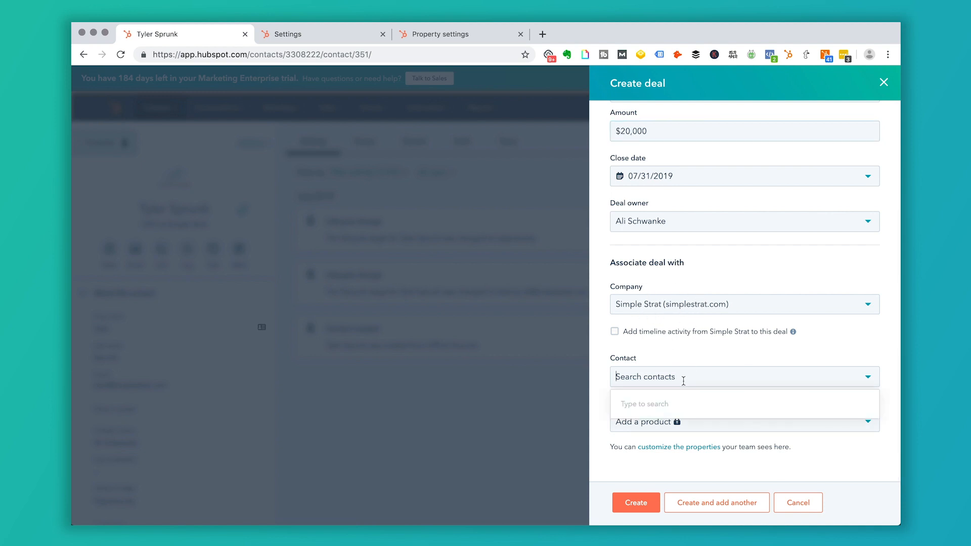
type("tyl")
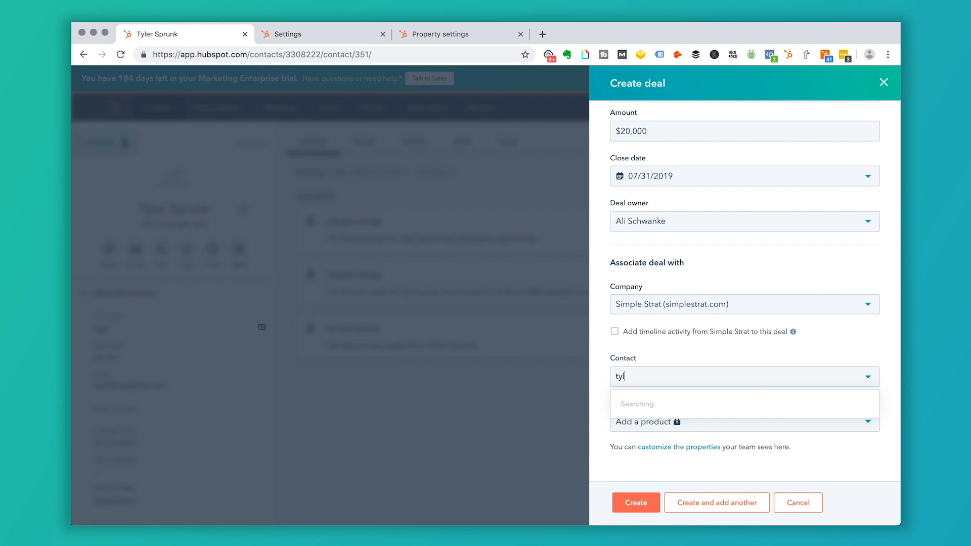
left_click(681, 405)
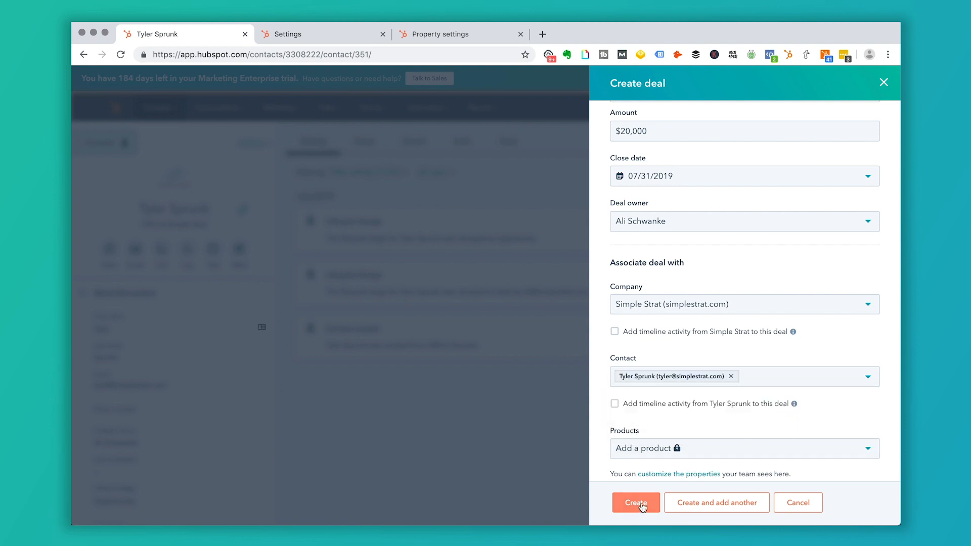
left_click(635, 503)
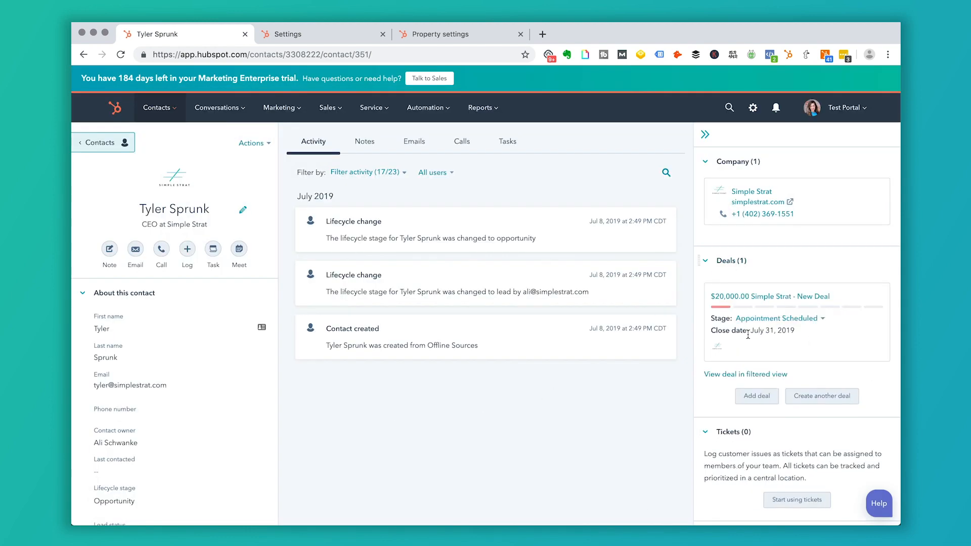
left_click(328, 107)
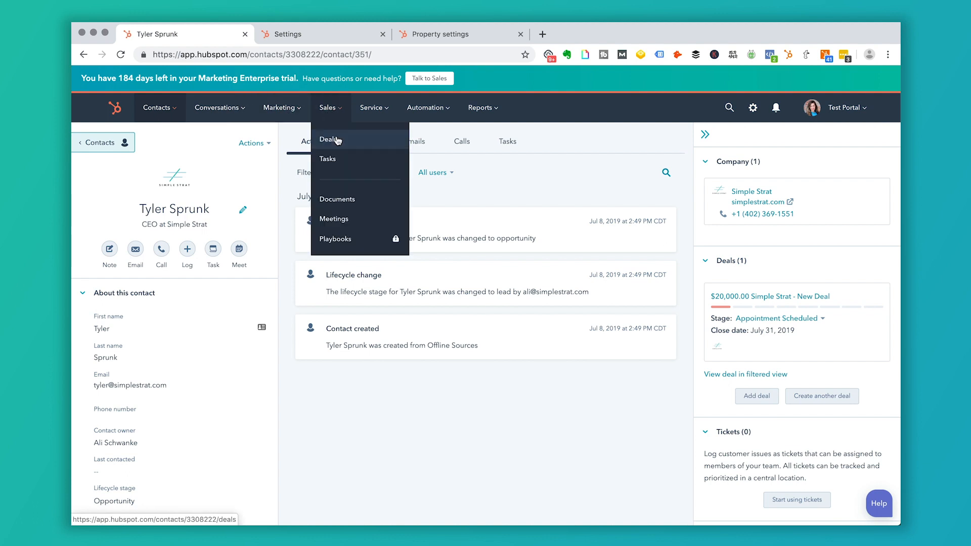
left_click(330, 138)
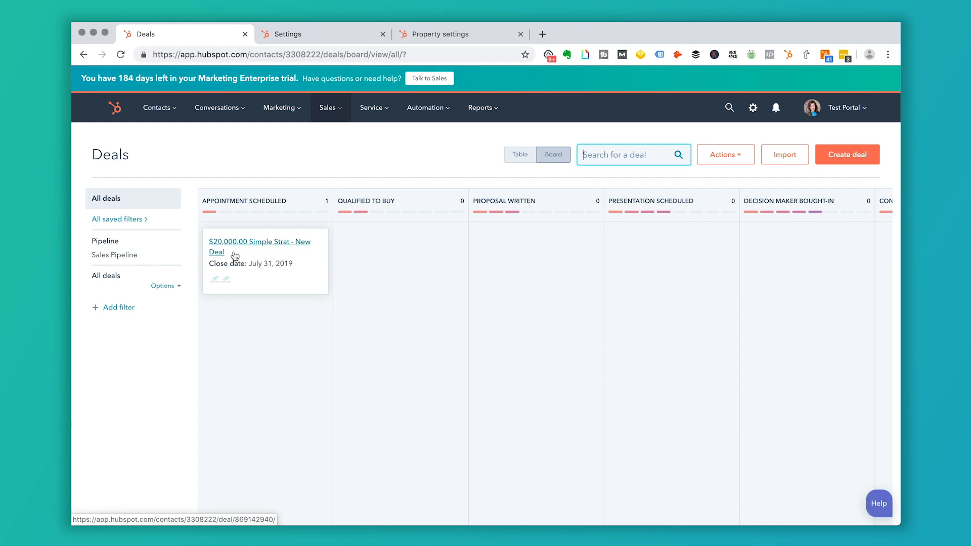
mouse_move(499, 159)
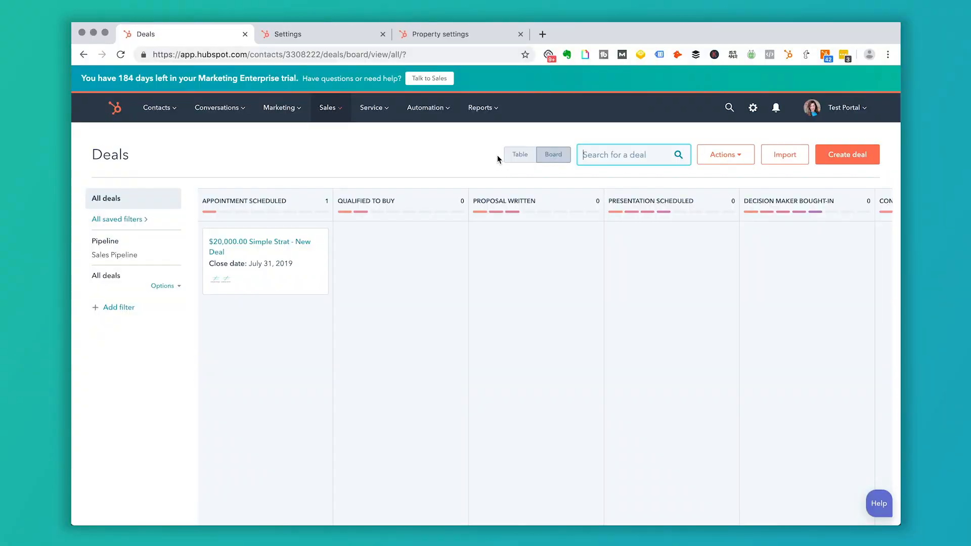
left_click(519, 153)
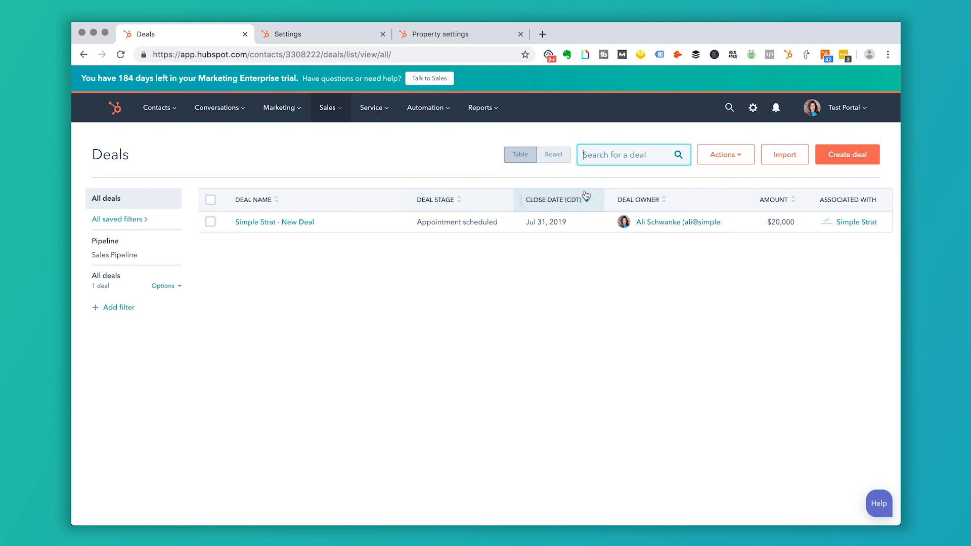
Step: Use Actions > Edit columns to include Create date in the Deals table
left_click(725, 154)
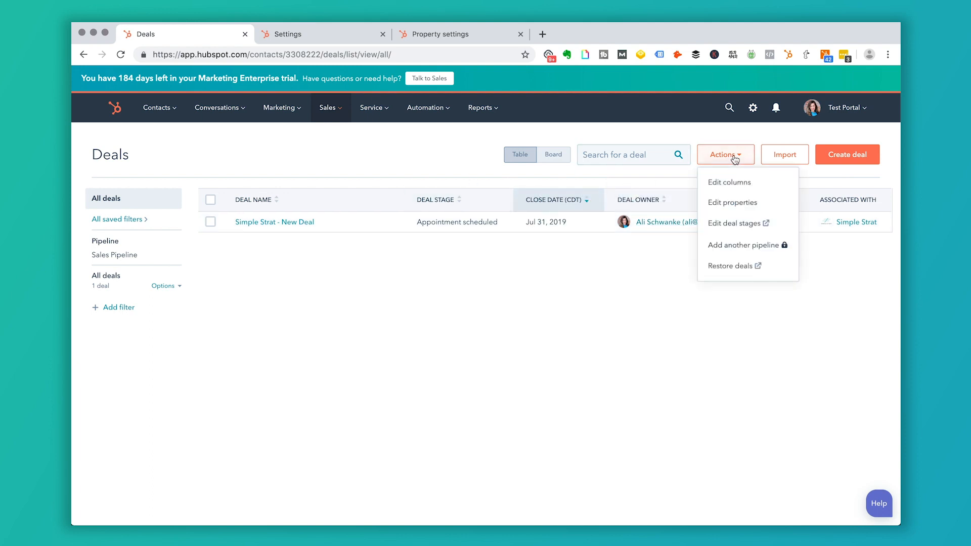
left_click(729, 183)
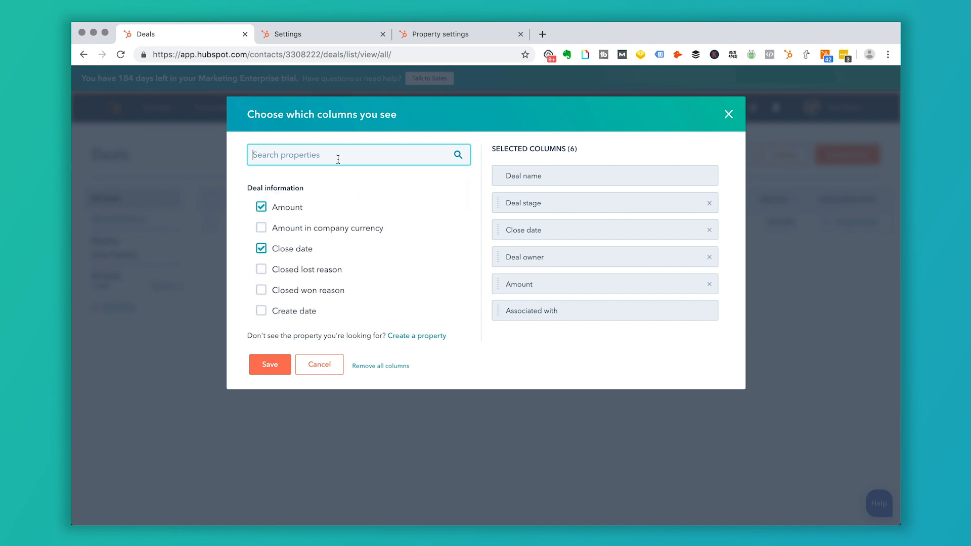
left_click(261, 225)
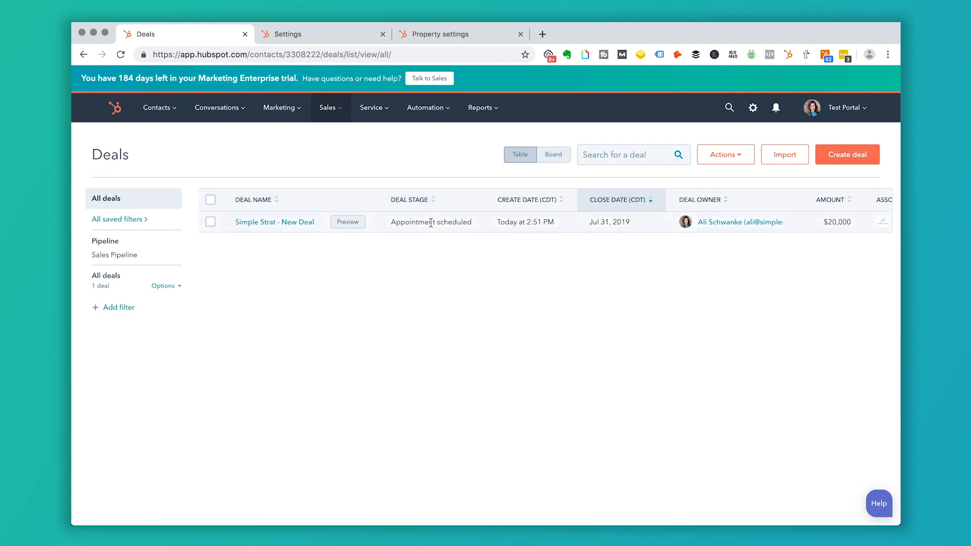
mouse_move(628, 216)
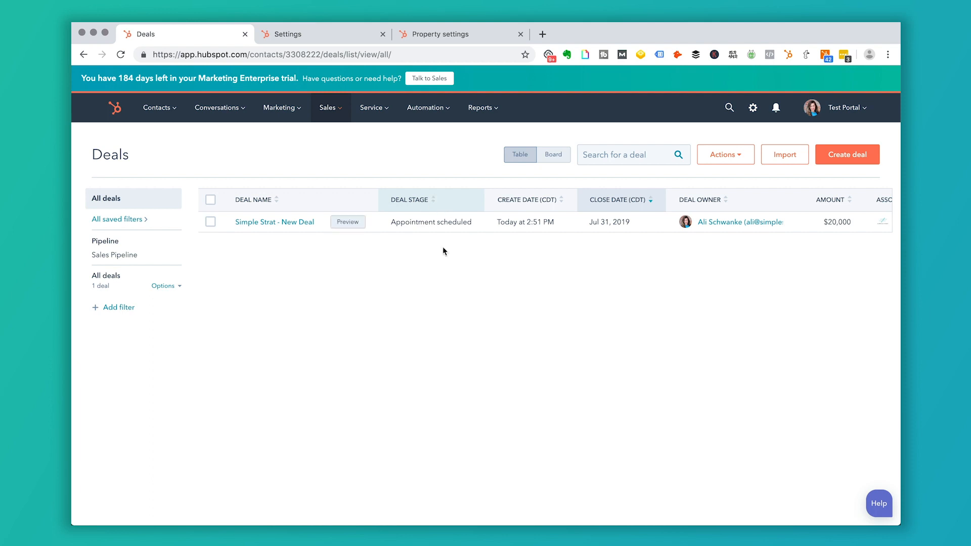
mouse_move(452, 289)
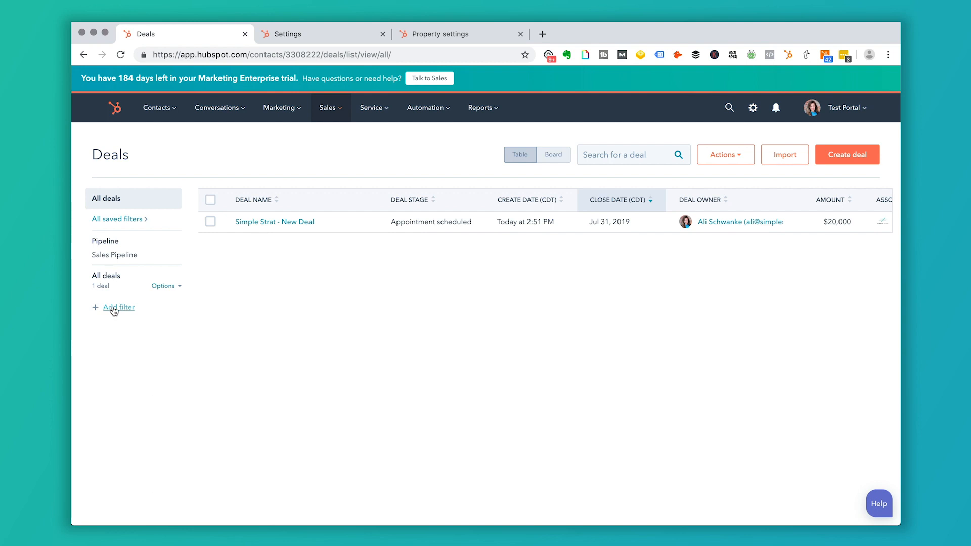
left_click(118, 307)
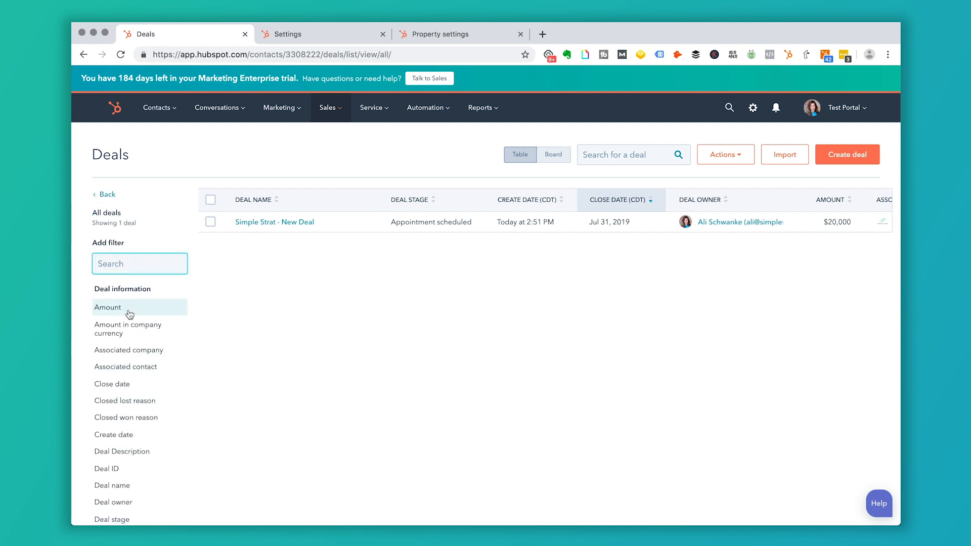
type("contact")
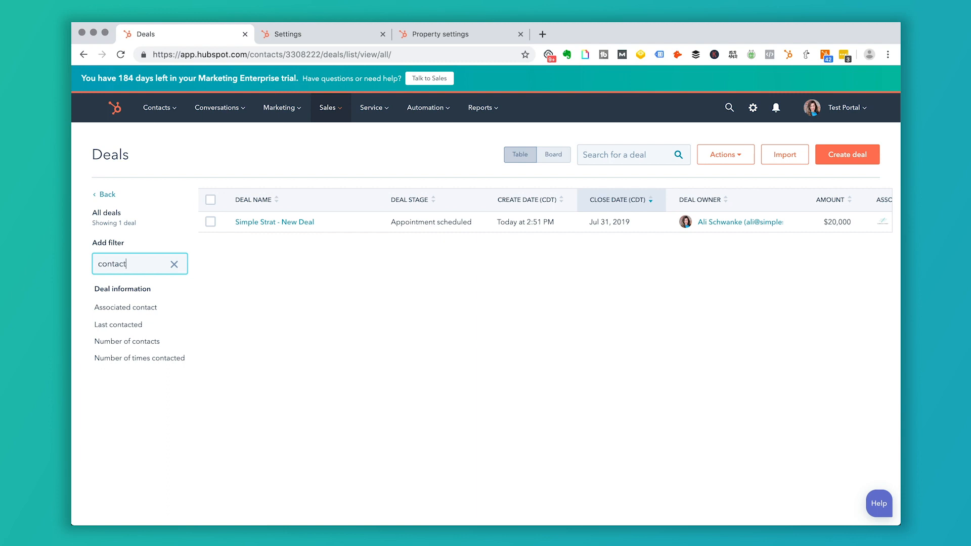
type("use")
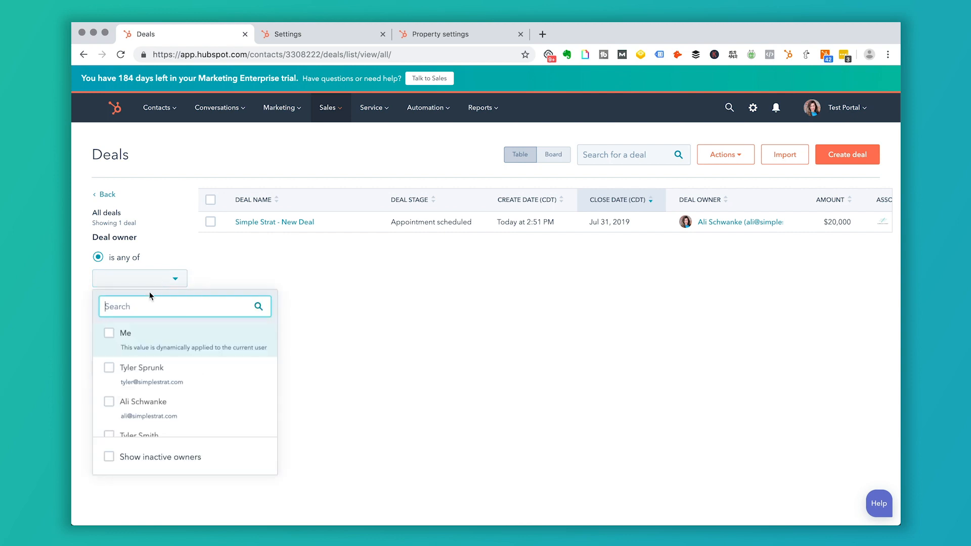
left_click(125, 333)
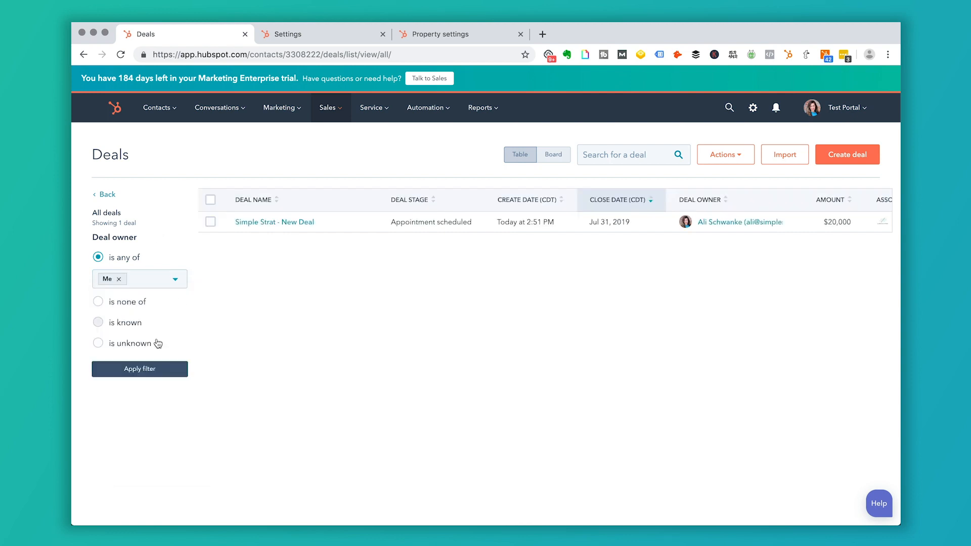
left_click(139, 369)
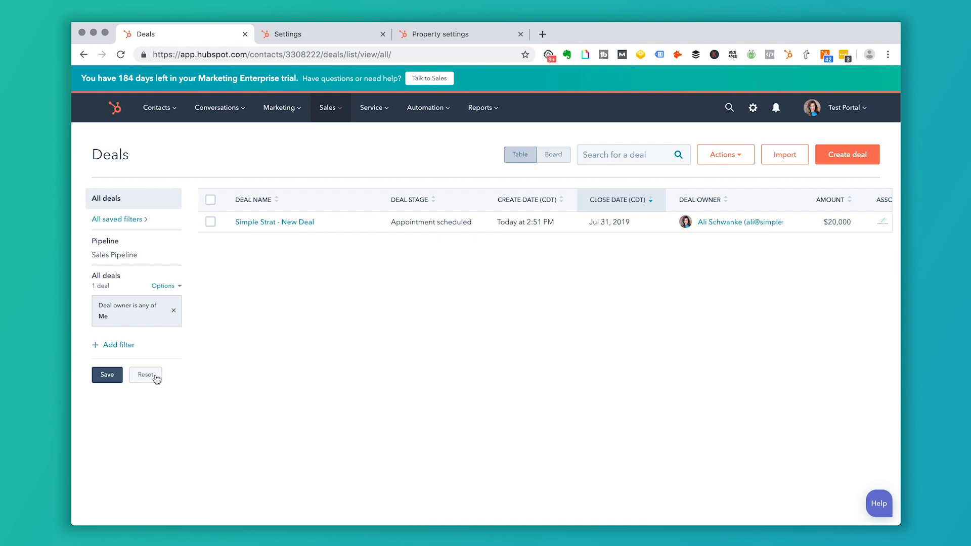
left_click(146, 374)
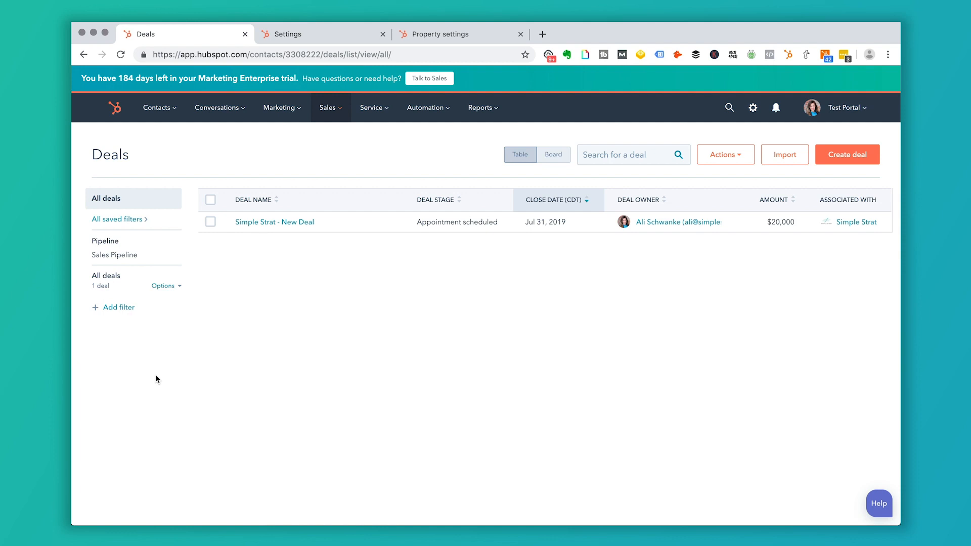
mouse_move(314, 169)
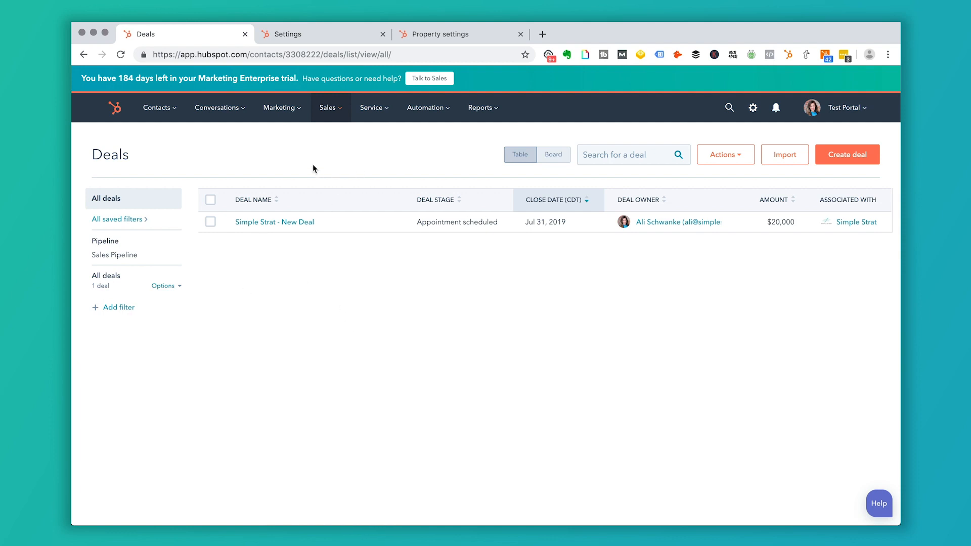
left_click(274, 221)
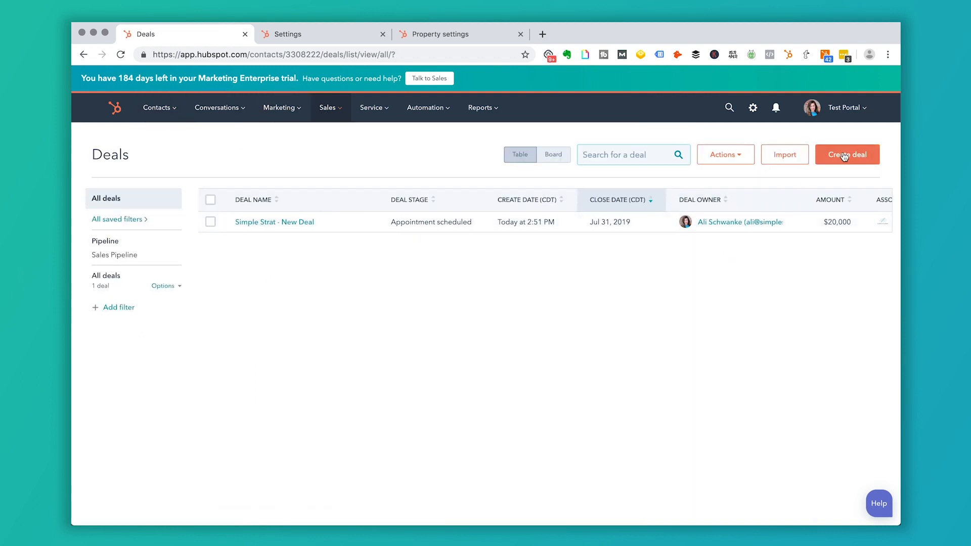
Step: Review the Create deal form fields, then move to the Property settings page
left_click(847, 154)
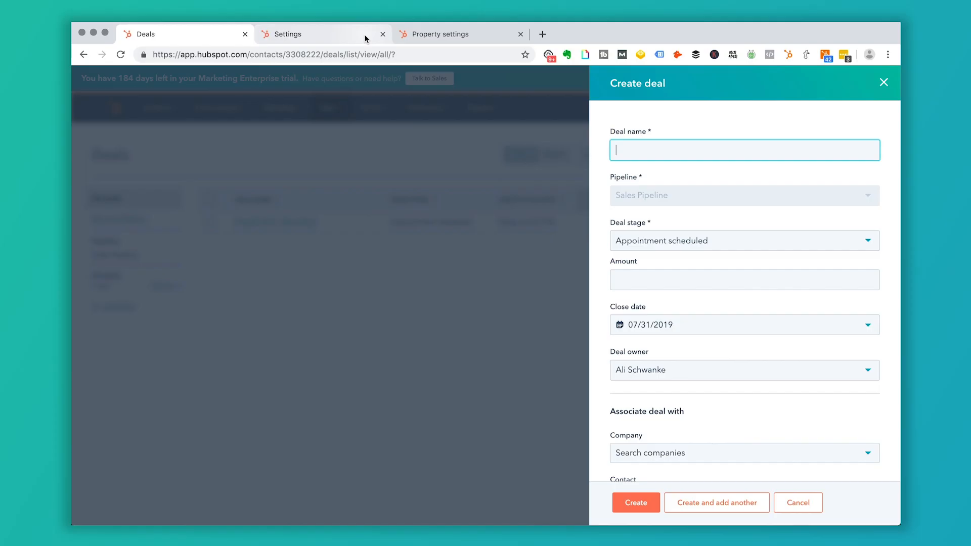
left_click(445, 34)
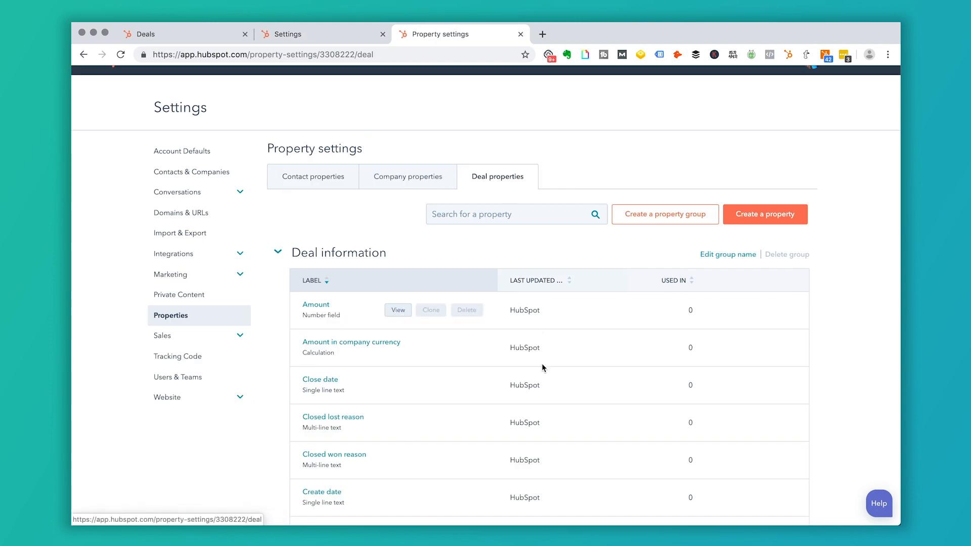
Step: Start a new deal property labelled Detail Type in the Deal information group
scroll("down", 3)
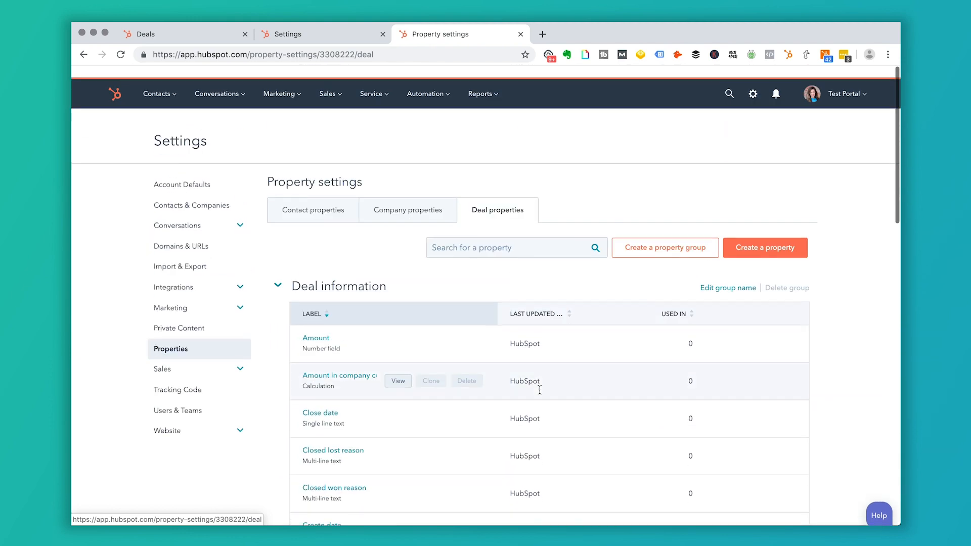
left_click(765, 248)
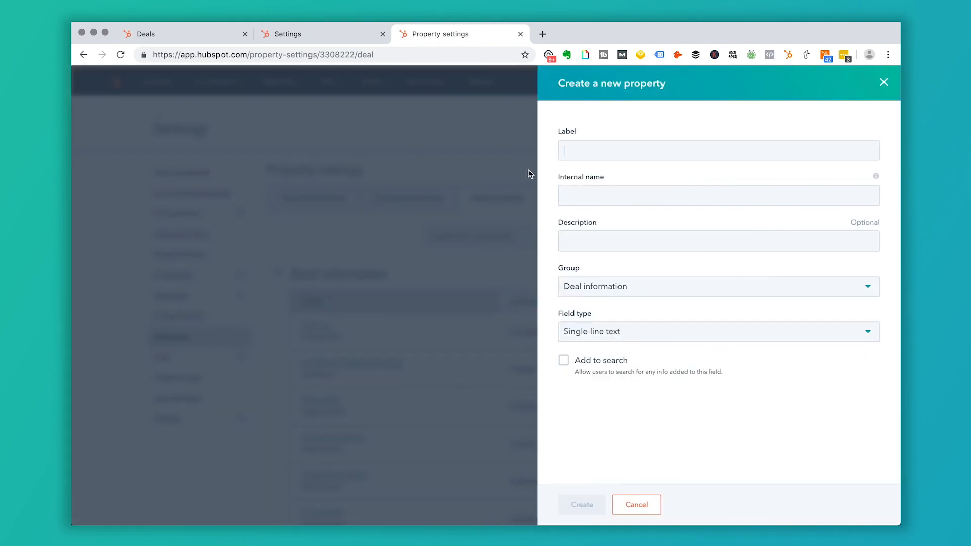
type("D")
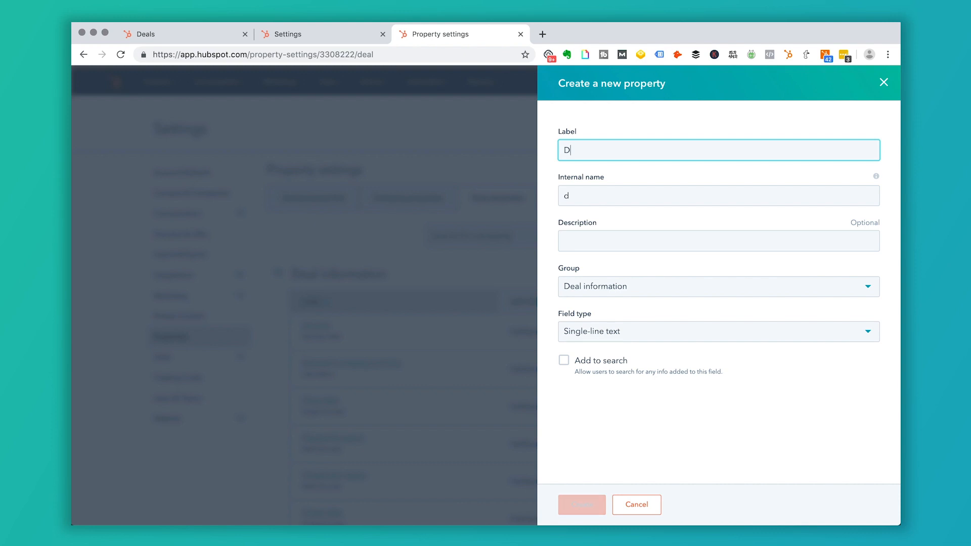
type("eal Type")
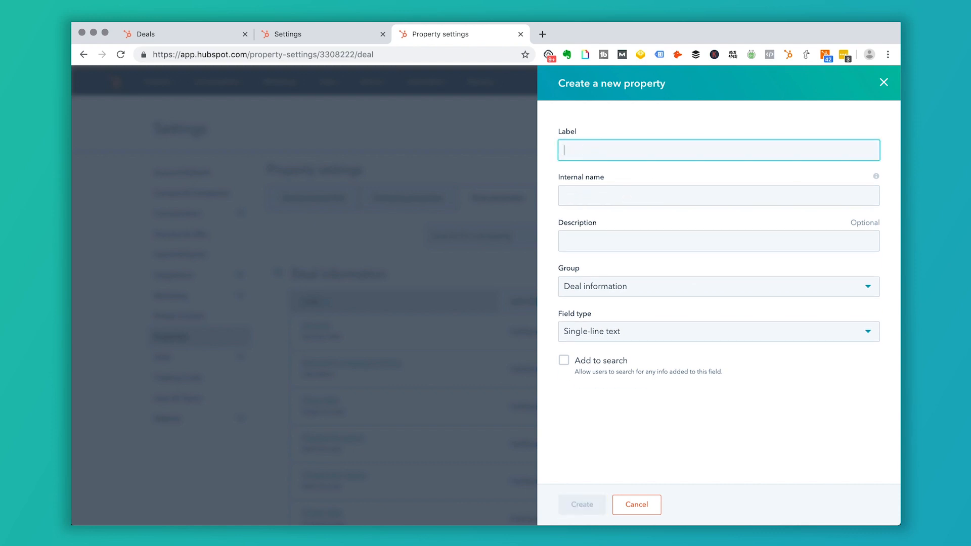
type("Detail Thyp")
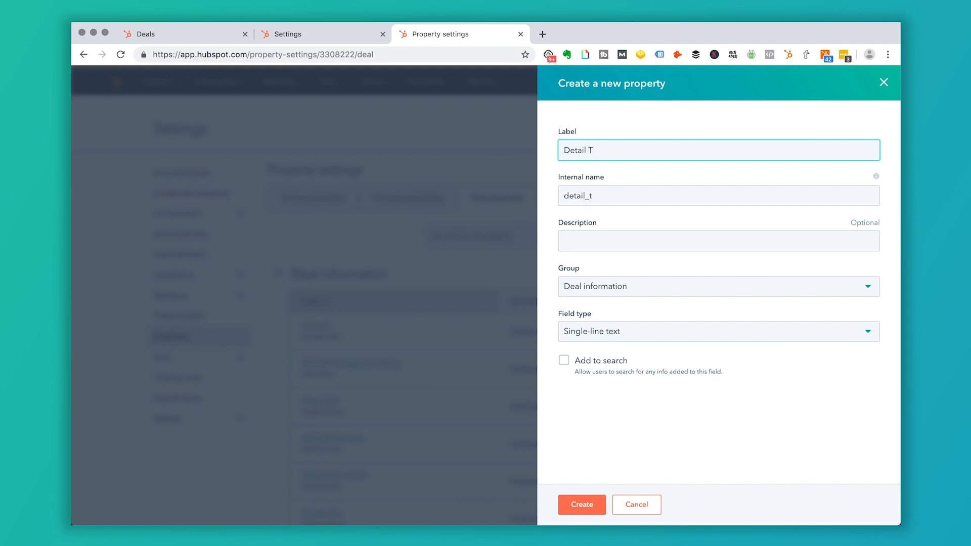
left_click(717, 287)
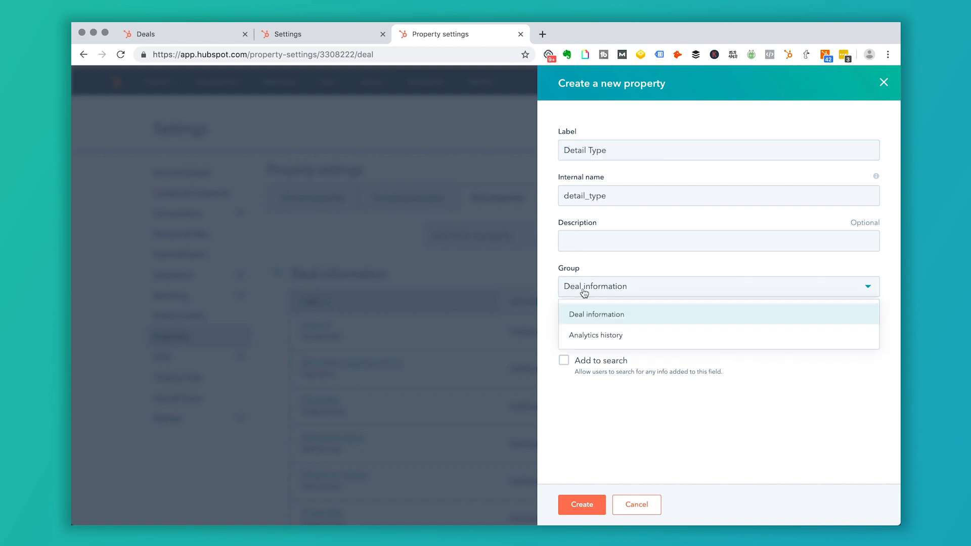
left_click(596, 314)
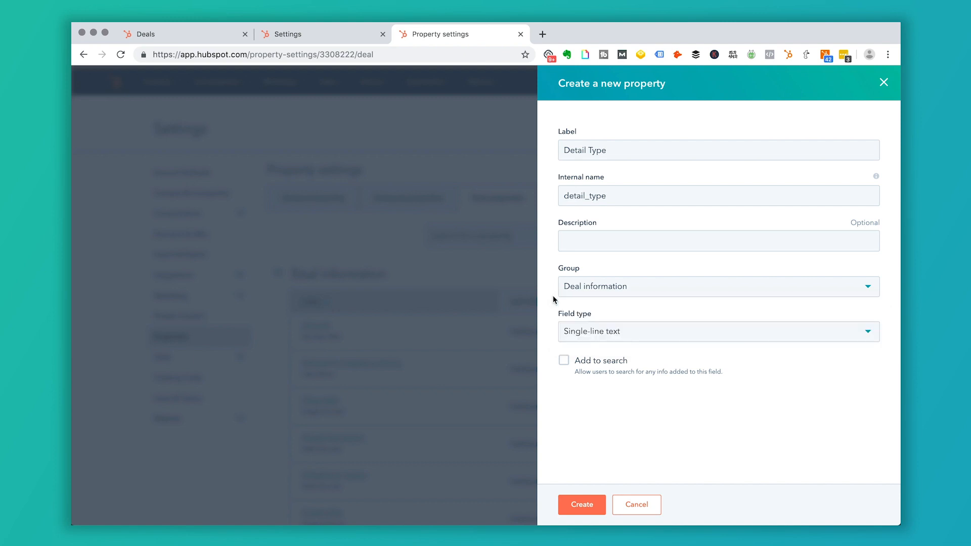
Step: Make it a Dropdown select with options Local and Out of State and create it
left_click(717, 332)
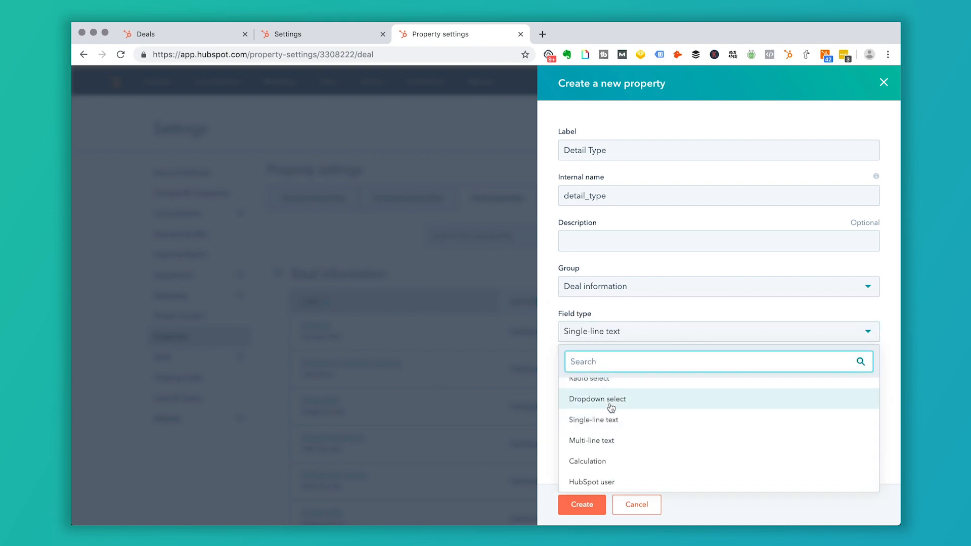
left_click(597, 398)
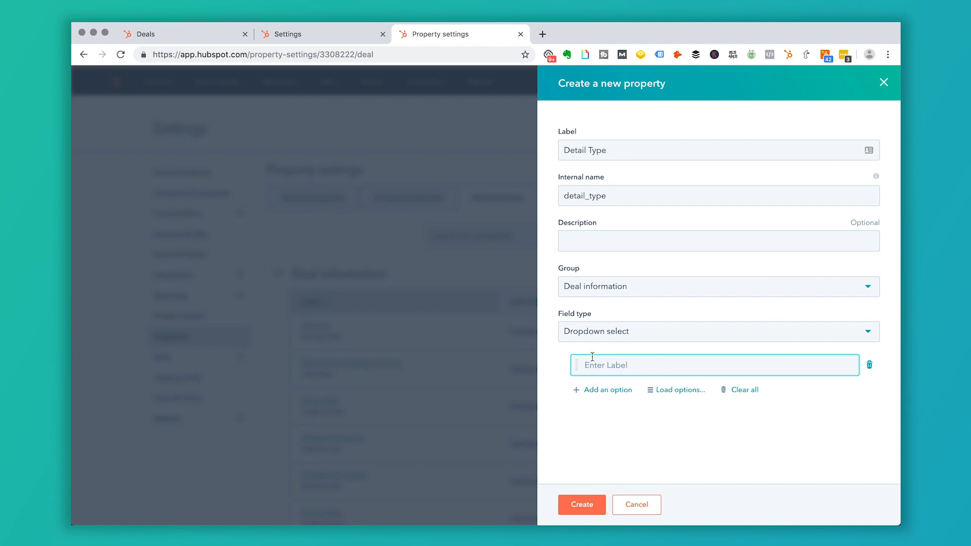
type("Local")
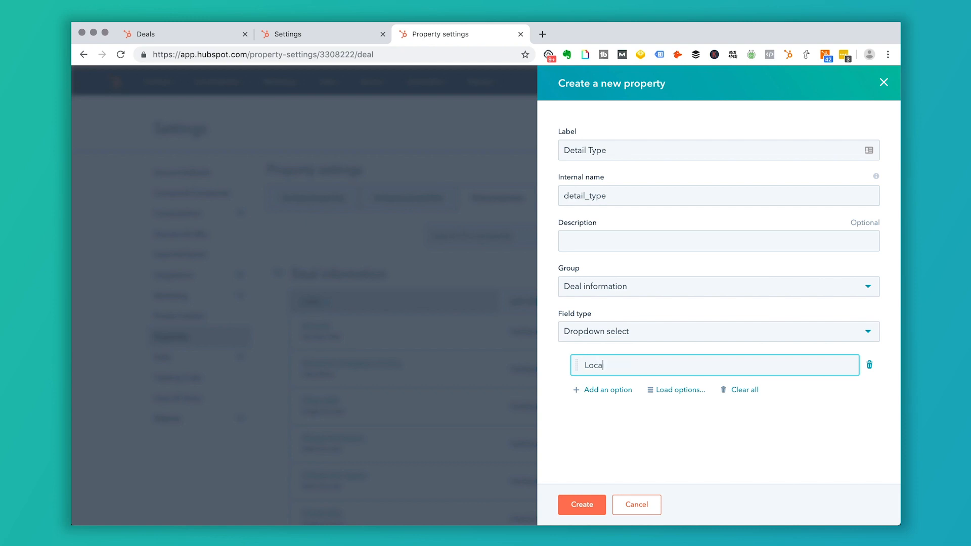
type("Out of State")
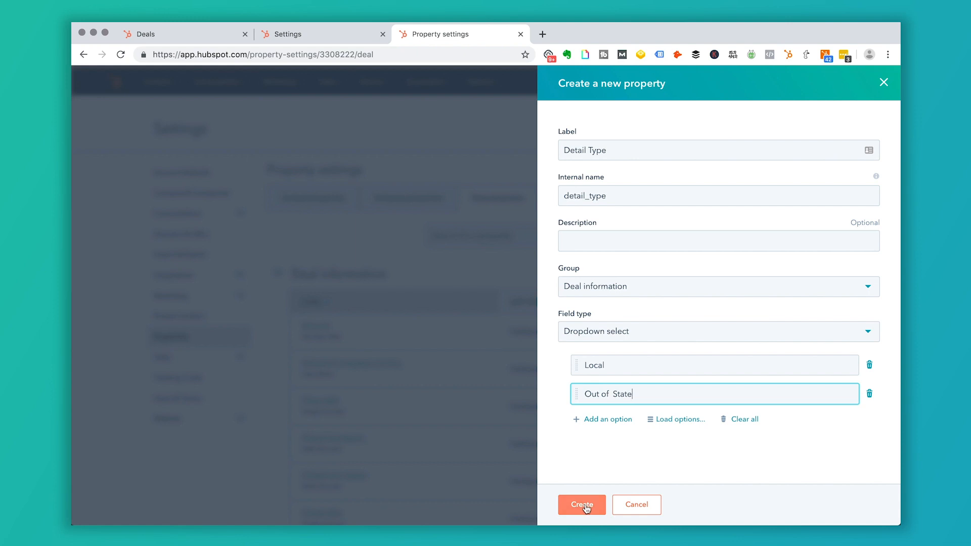
left_click(581, 504)
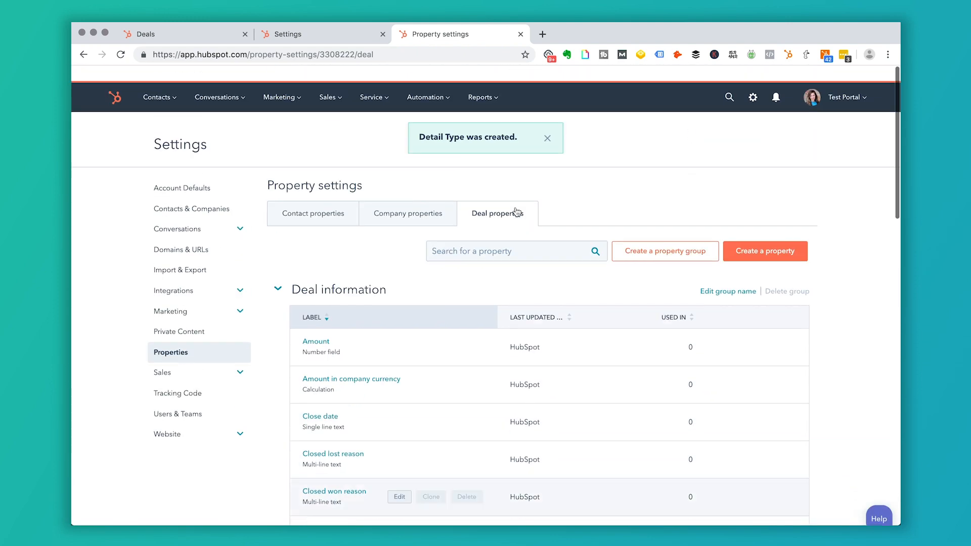
Step: Filter deal properties by 'type' to show Detail Type, and expand Sales in the sidebar
type("type")
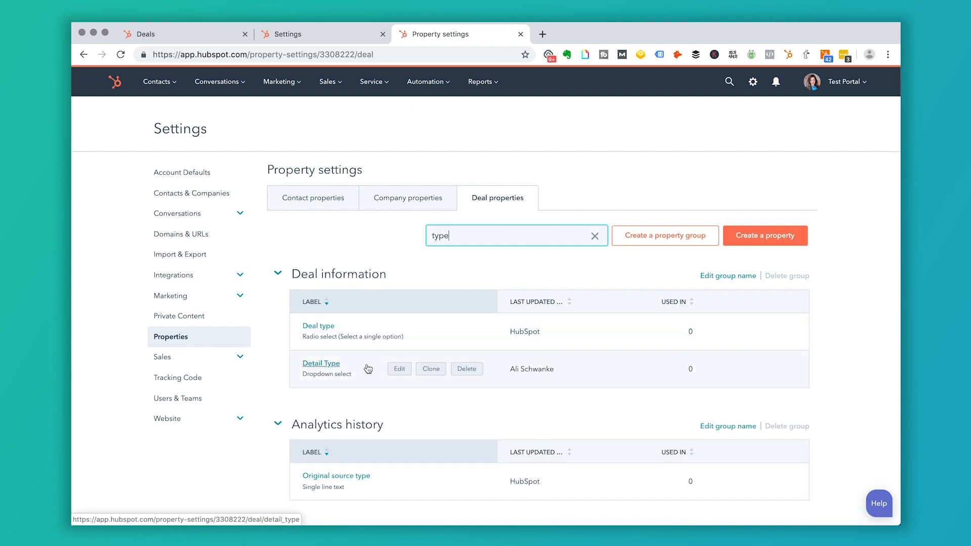
mouse_move(240, 306)
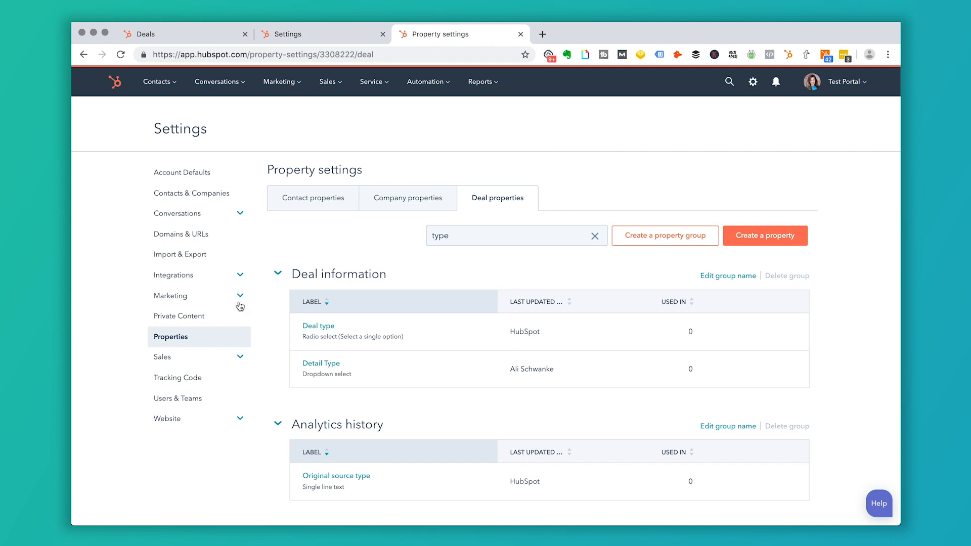
left_click(167, 407)
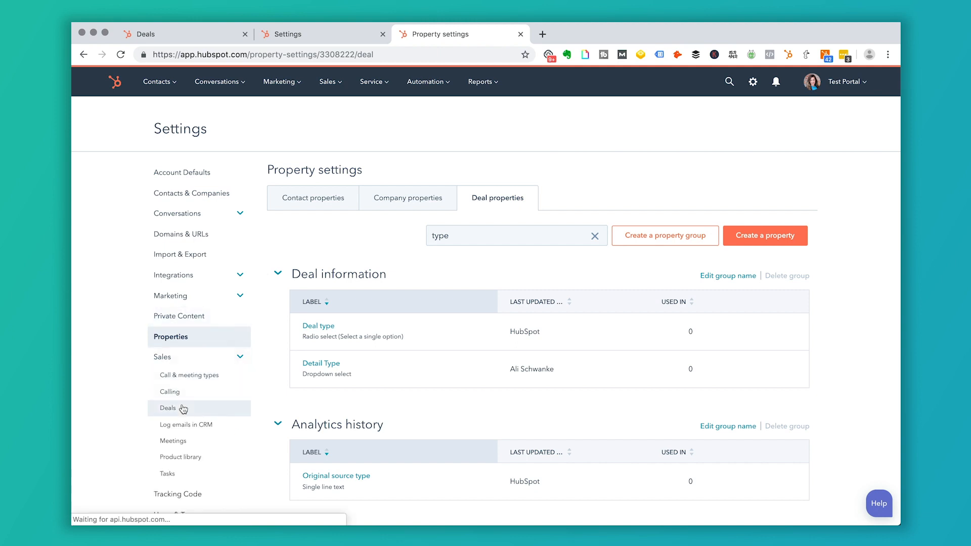
left_click(167, 408)
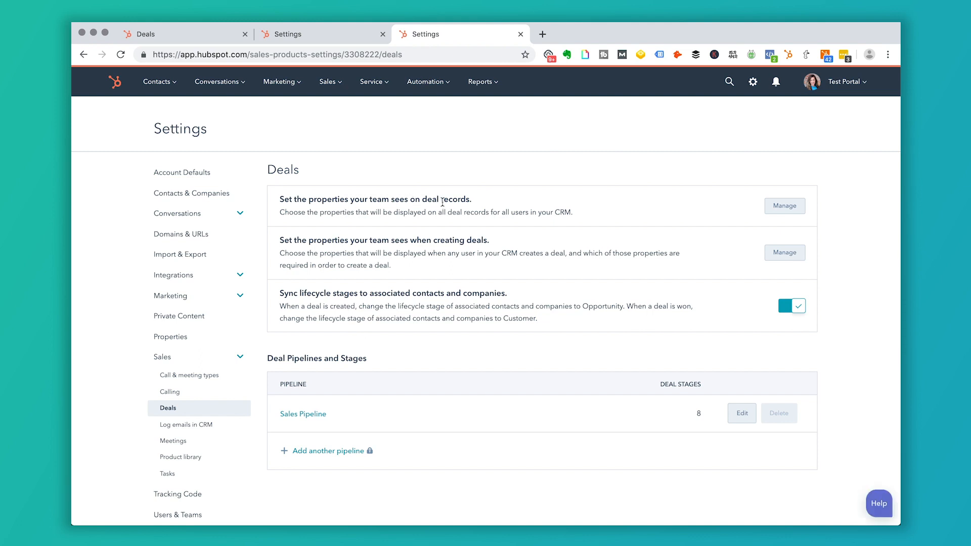
mouse_move(384, 241)
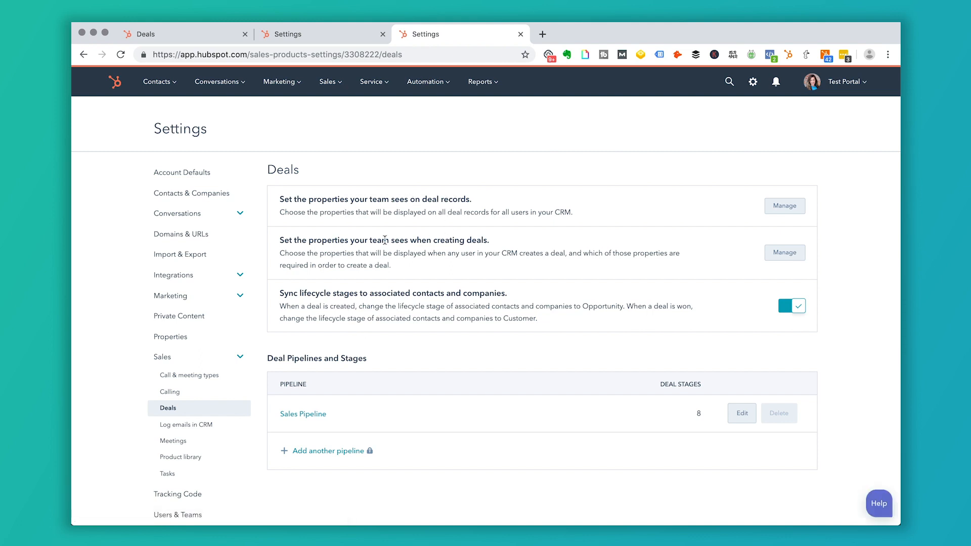
mouse_move(415, 250)
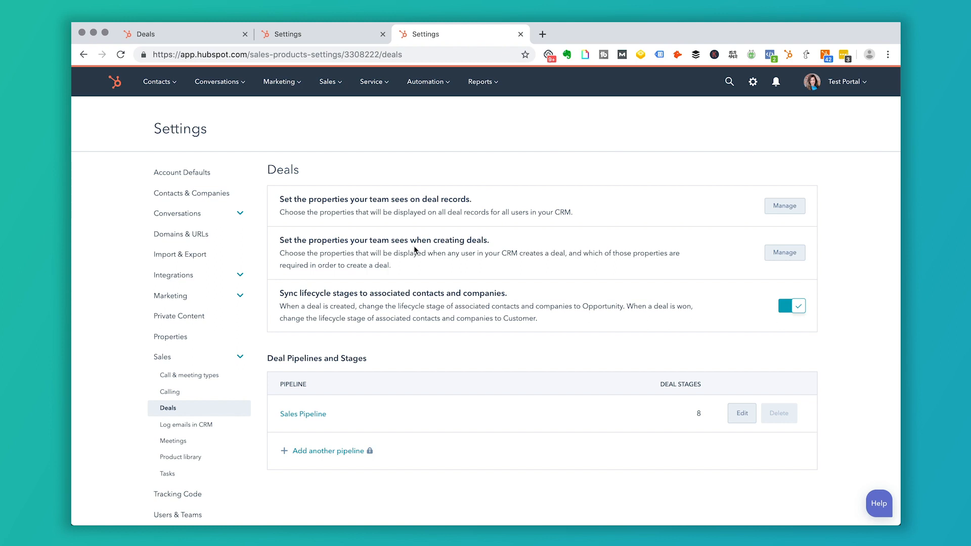
mouse_move(304, 98)
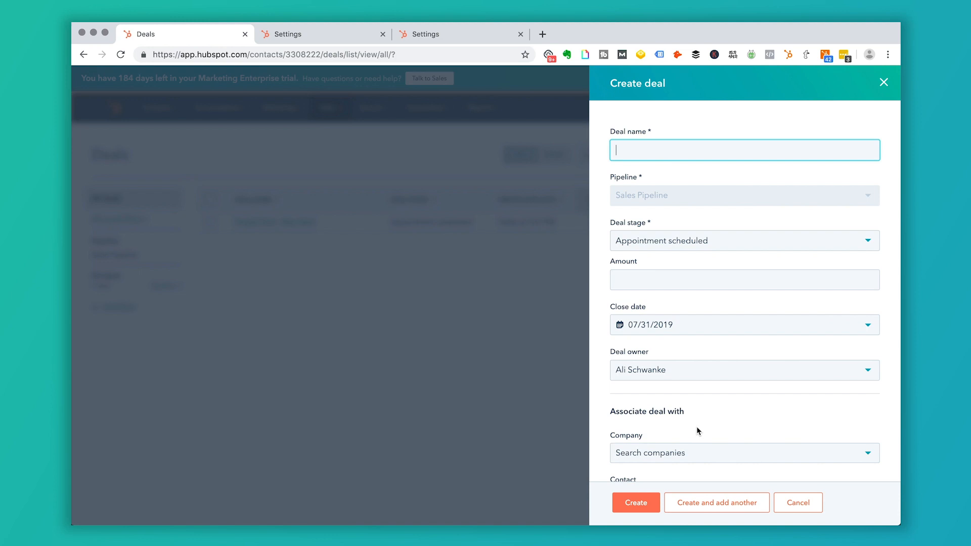
mouse_move(432, 38)
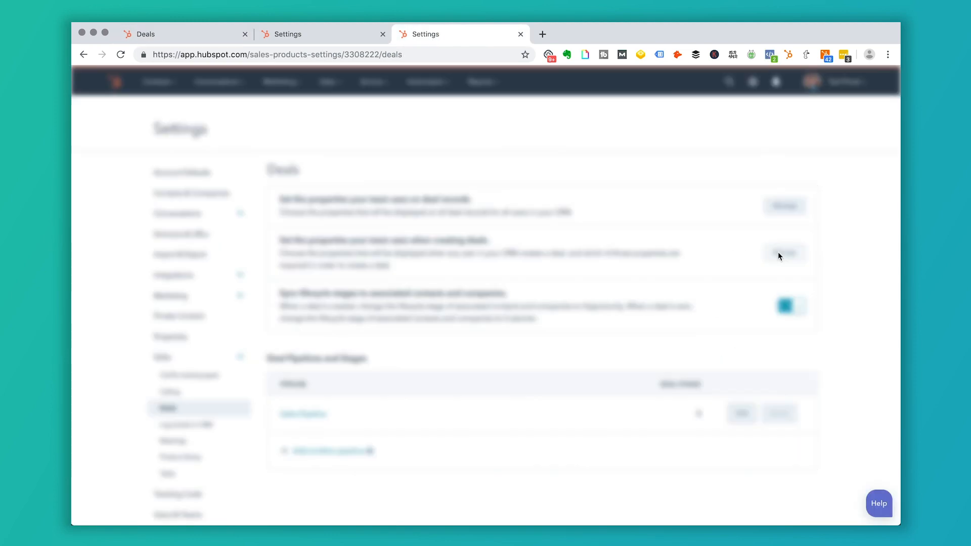
Step: Manage deal creator properties from defaults and add Detail Type (search 'ty')
left_click(783, 254)
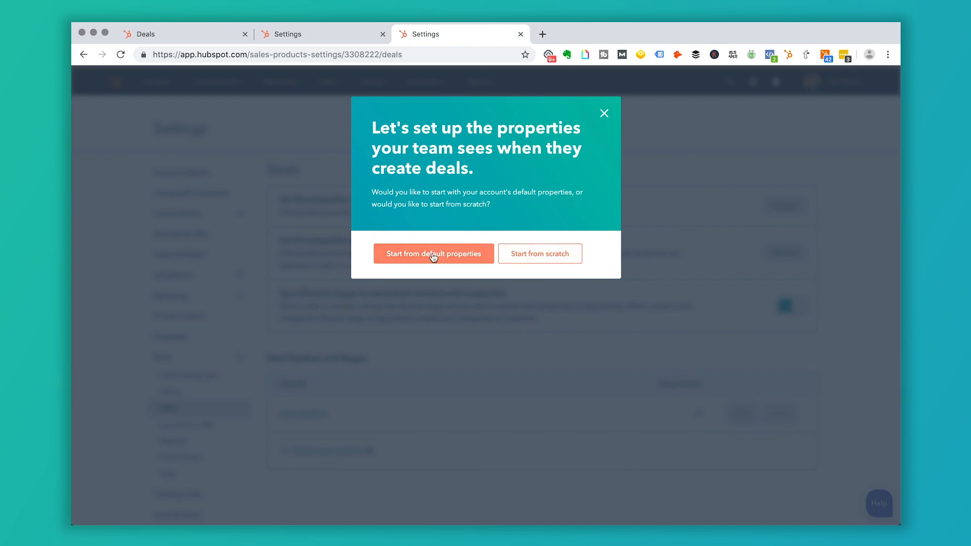
left_click(433, 253)
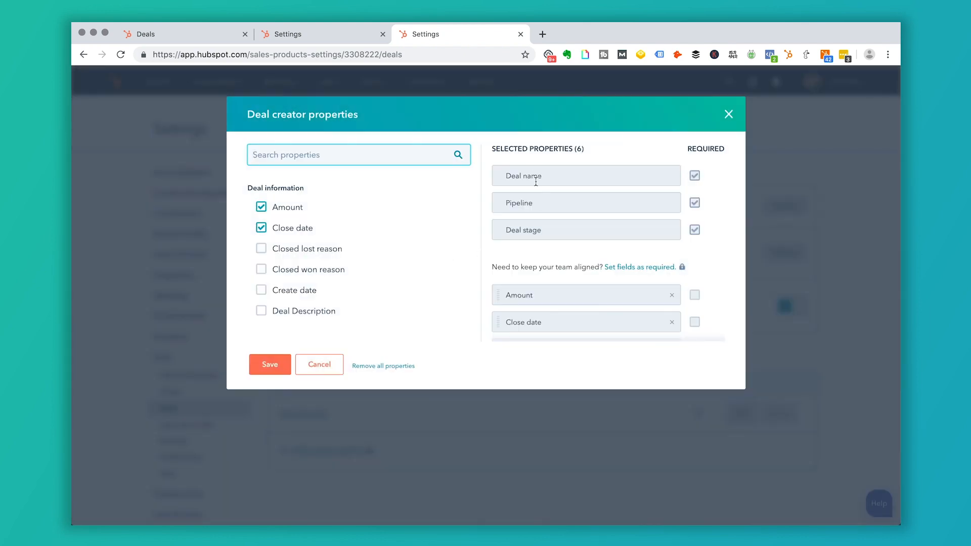
type("ty")
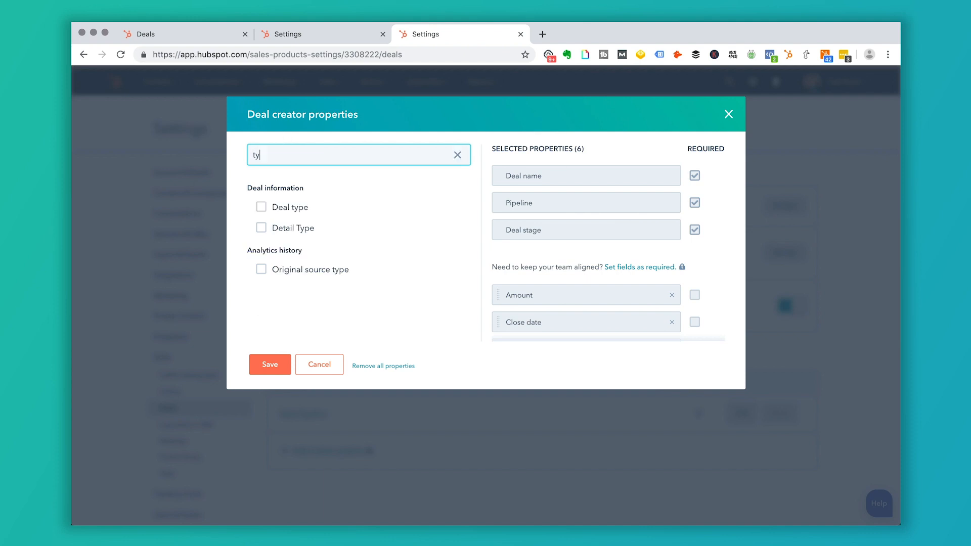
left_click(261, 228)
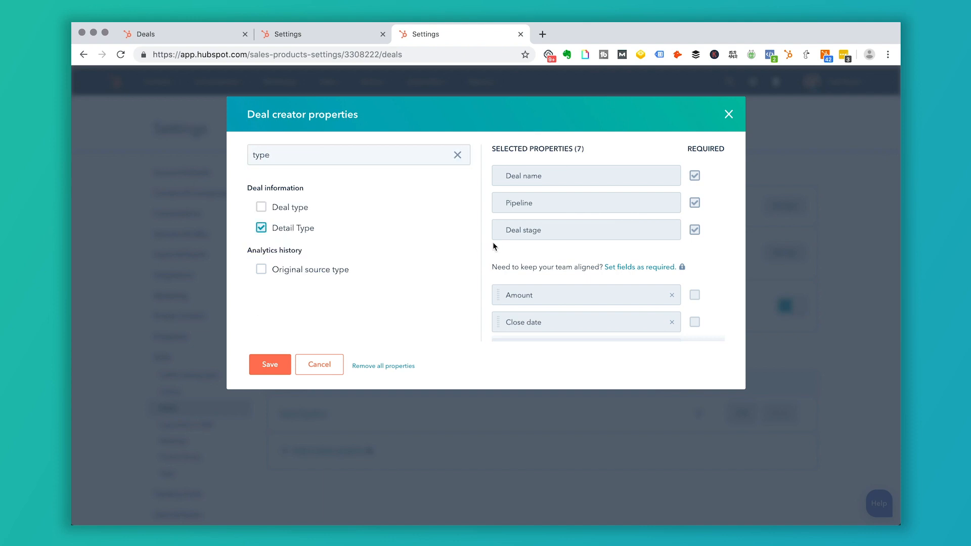
Step: Move Detail Type above Amount as the first optional property and save
scroll("down", 3)
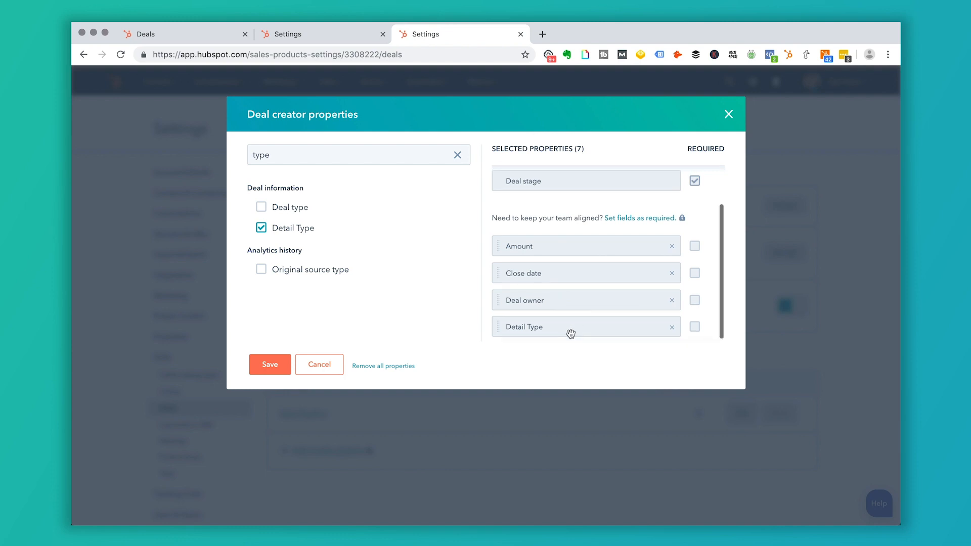
left_click_drag(569, 326, 578, 233)
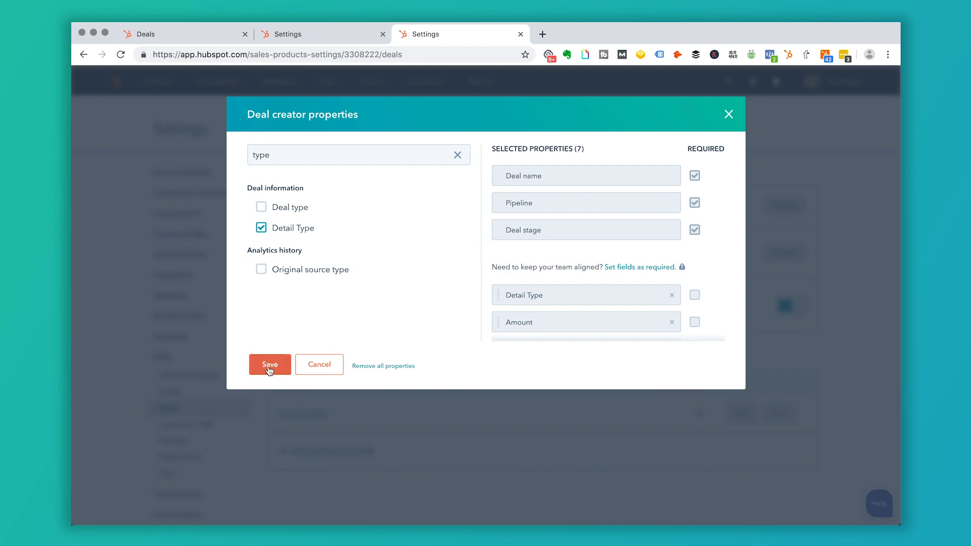
left_click(269, 364)
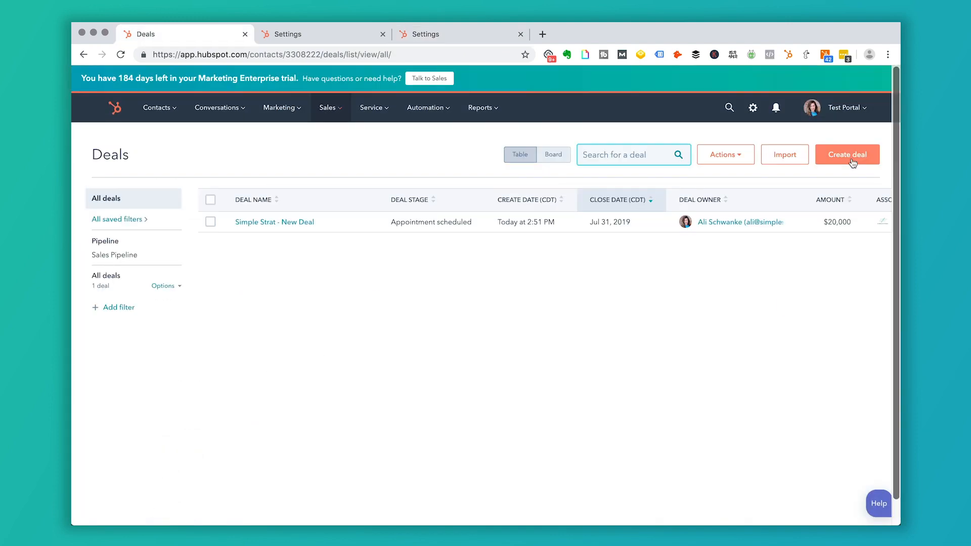
left_click(848, 154)
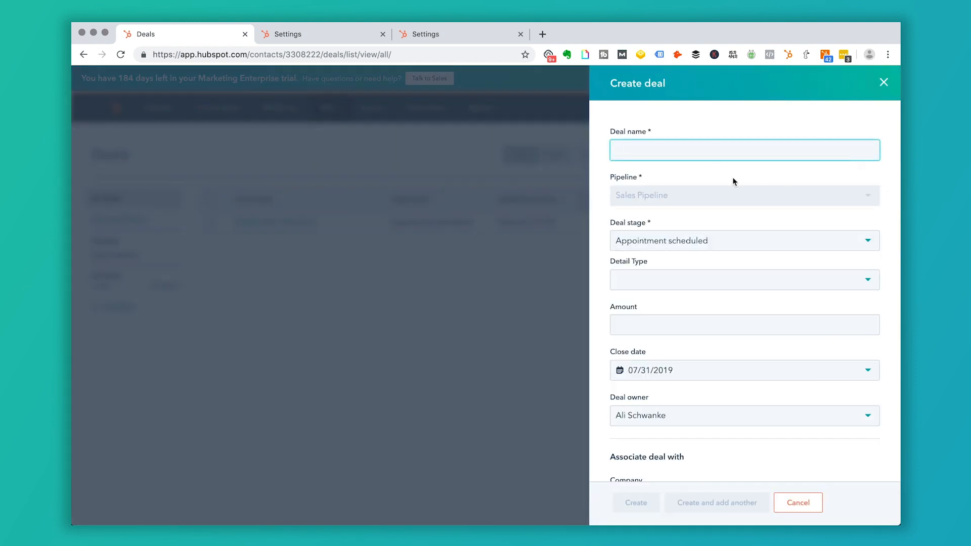
mouse_move(690, 247)
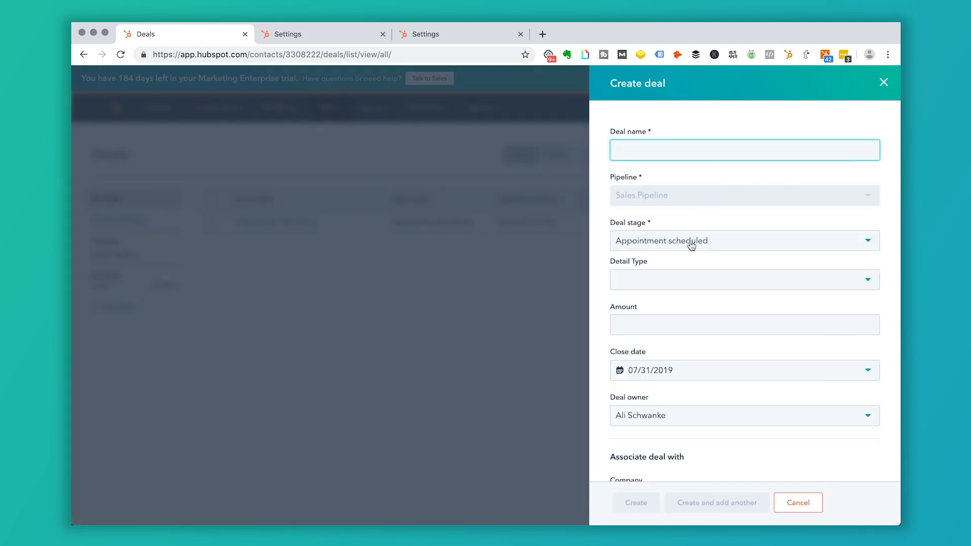
left_click(743, 150)
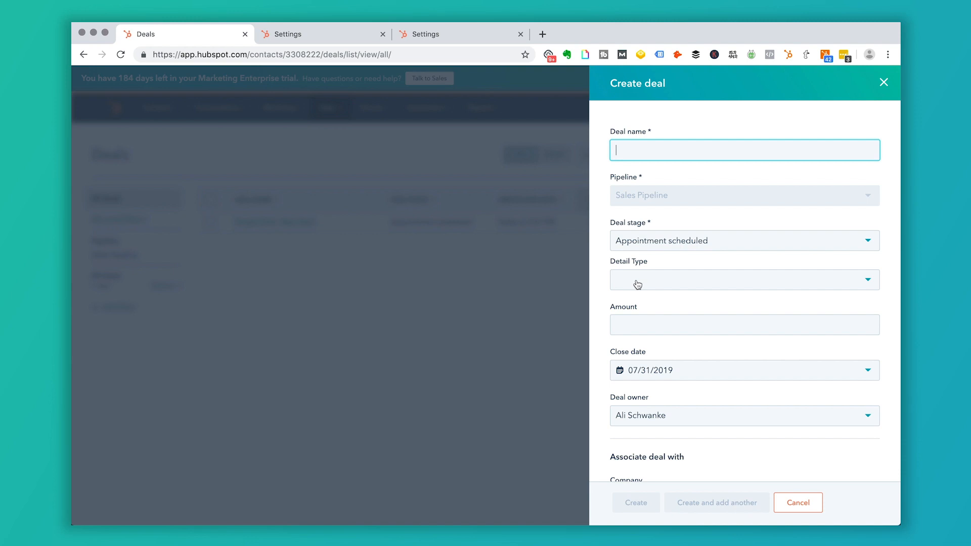
left_click(743, 279)
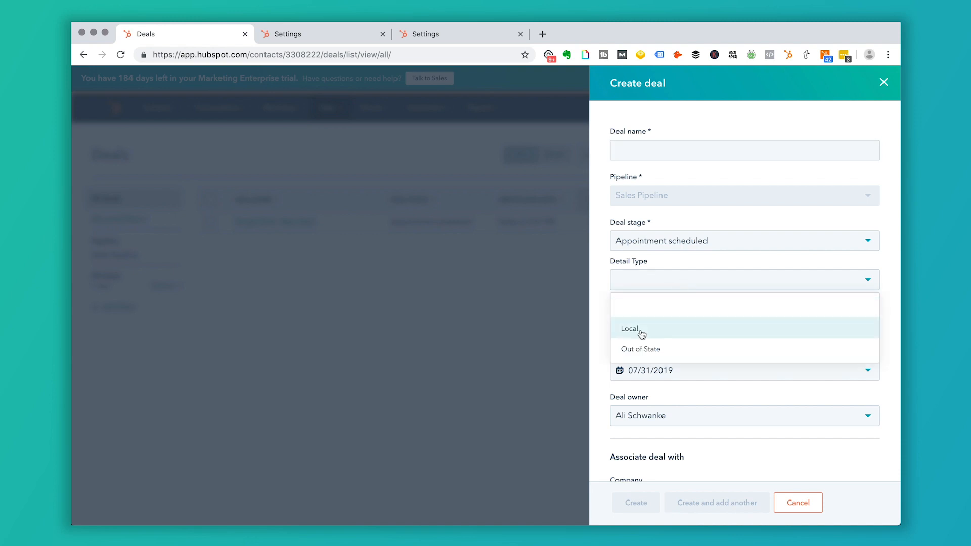
left_click(629, 328)
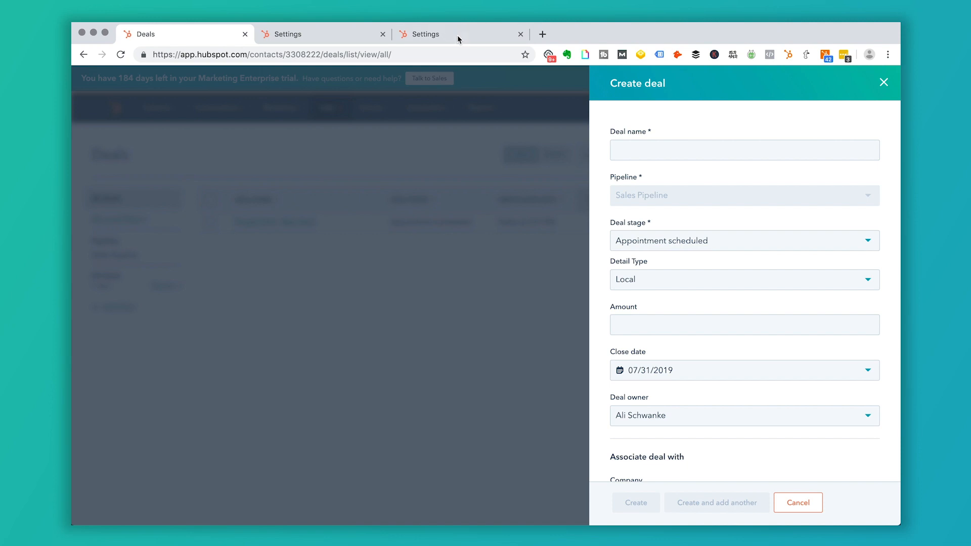
left_click(322, 35)
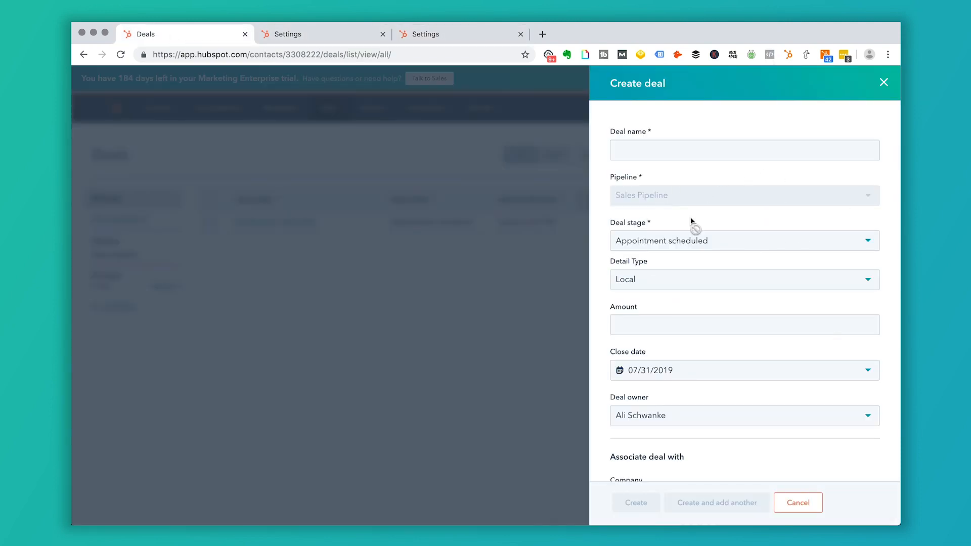
mouse_move(871, 111)
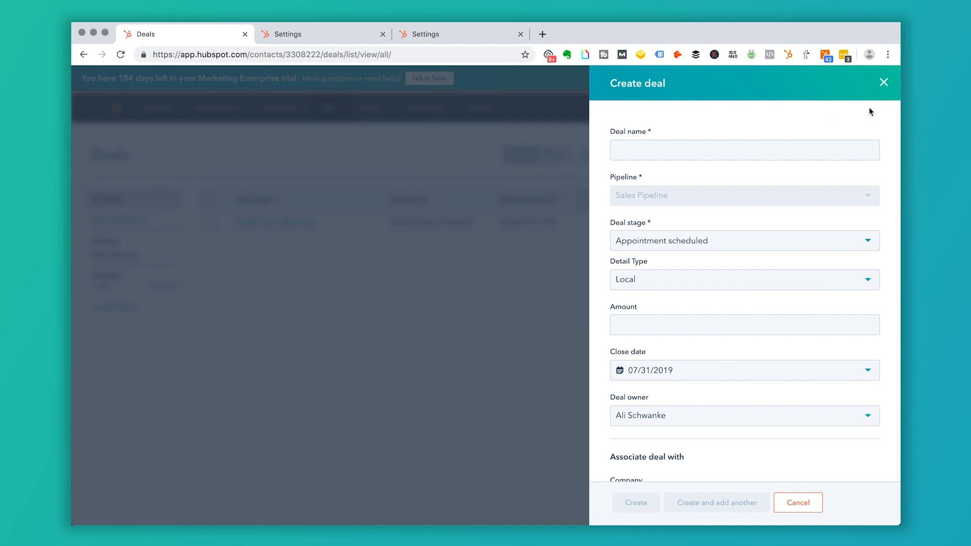
left_click(799, 503)
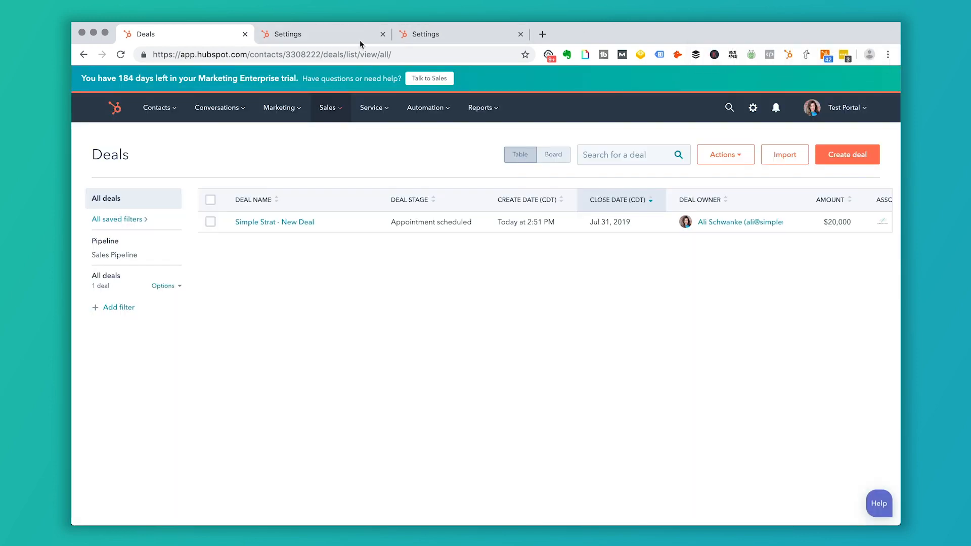
Step: Go to Properties > Deal properties in Settings and search for 'type'
left_click(322, 33)
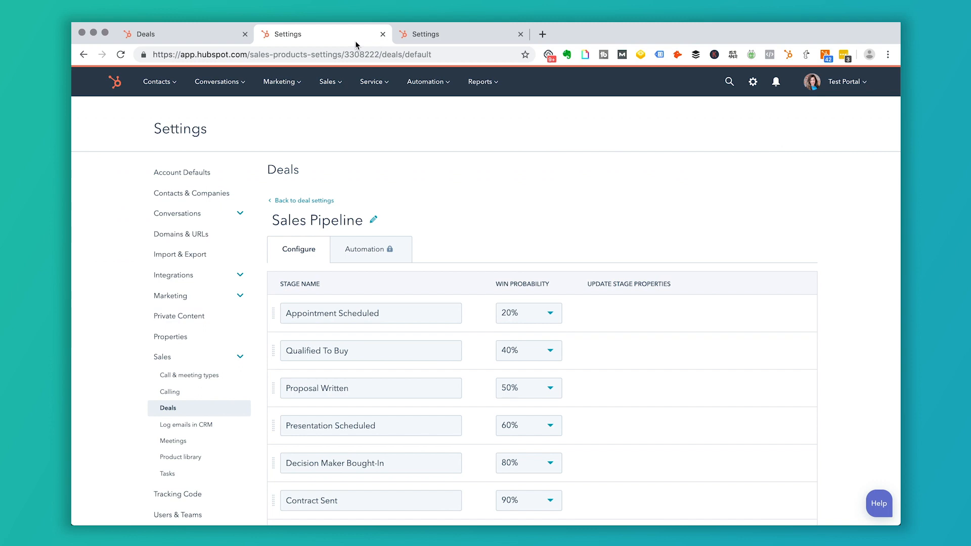
mouse_move(180, 336)
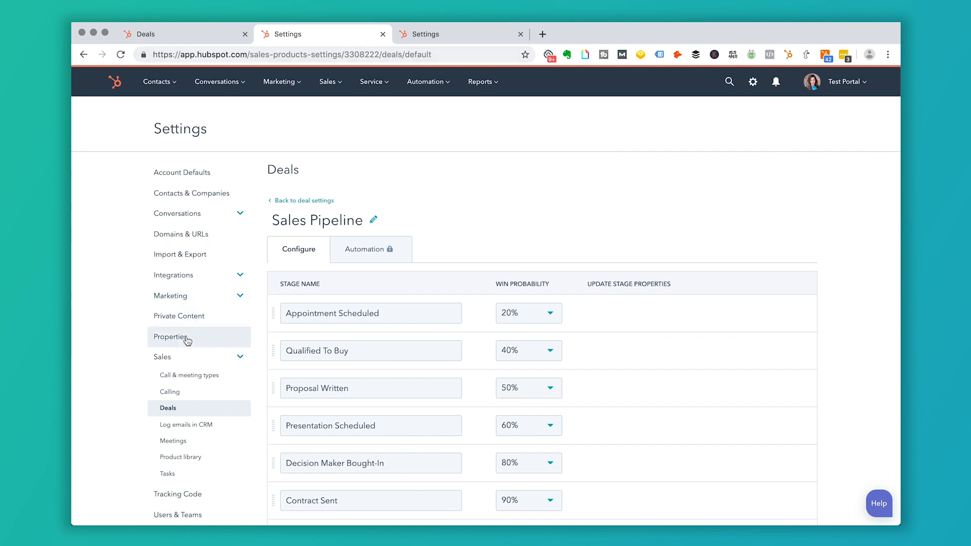
left_click(173, 337)
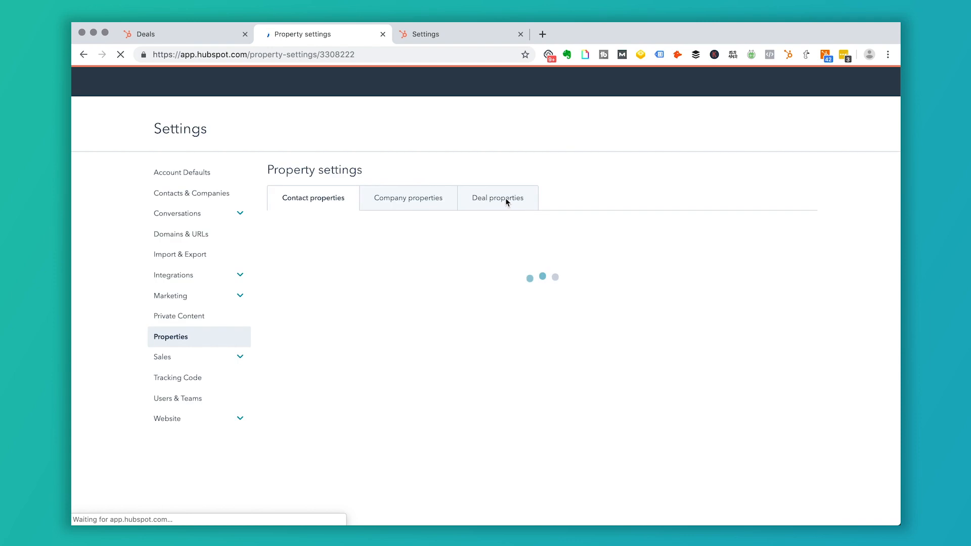
left_click(497, 197)
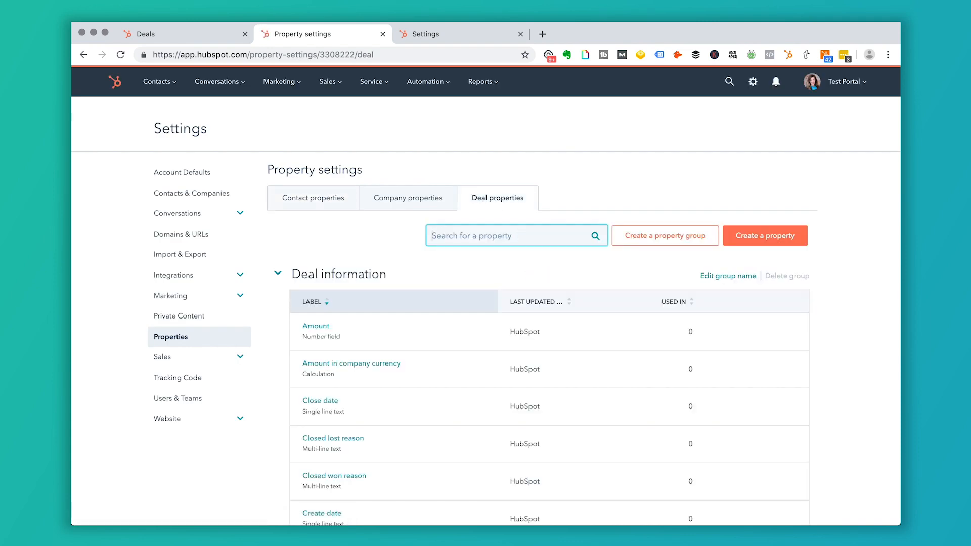
type("type")
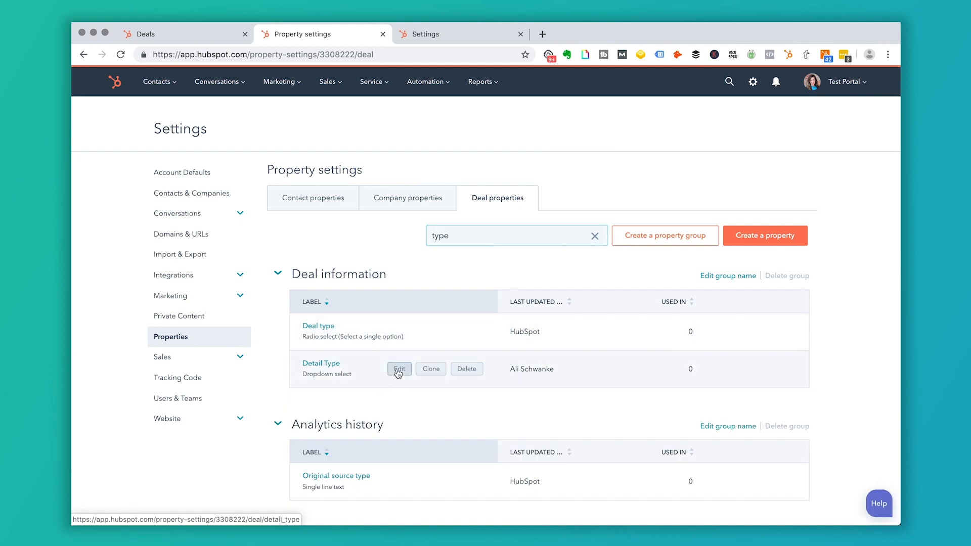
Step: Review Detail Type's Local and Out of State options, then return to Sales > Deals settings
left_click(399, 368)
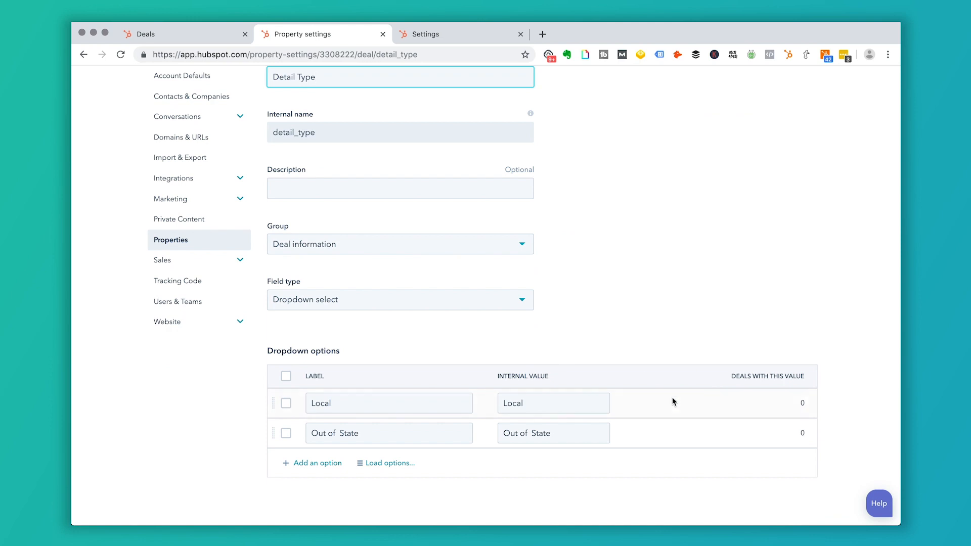
mouse_move(583, 161)
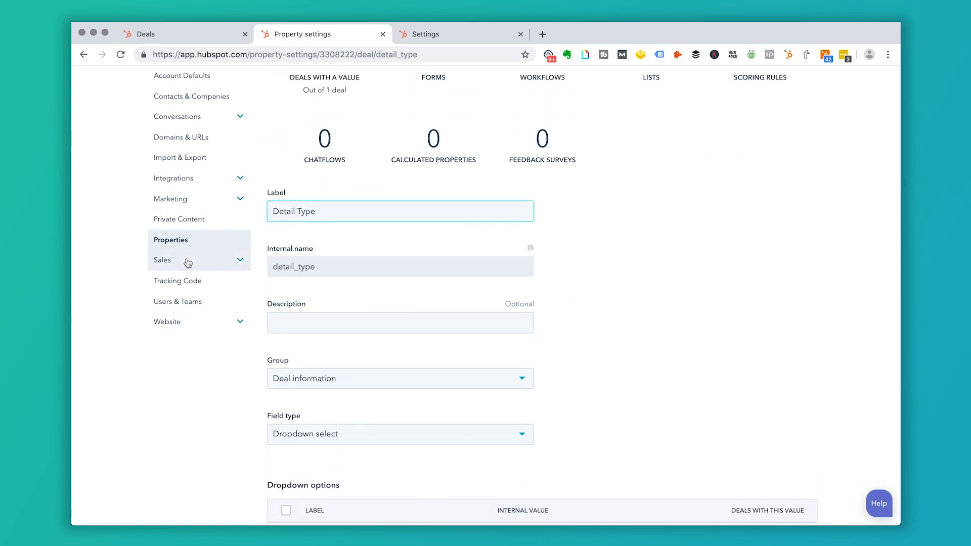
left_click(168, 311)
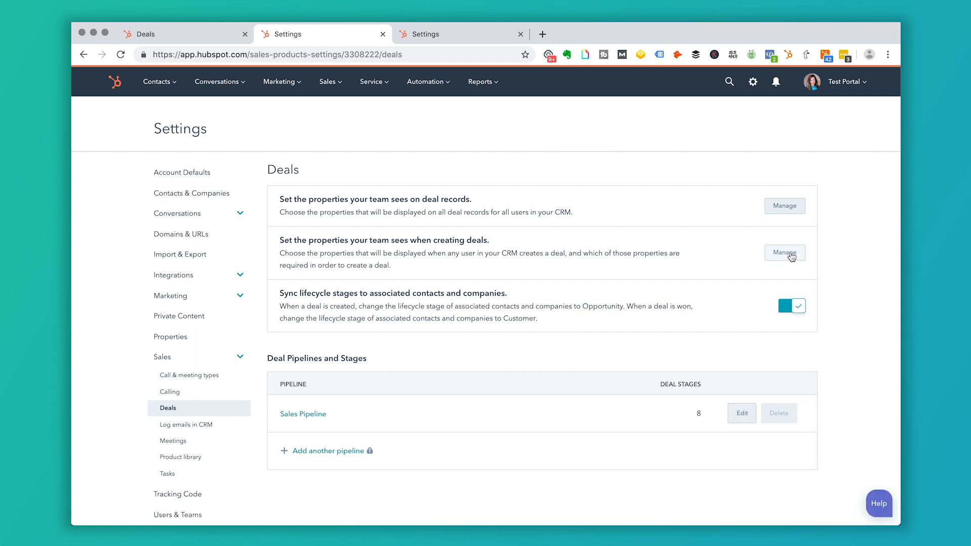
left_click(783, 253)
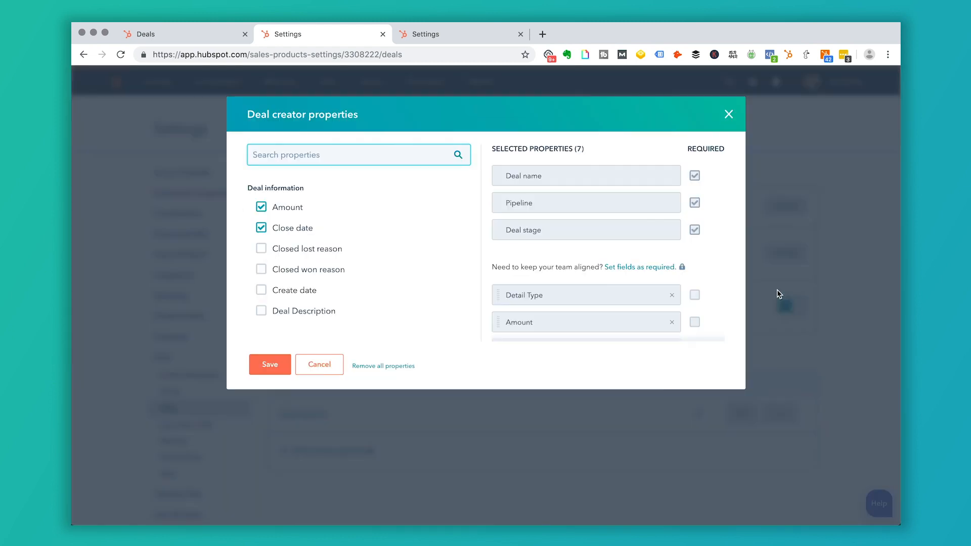
scroll("down", 3)
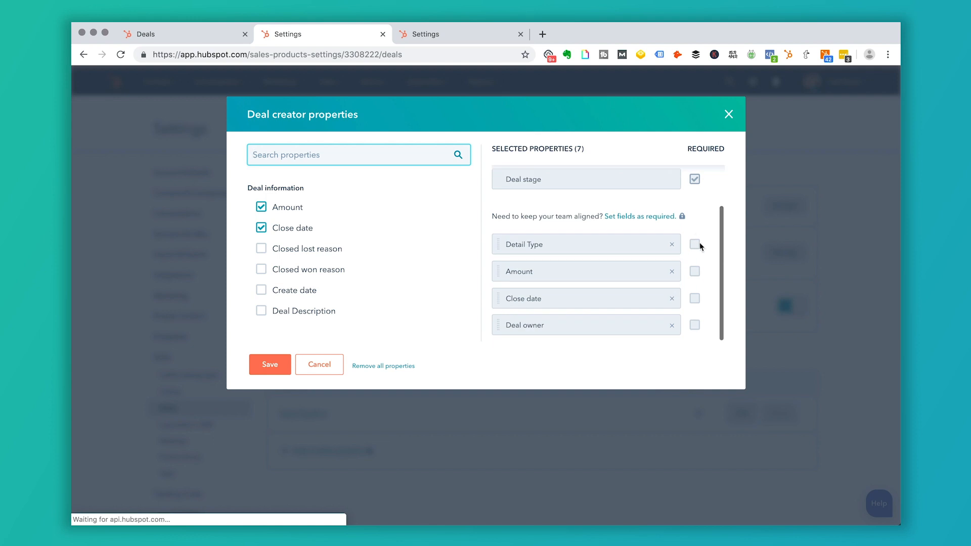
mouse_move(694, 244)
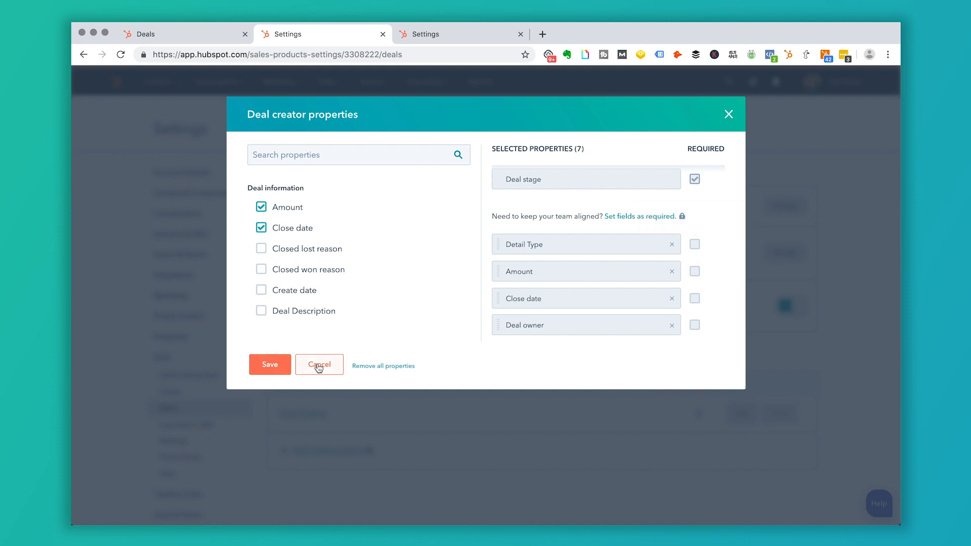
left_click(319, 365)
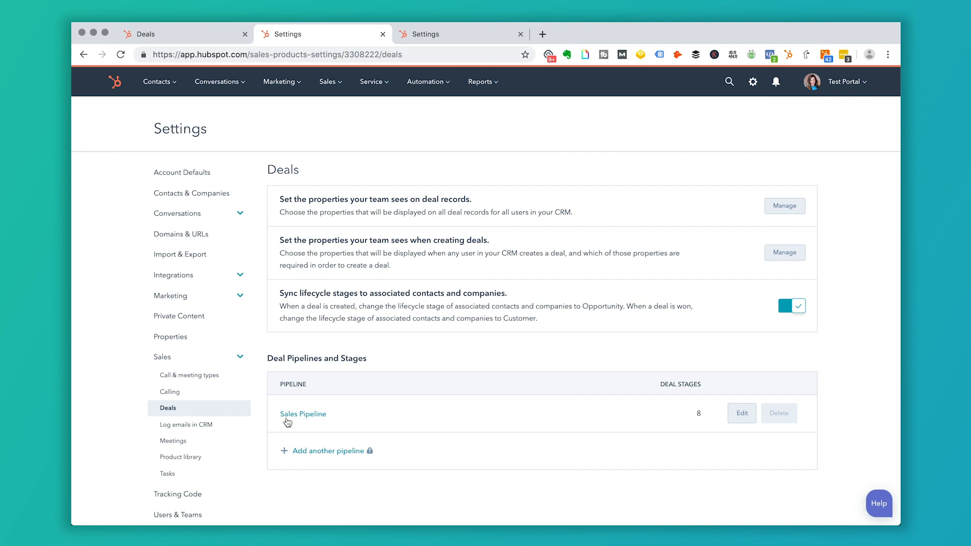
mouse_move(371, 185)
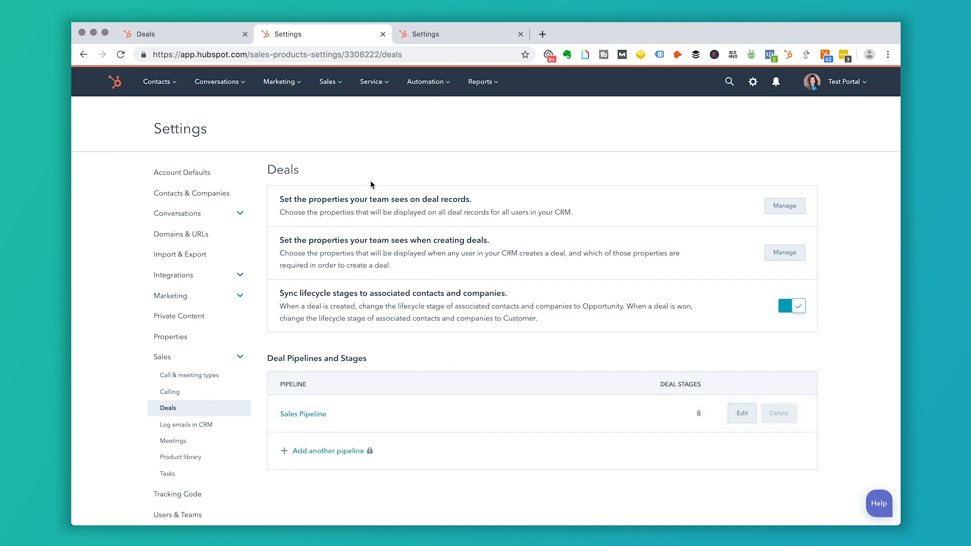